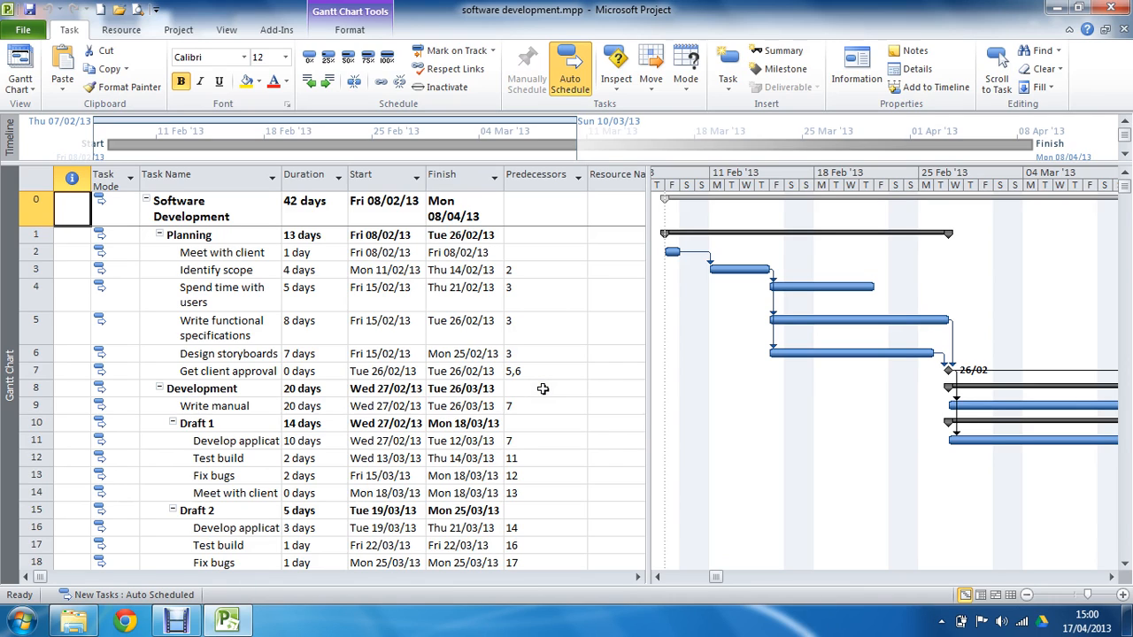
mouse_move(453, 393)
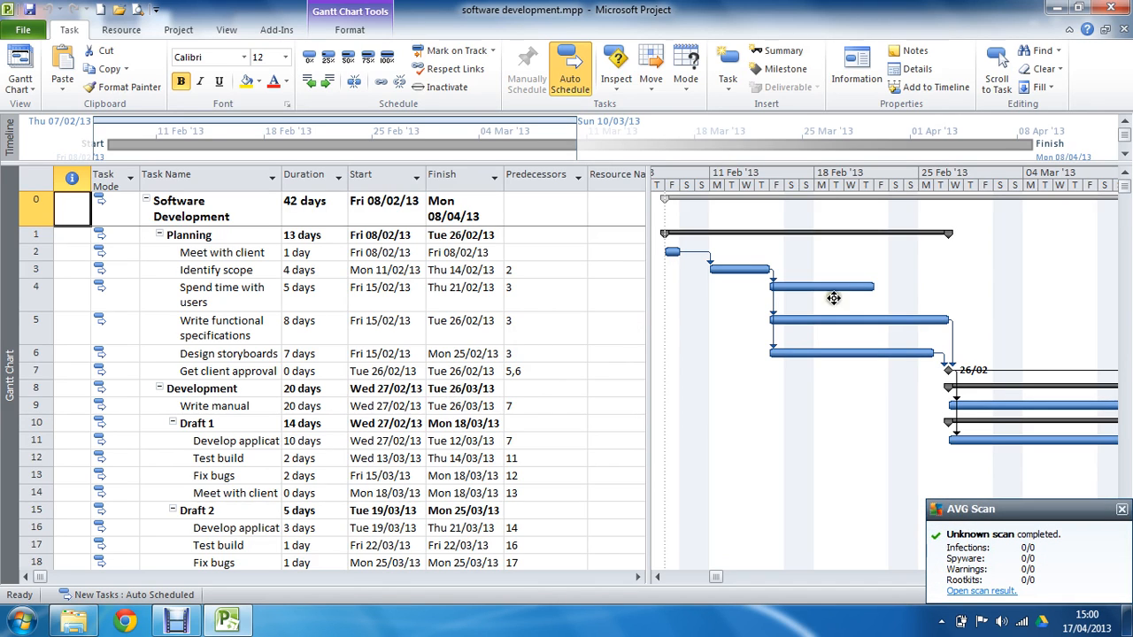
mouse_move(906, 294)
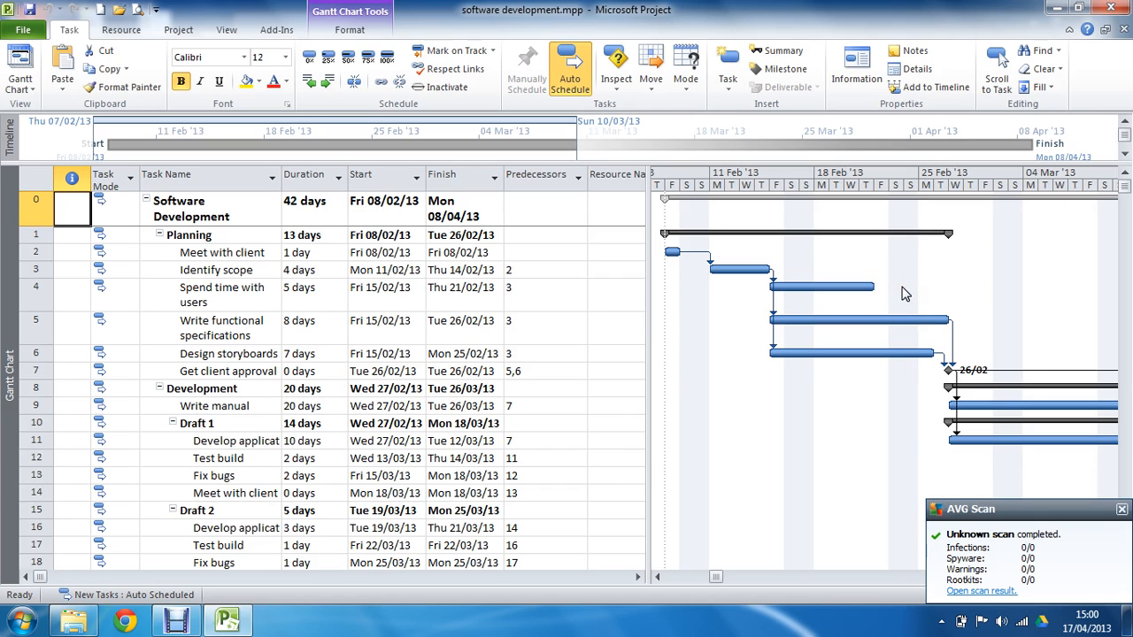
mouse_move(970, 325)
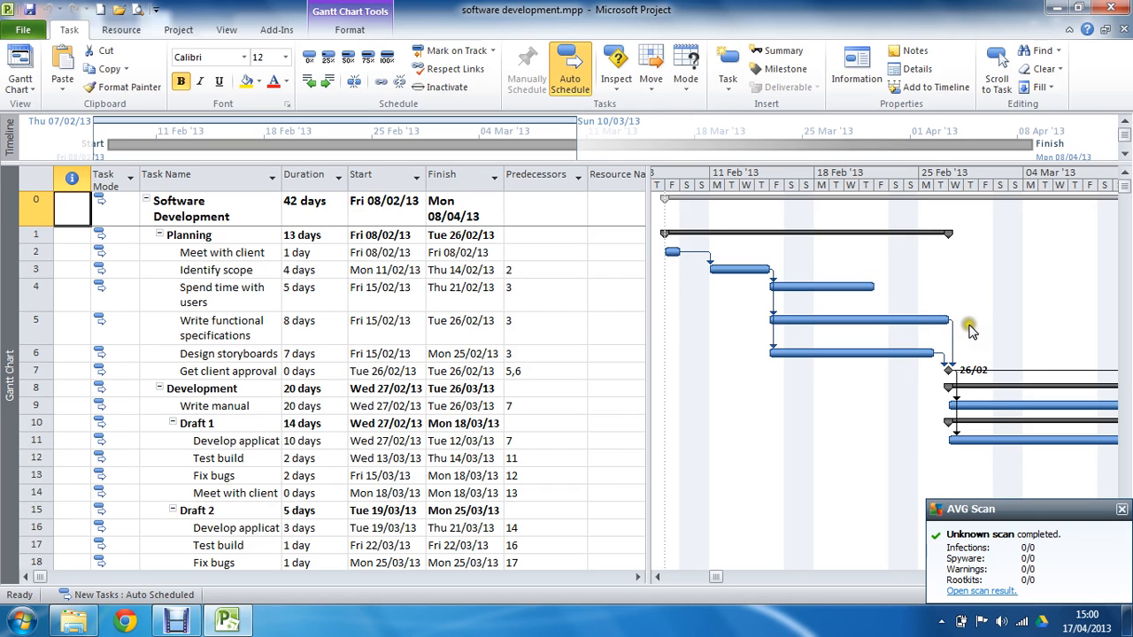
mouse_move(378, 415)
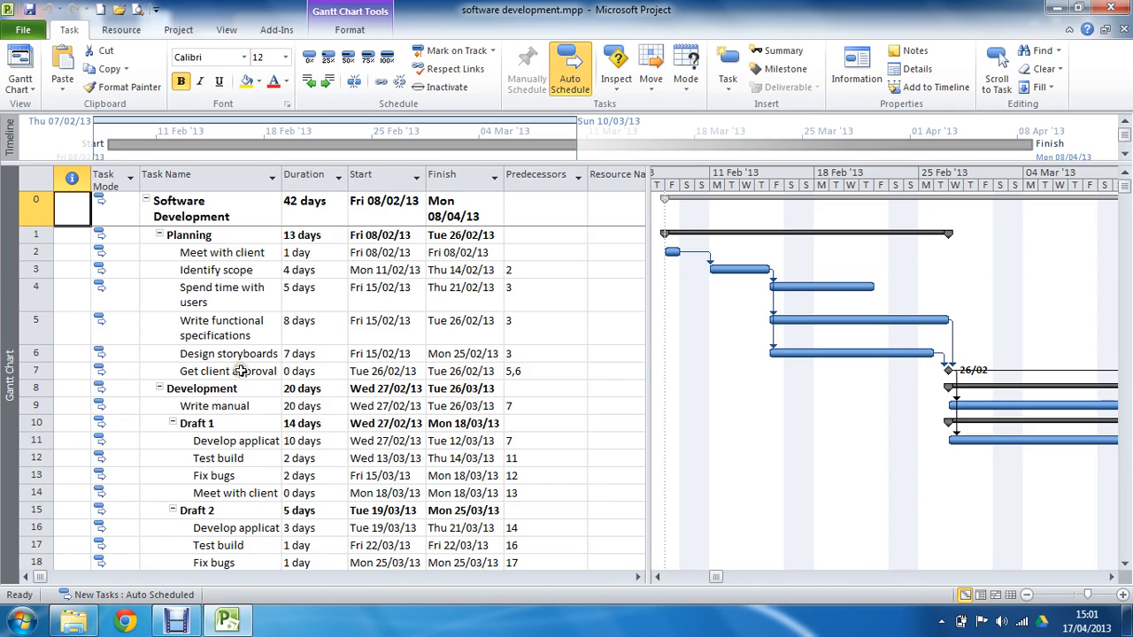
mouse_move(246, 372)
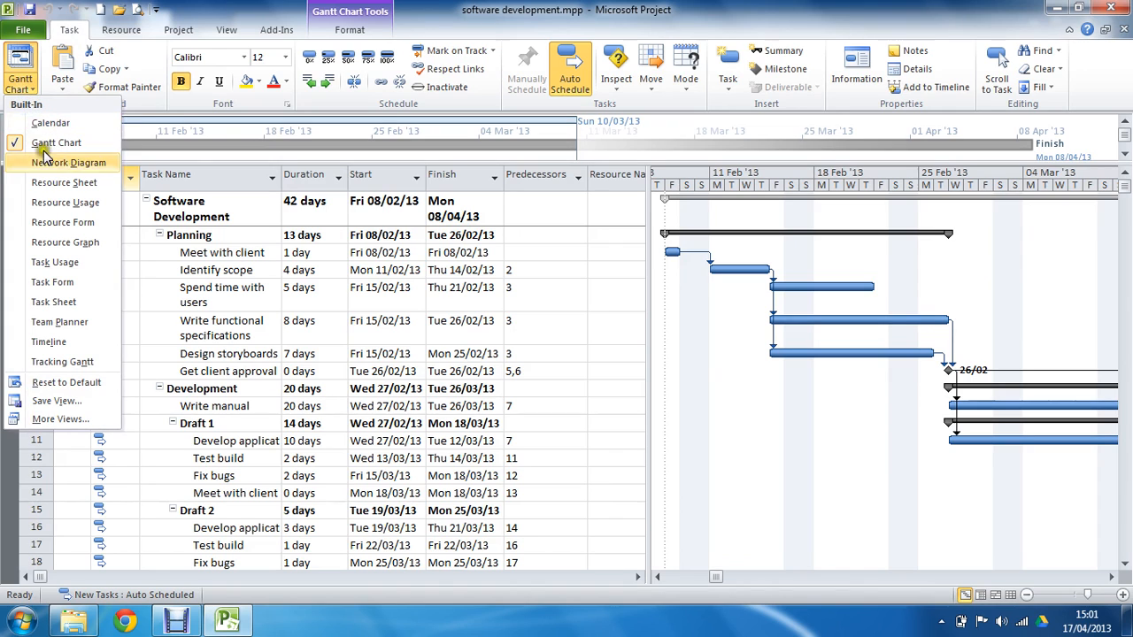
- Switch the view from the Gantt chart to the Resource Sheet
left_click(63, 180)
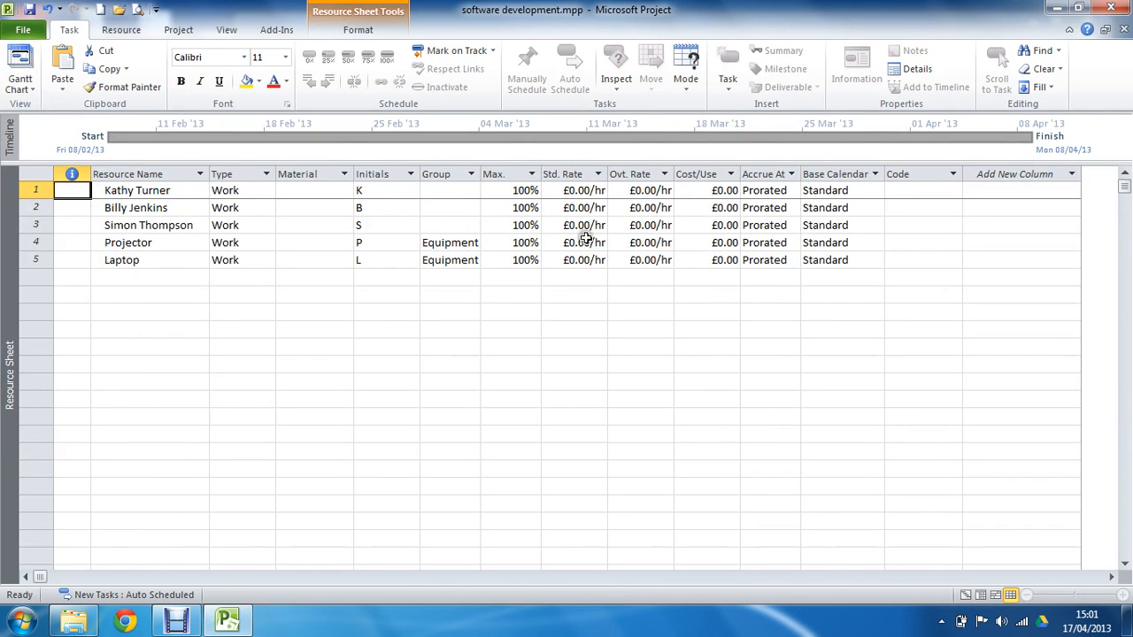
mouse_move(492, 375)
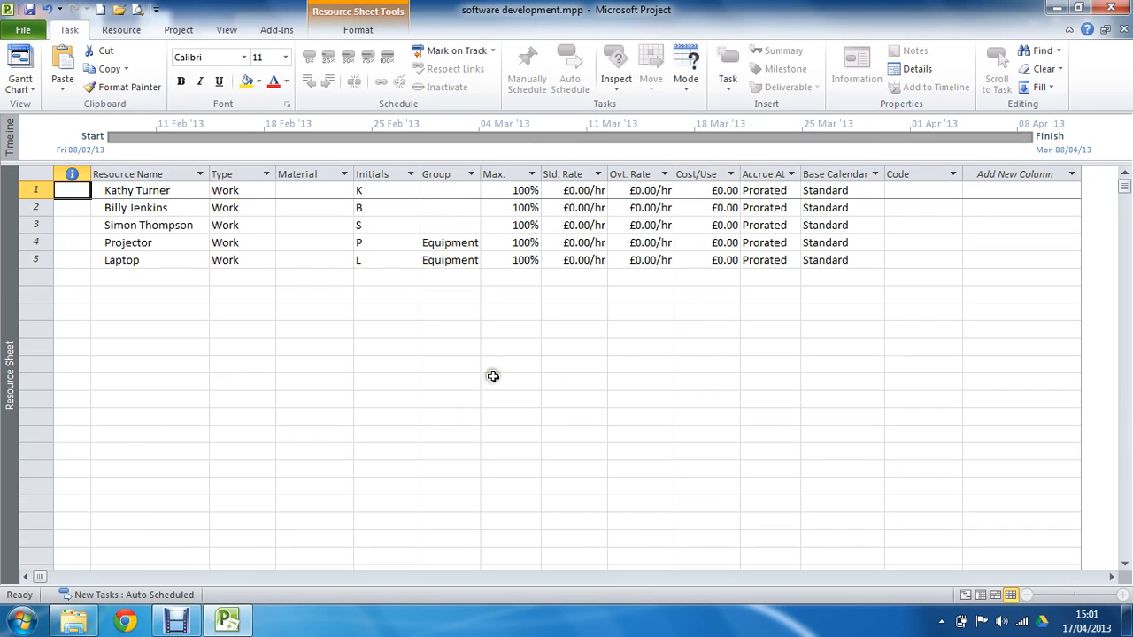
mouse_move(449, 367)
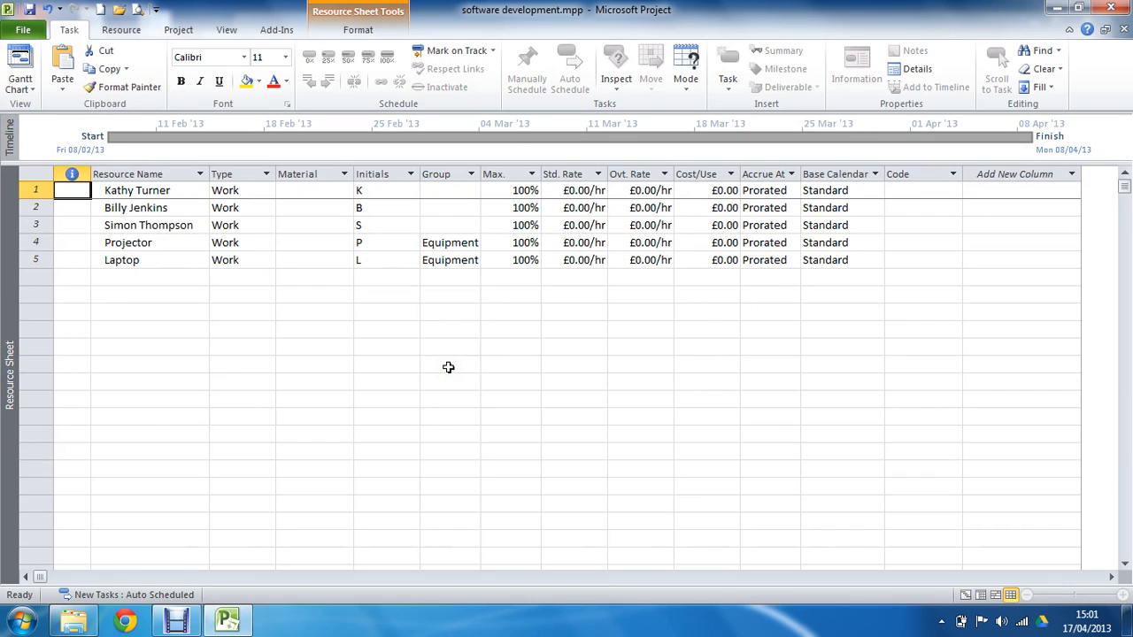
mouse_move(821, 227)
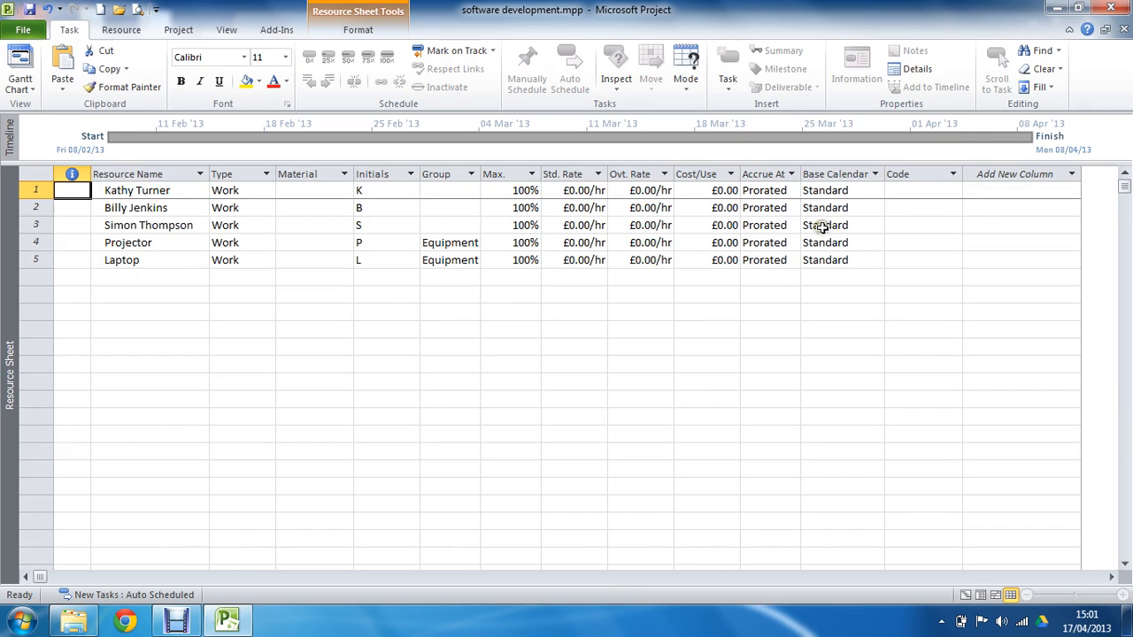
mouse_move(193, 211)
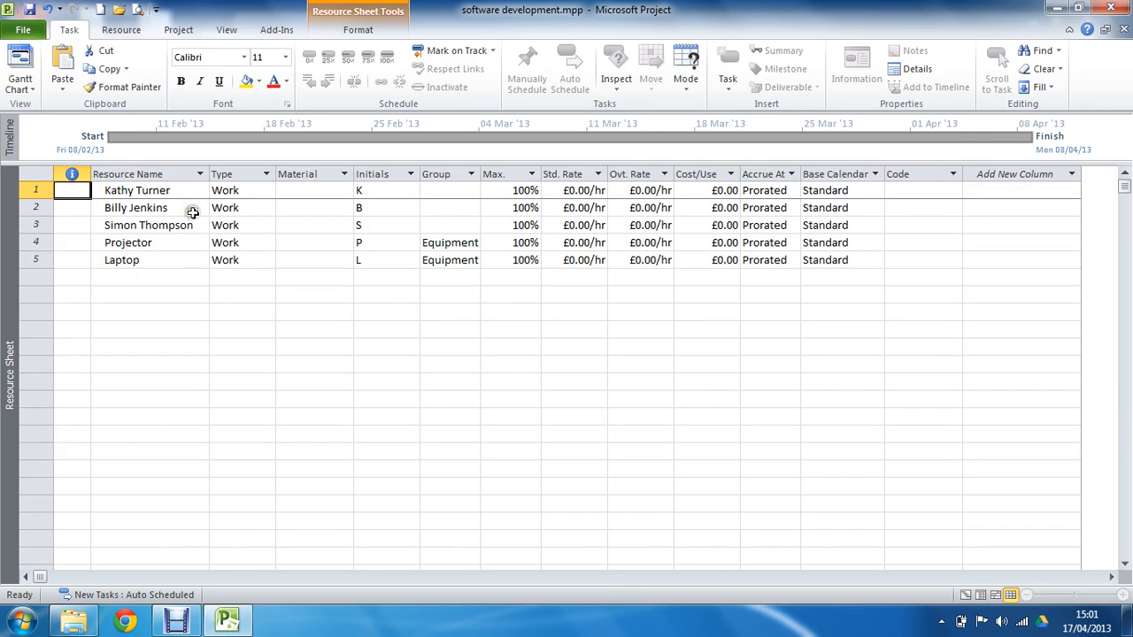
mouse_move(195, 255)
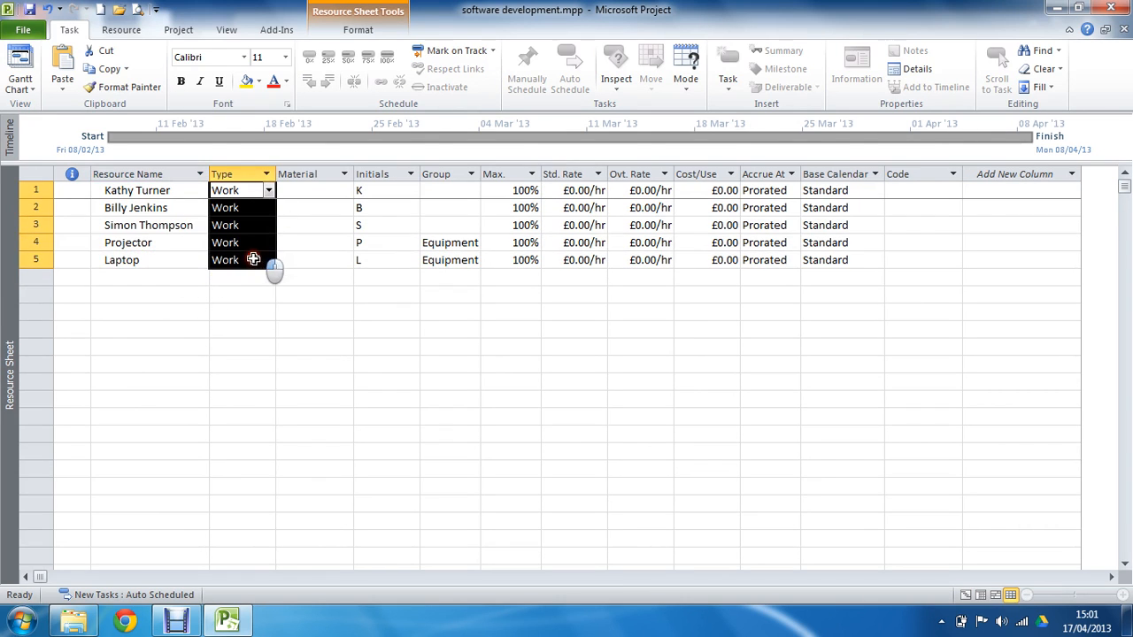
left_click(269, 192)
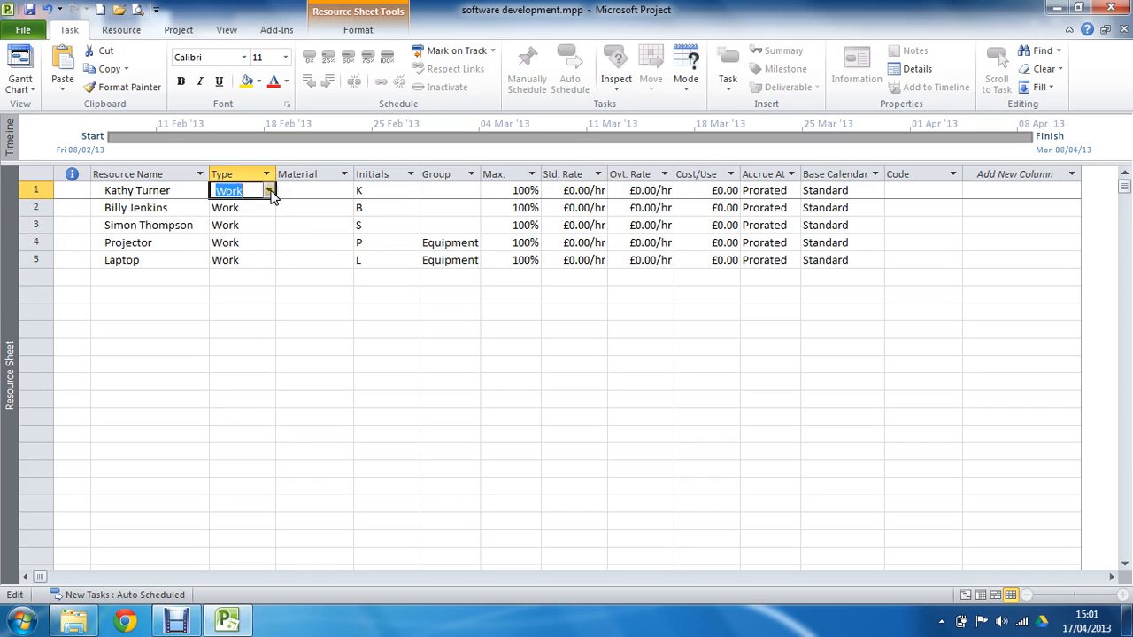
left_click(269, 191)
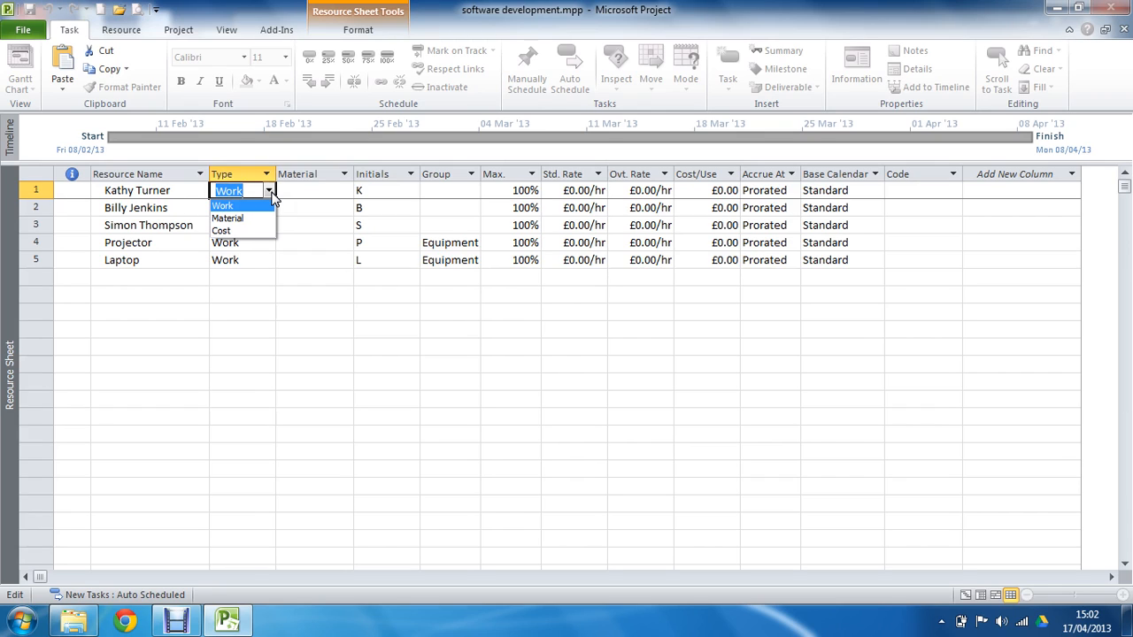
mouse_move(233, 220)
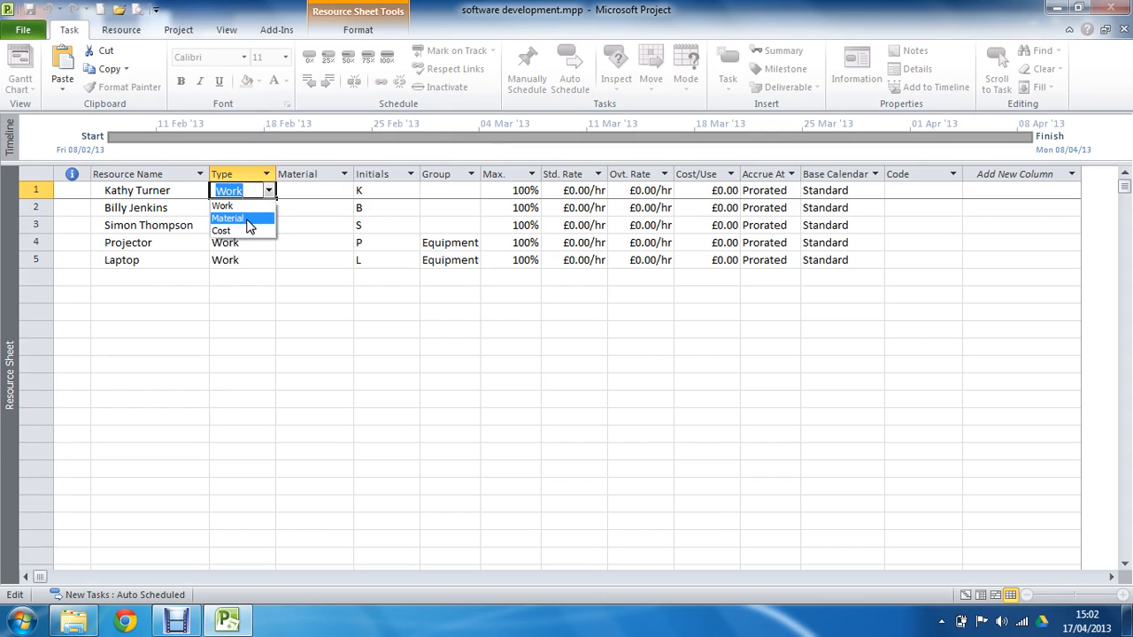
mouse_move(240, 230)
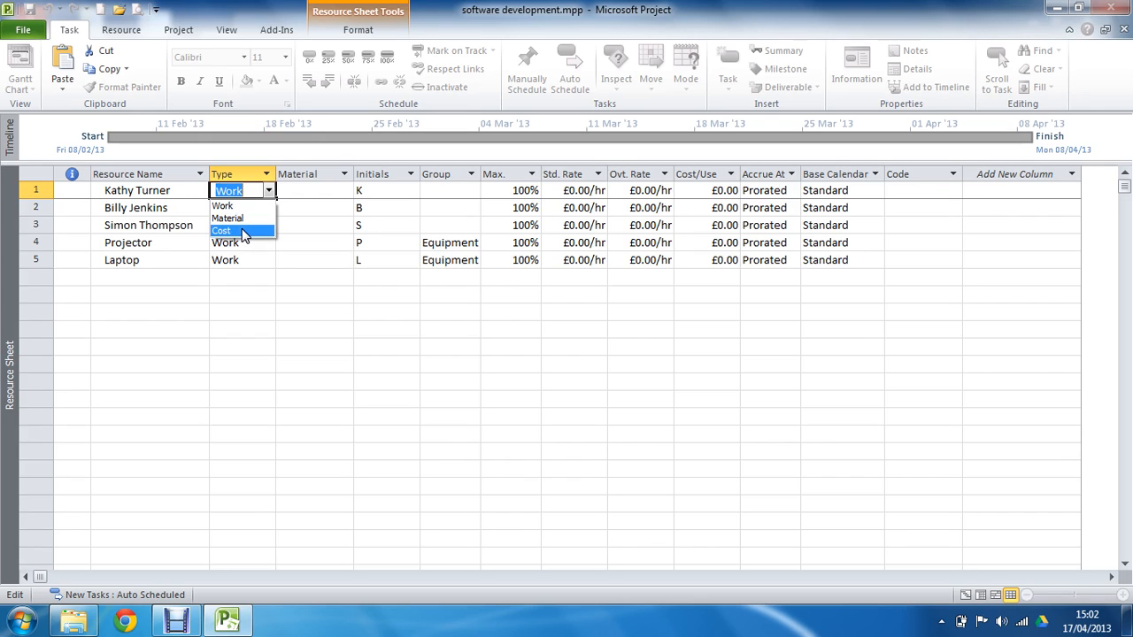
mouse_move(249, 241)
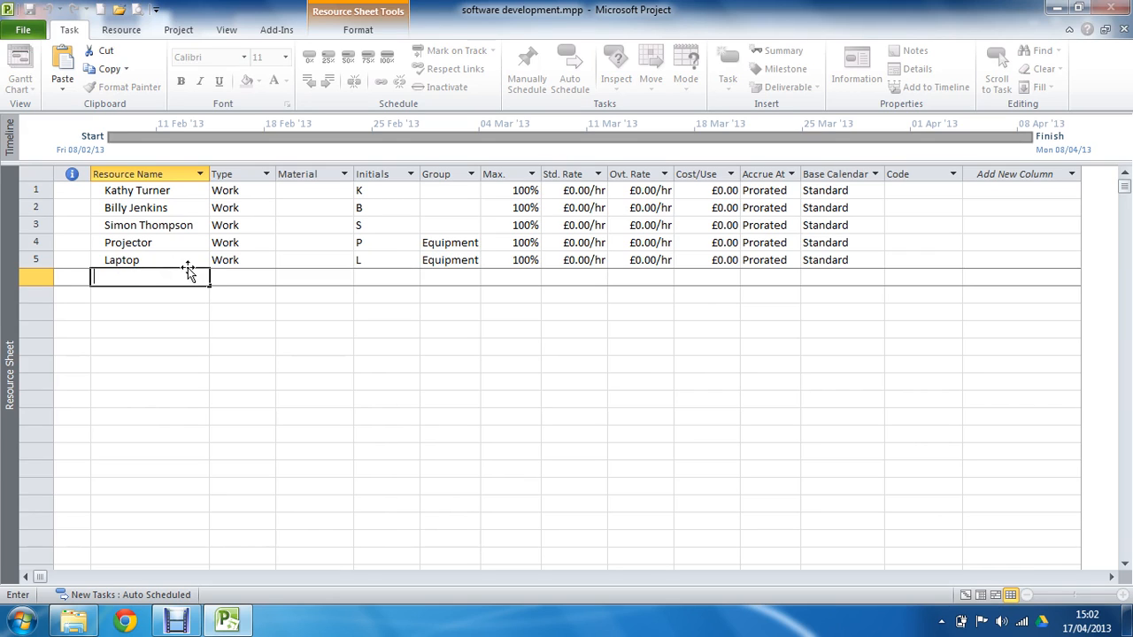
- Enter Team 1 as a new resource row on the Resource Sheet
type("Engineer")
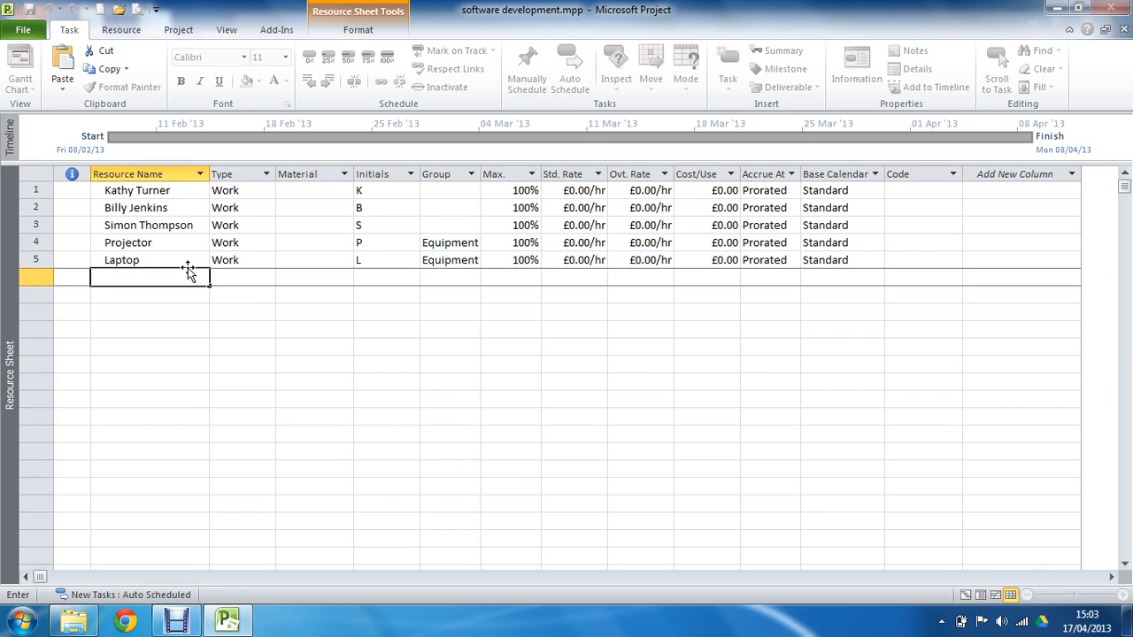
type("Team 1")
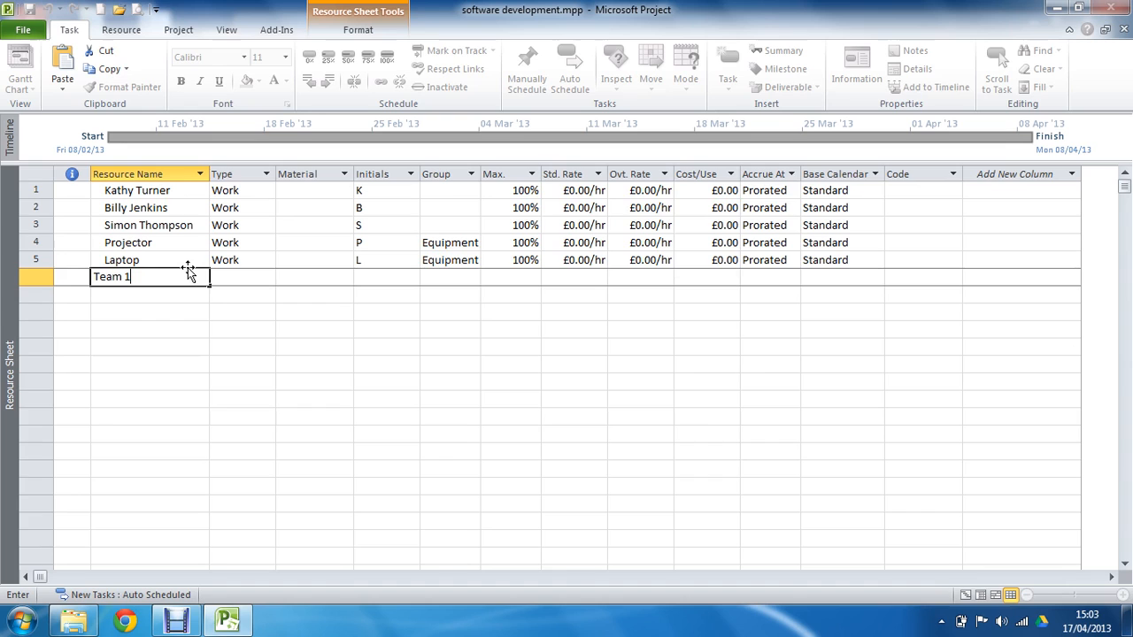
key("Return")
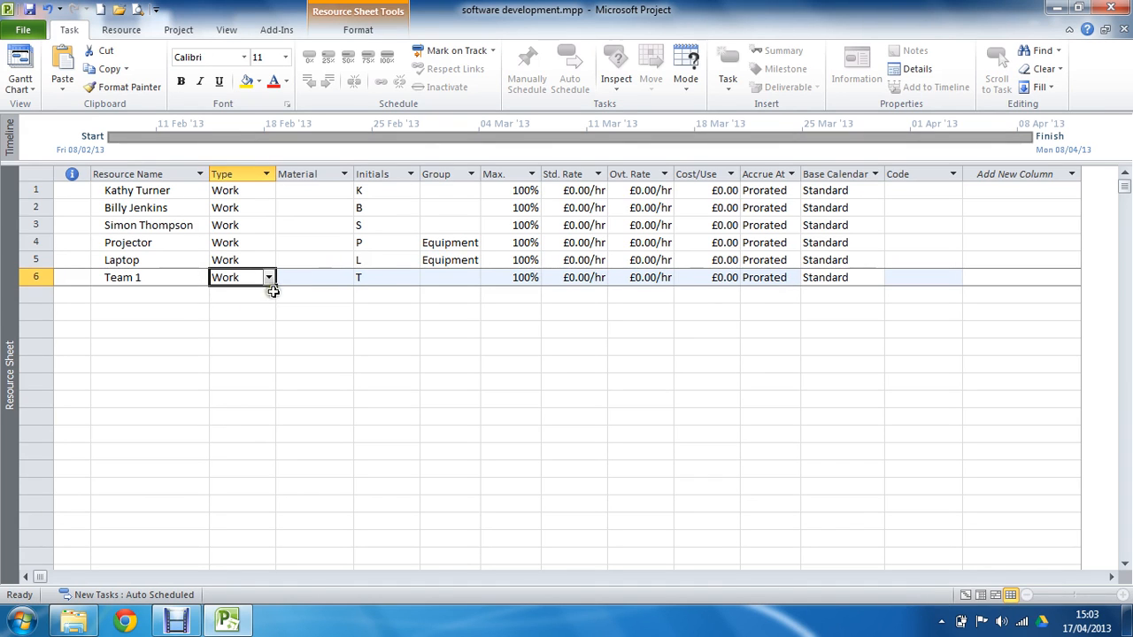
- Try Material as Team 1's type, then set it back to Work
left_click(269, 276)
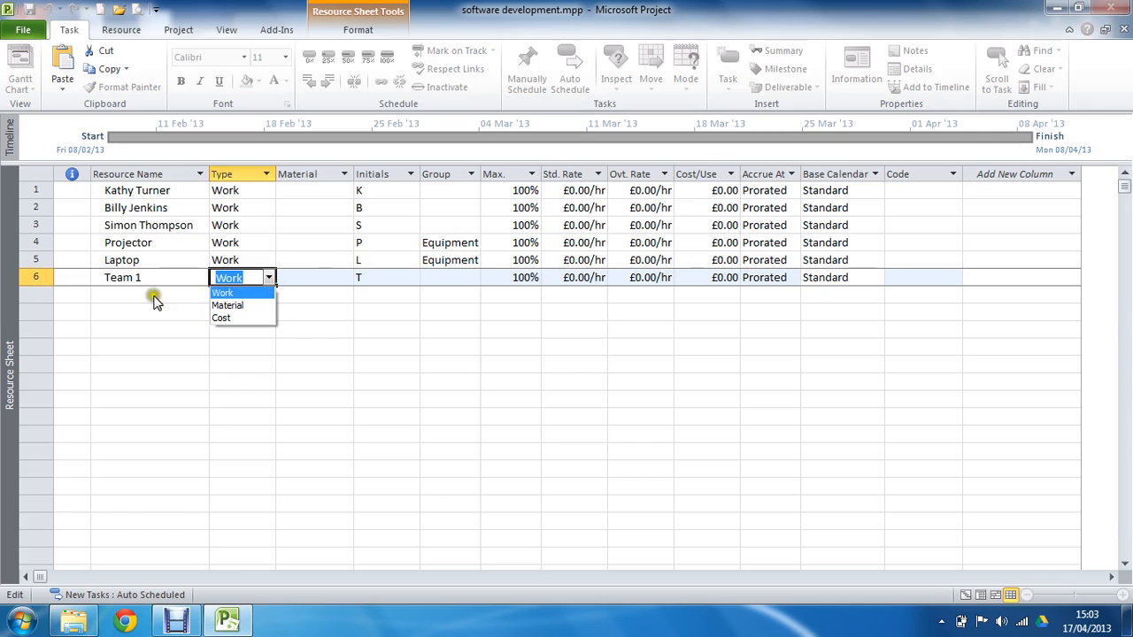
mouse_move(149, 244)
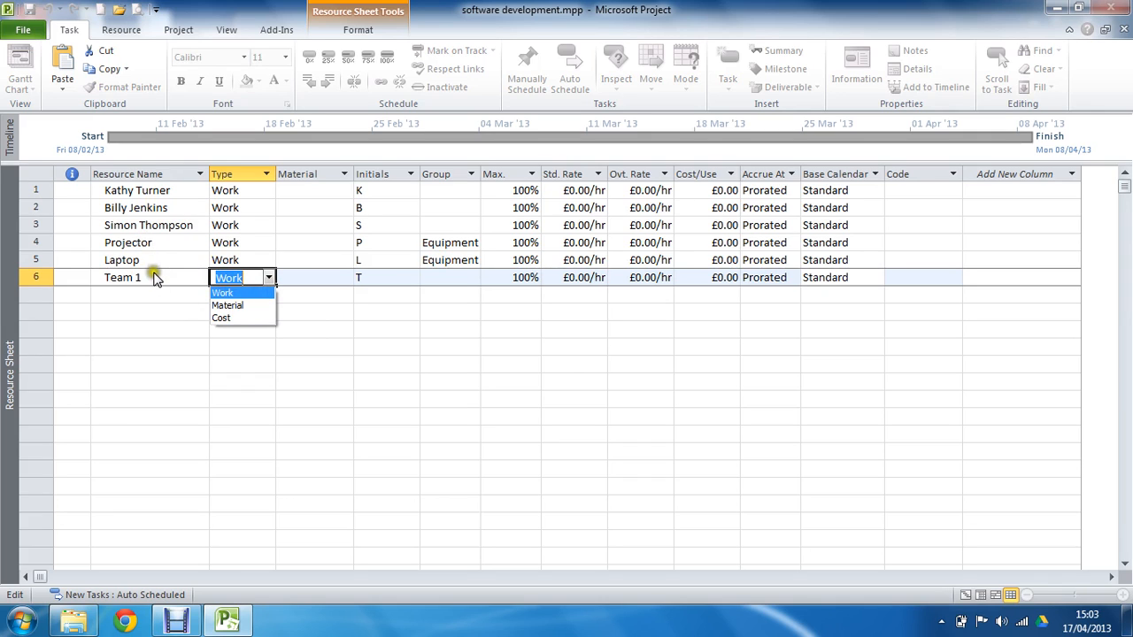
left_click(227, 305)
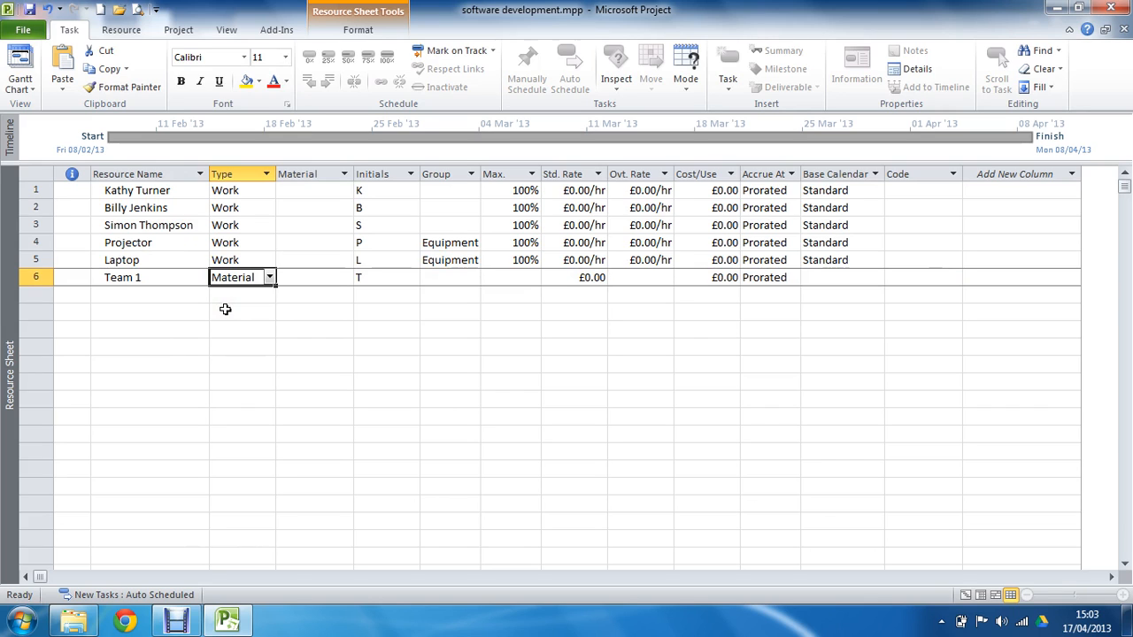
mouse_move(266, 276)
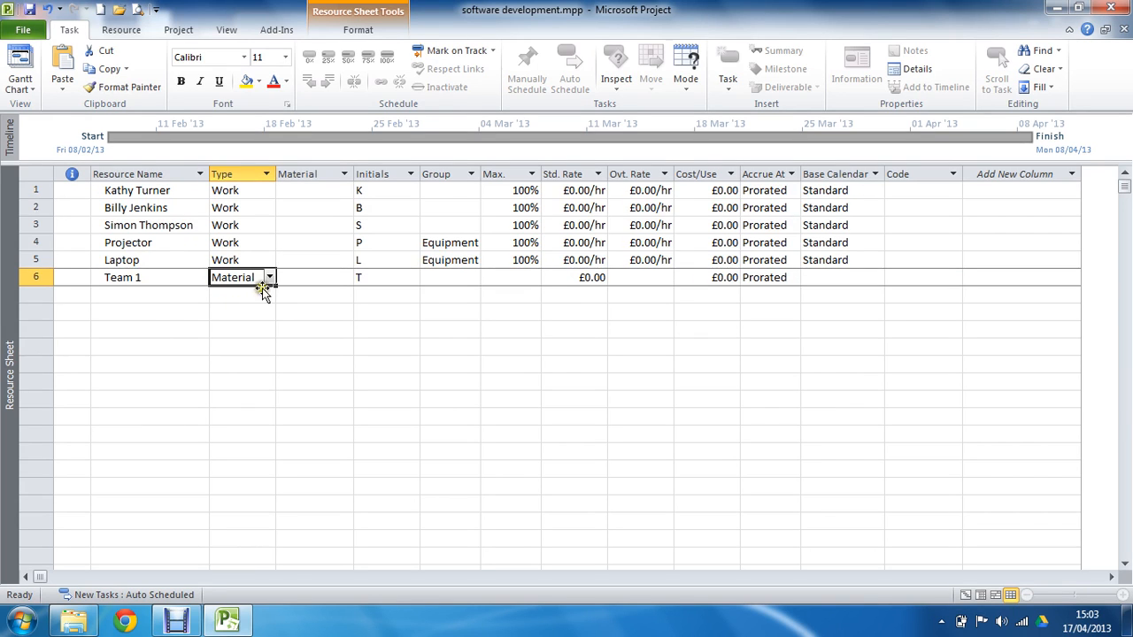
left_click(270, 276)
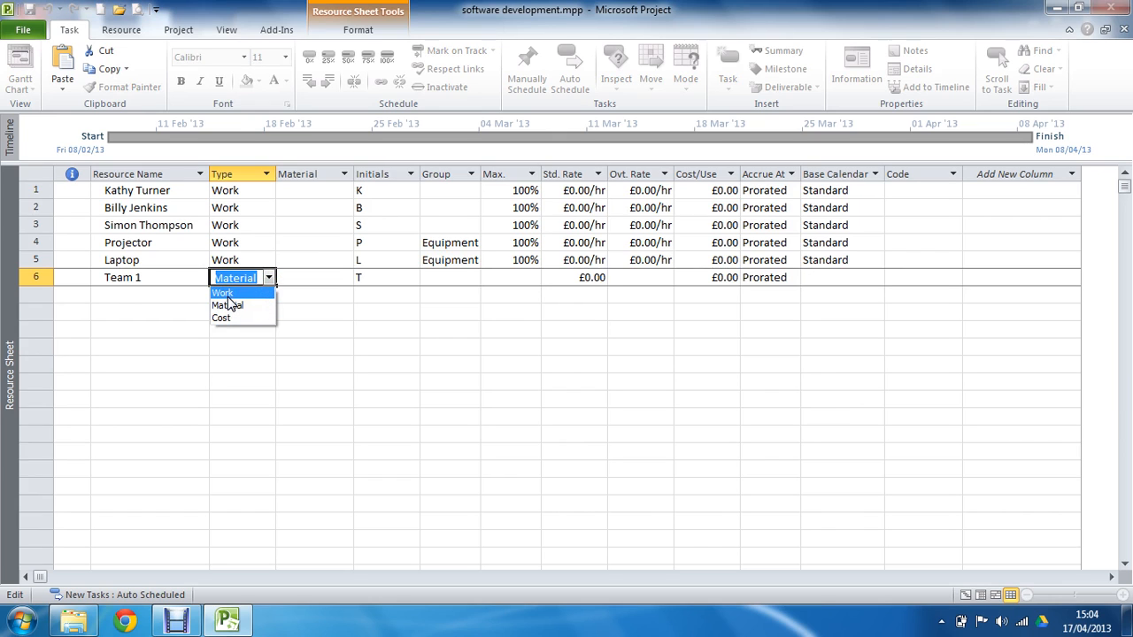
left_click(223, 294)
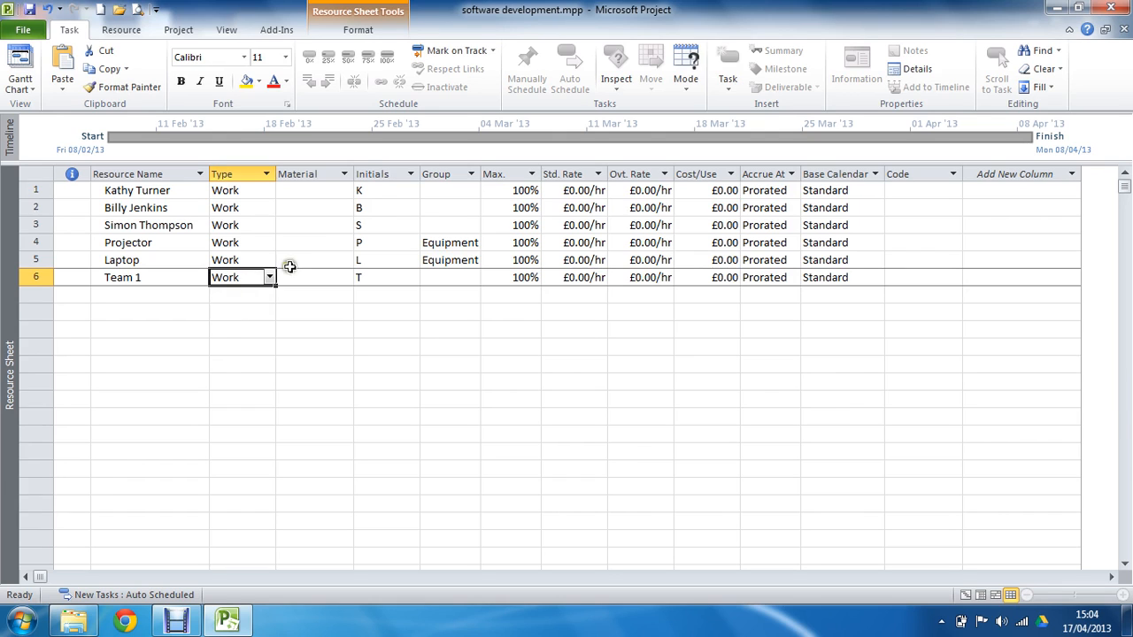
mouse_move(322, 209)
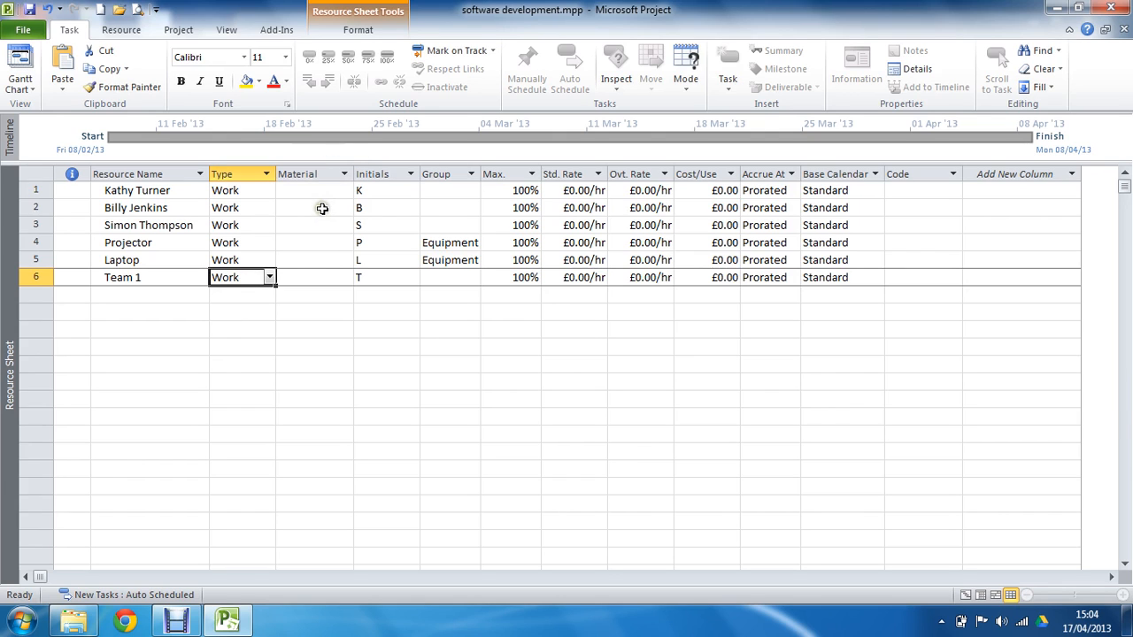
left_click(148, 296)
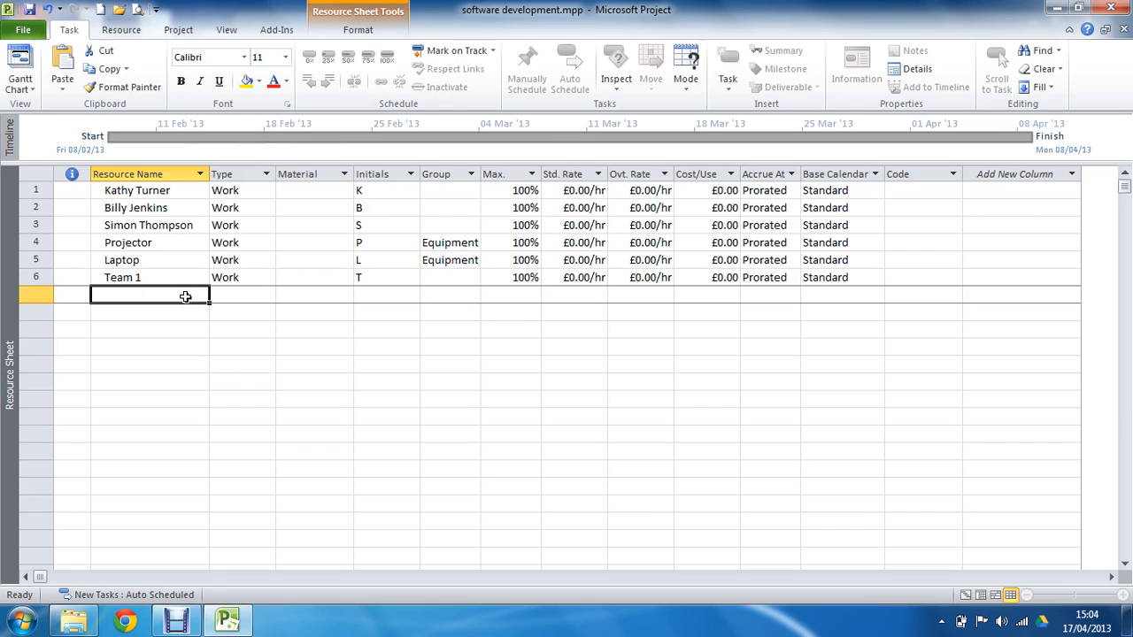
- Add Paint as a Material resource with Litres as its material label
type("Paint")
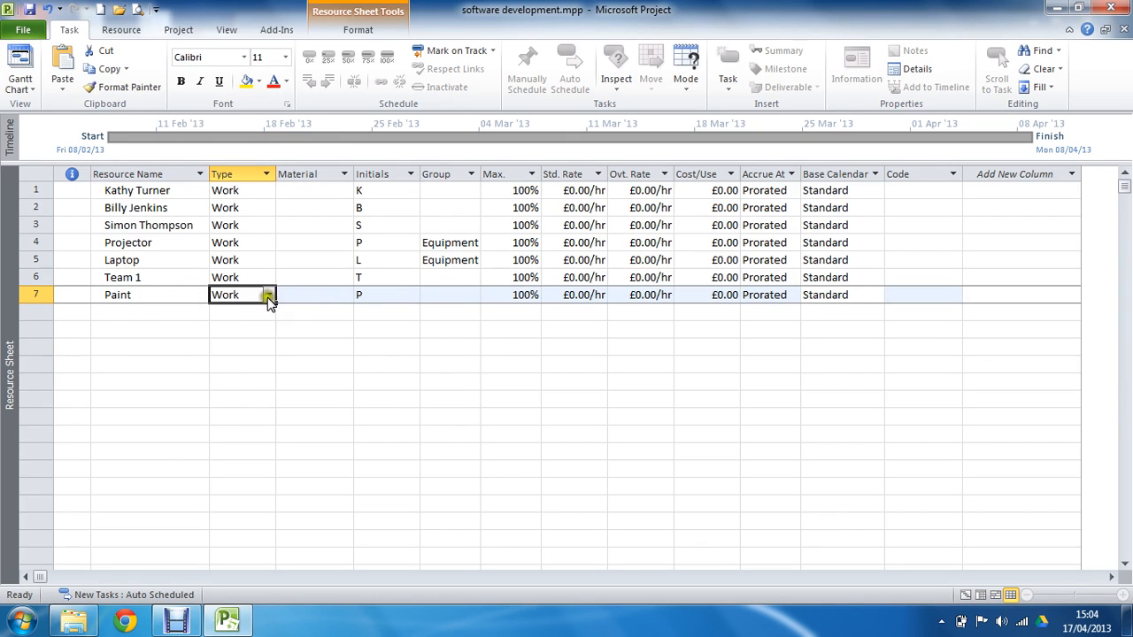
left_click(269, 294)
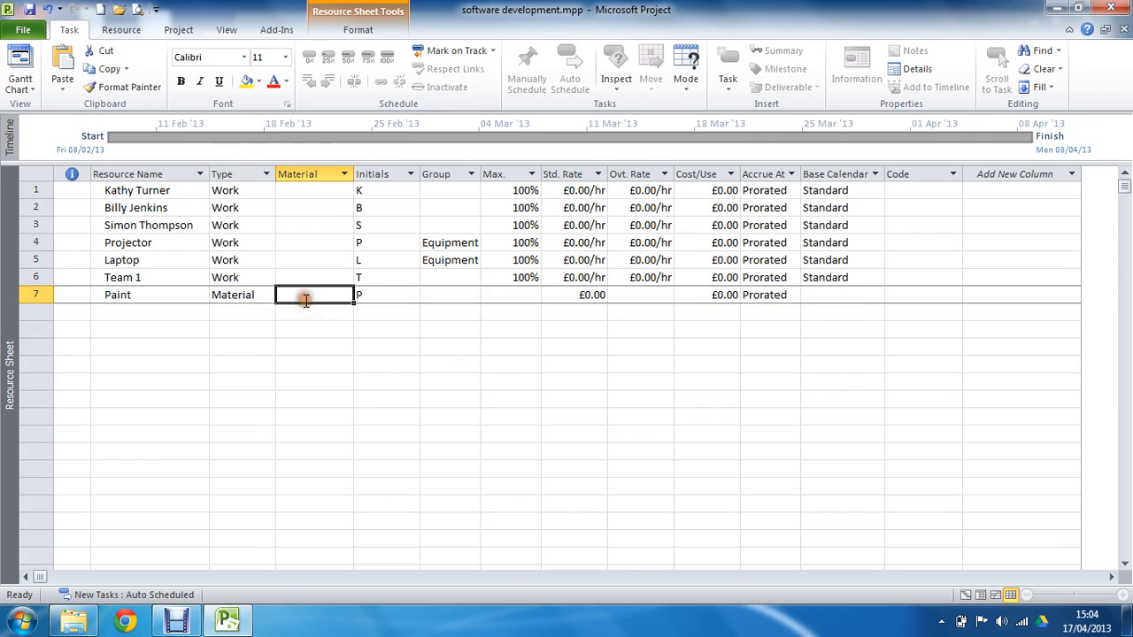
type("Litres")
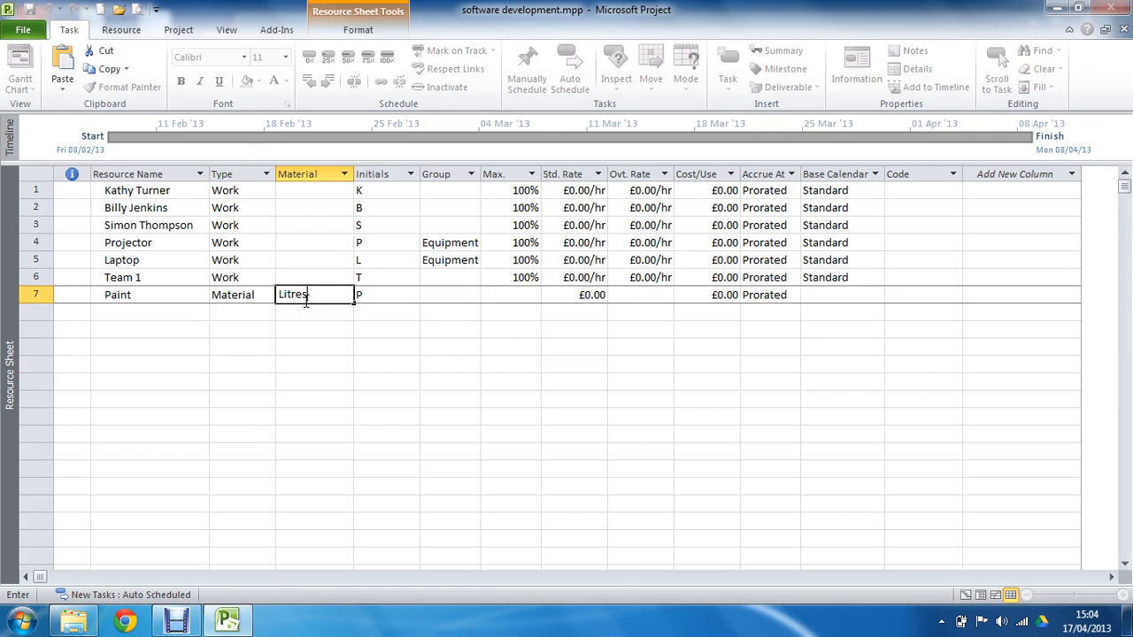
key("Return")
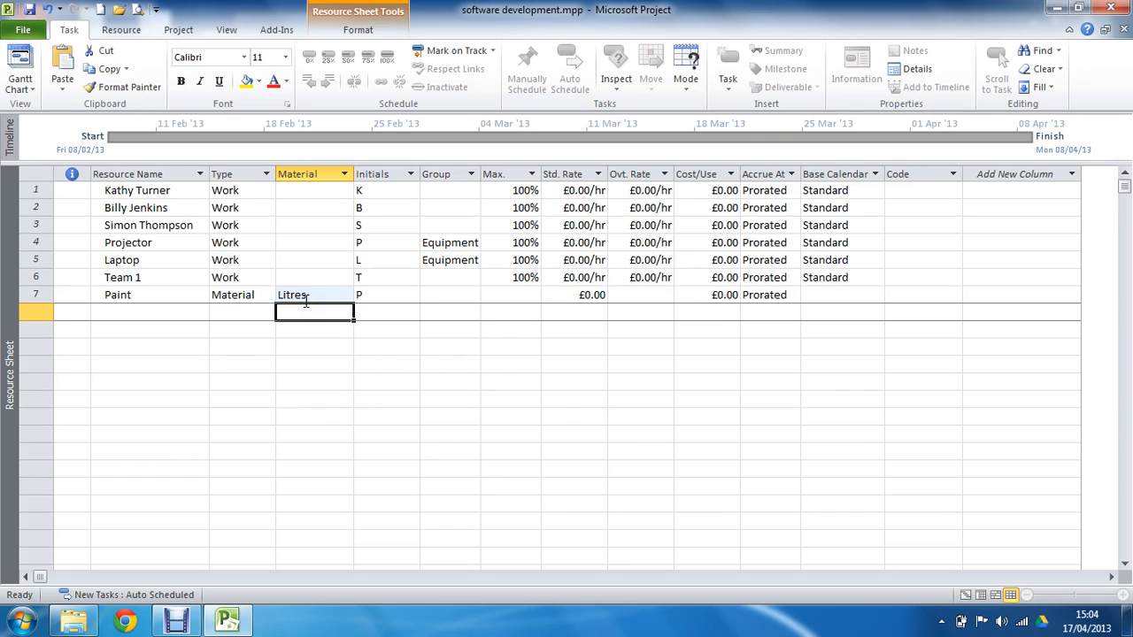
mouse_move(309, 292)
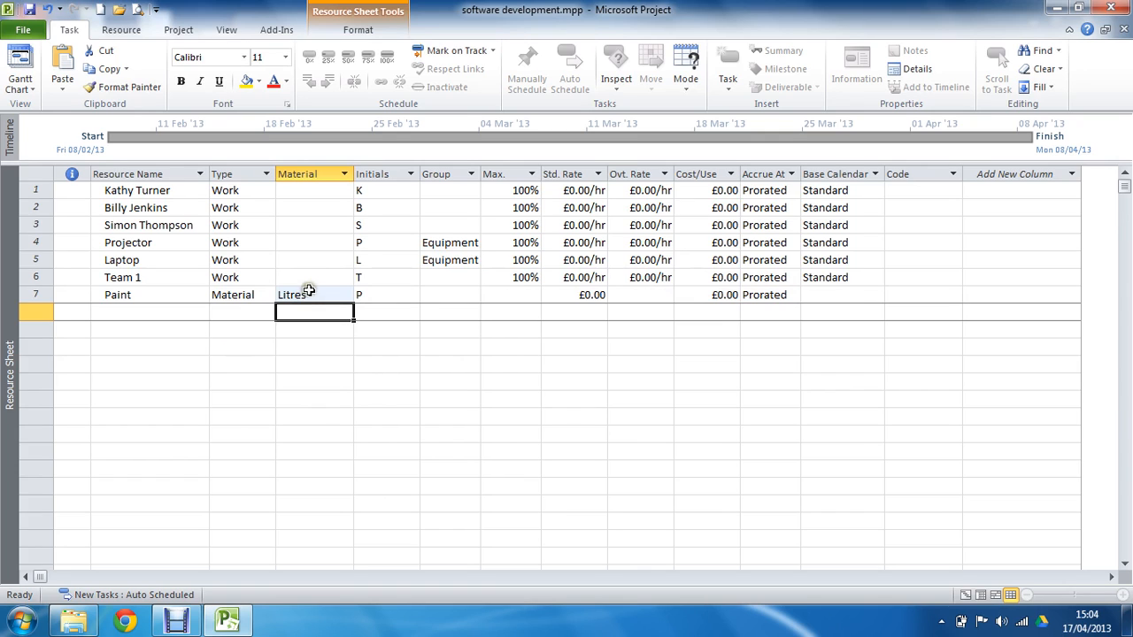
left_click(315, 276)
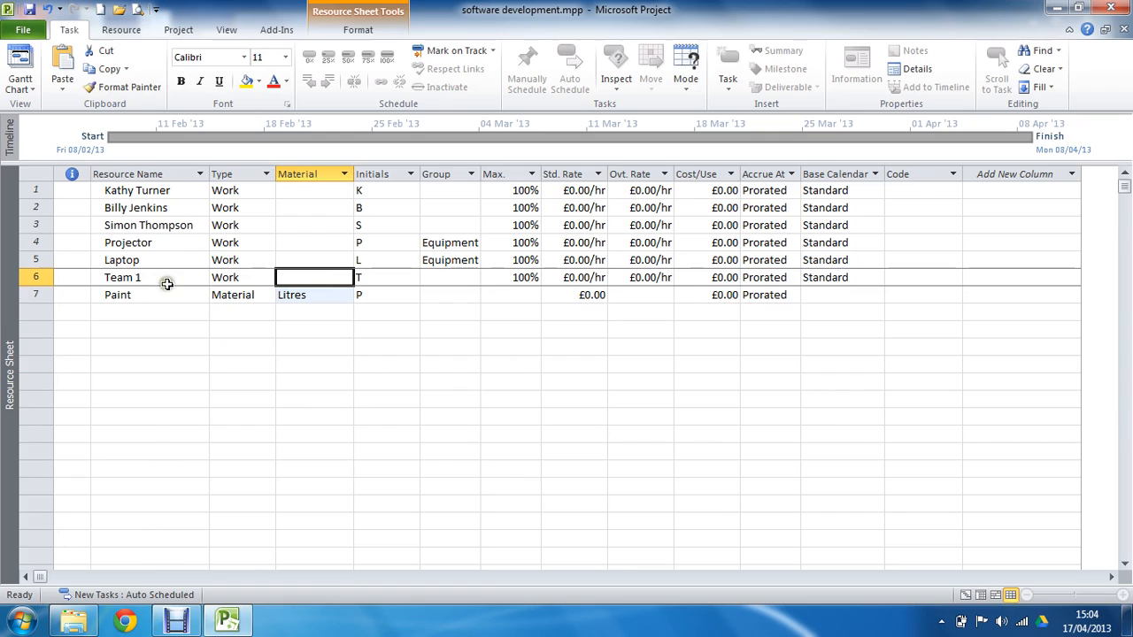
mouse_move(308, 298)
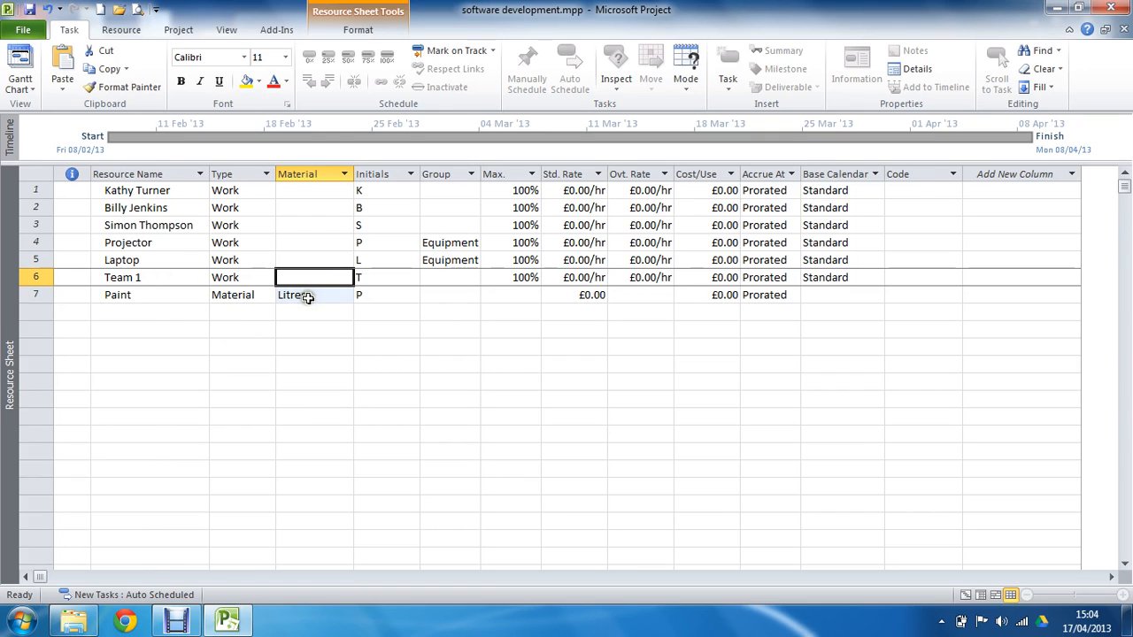
left_click(239, 277)
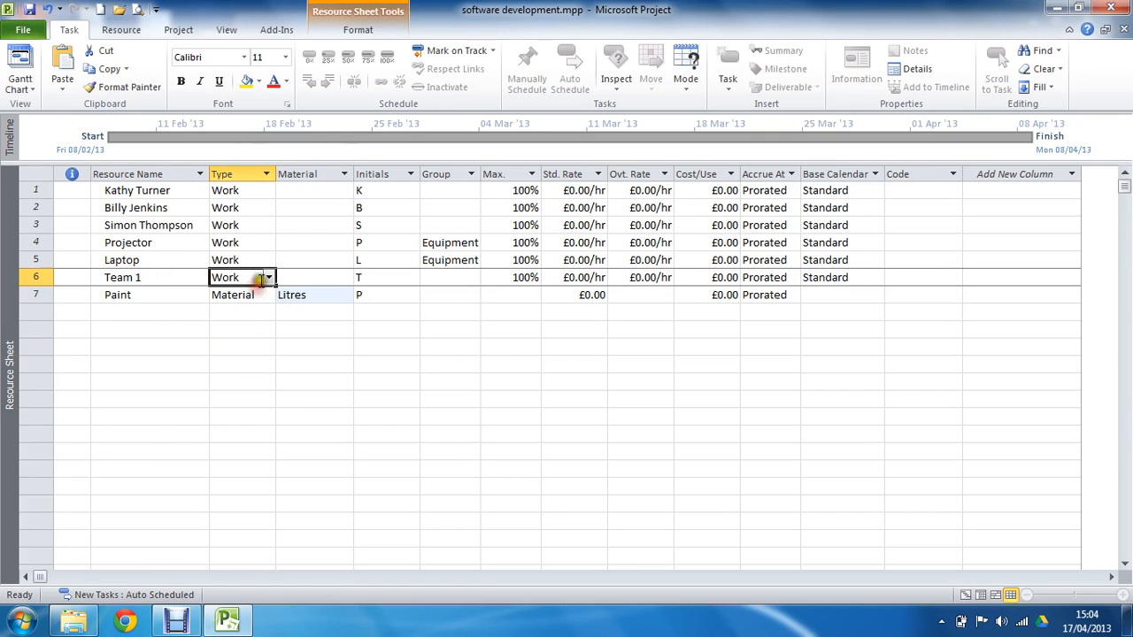
left_click(315, 294)
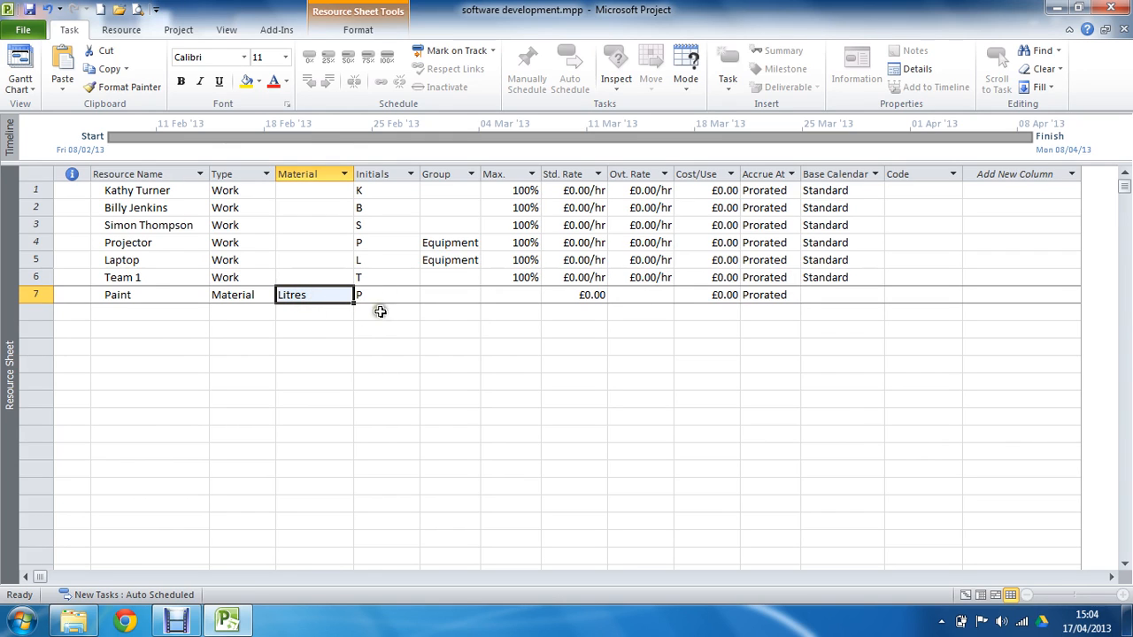
mouse_move(449, 239)
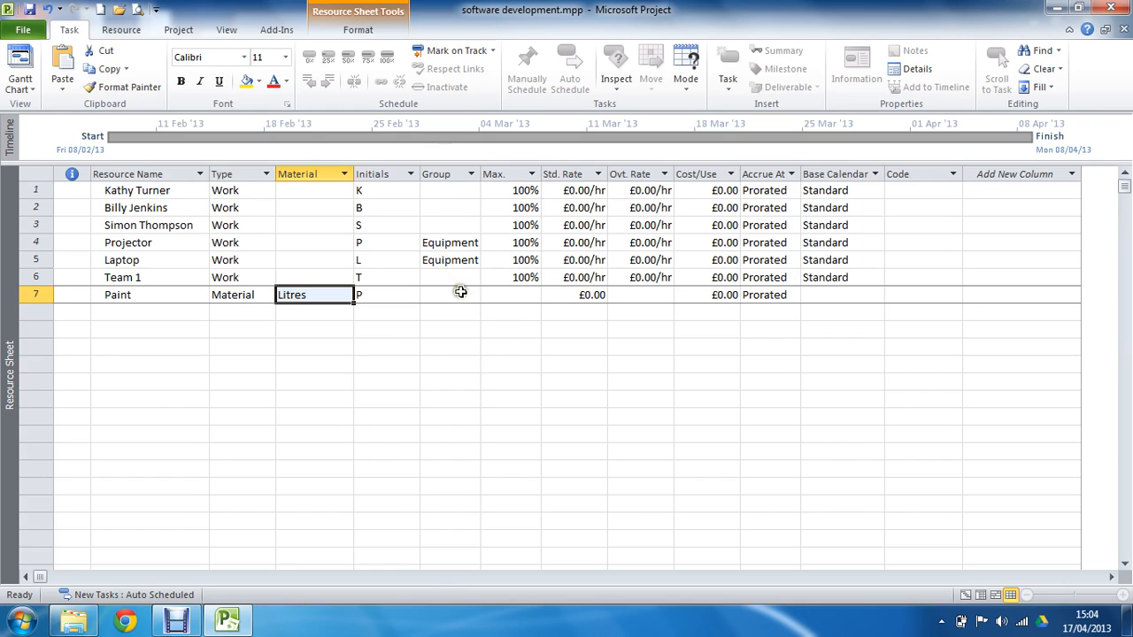
mouse_move(455, 198)
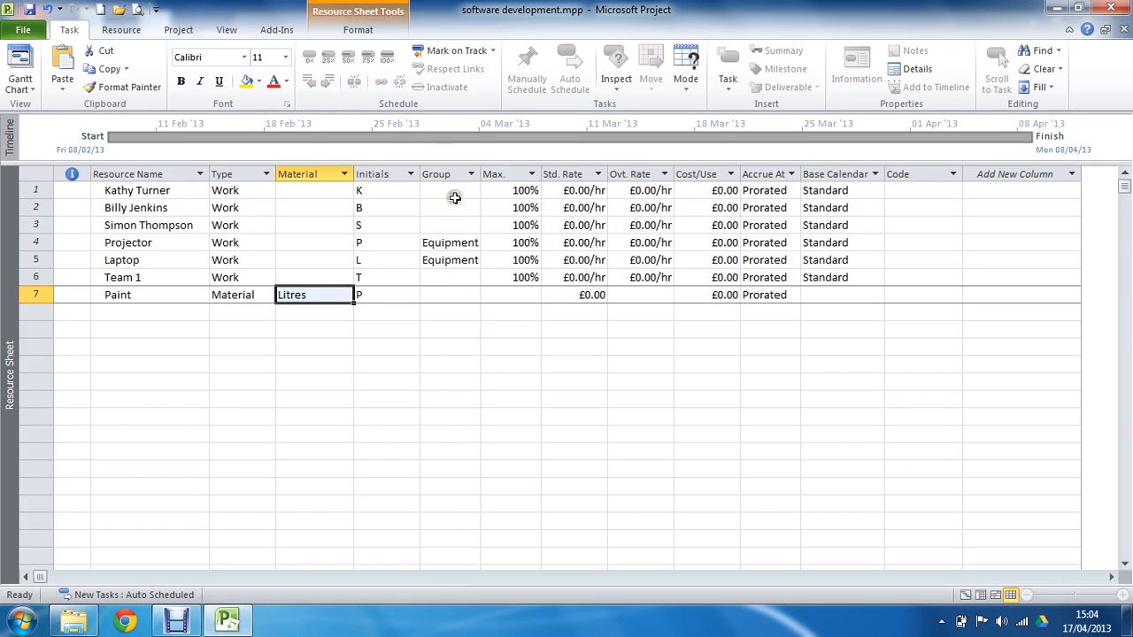
type("Engin")
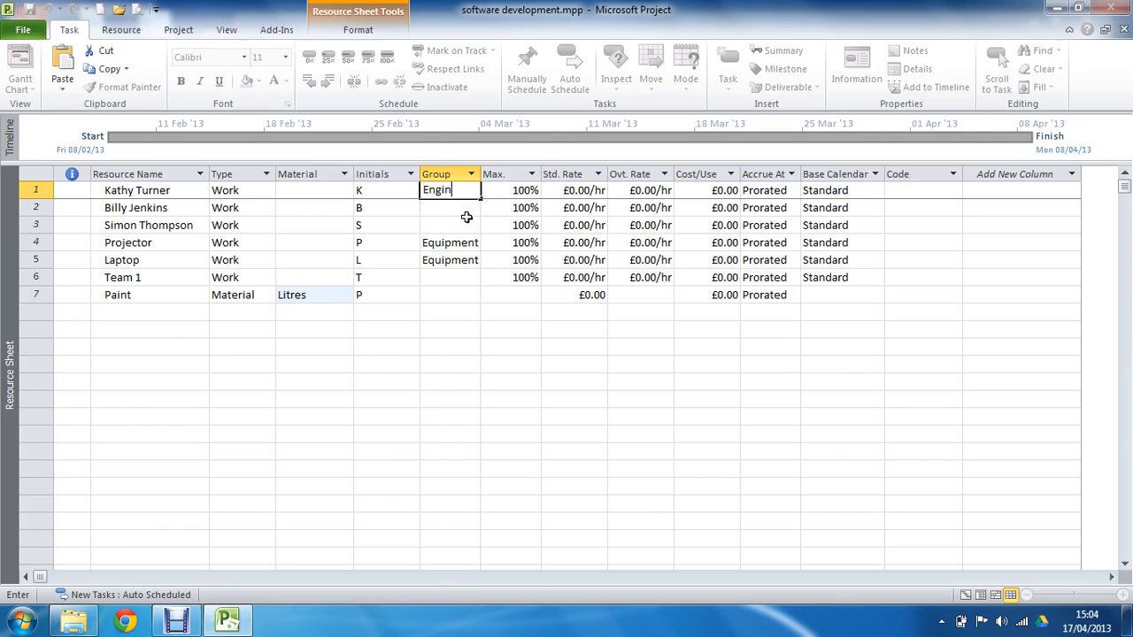
key("Return")
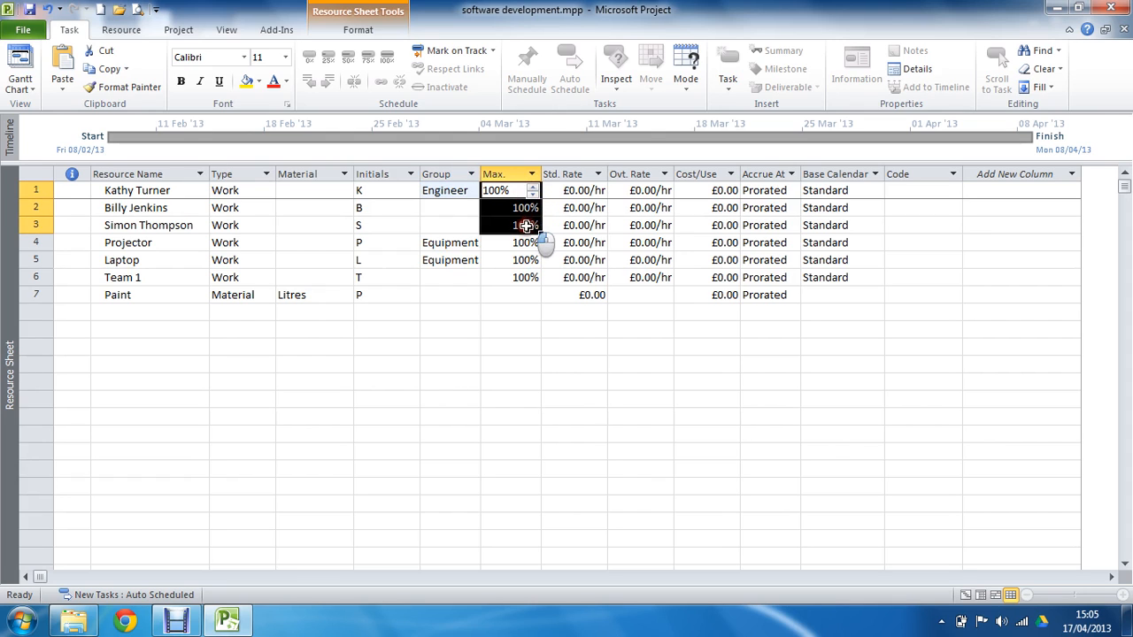
left_click(510, 294)
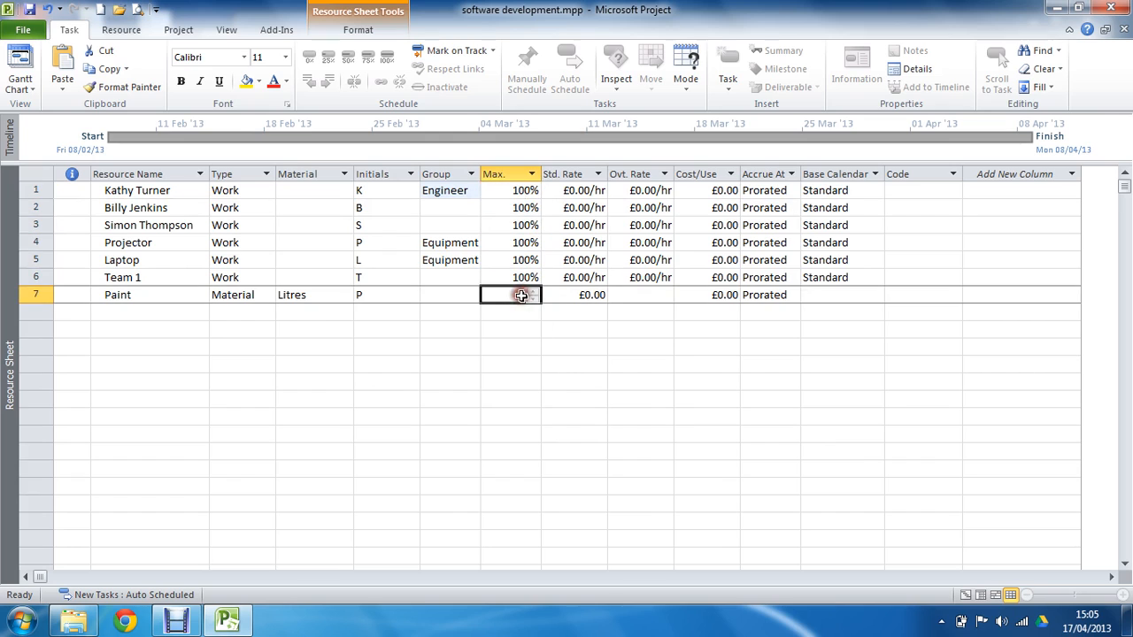
left_click(239, 294)
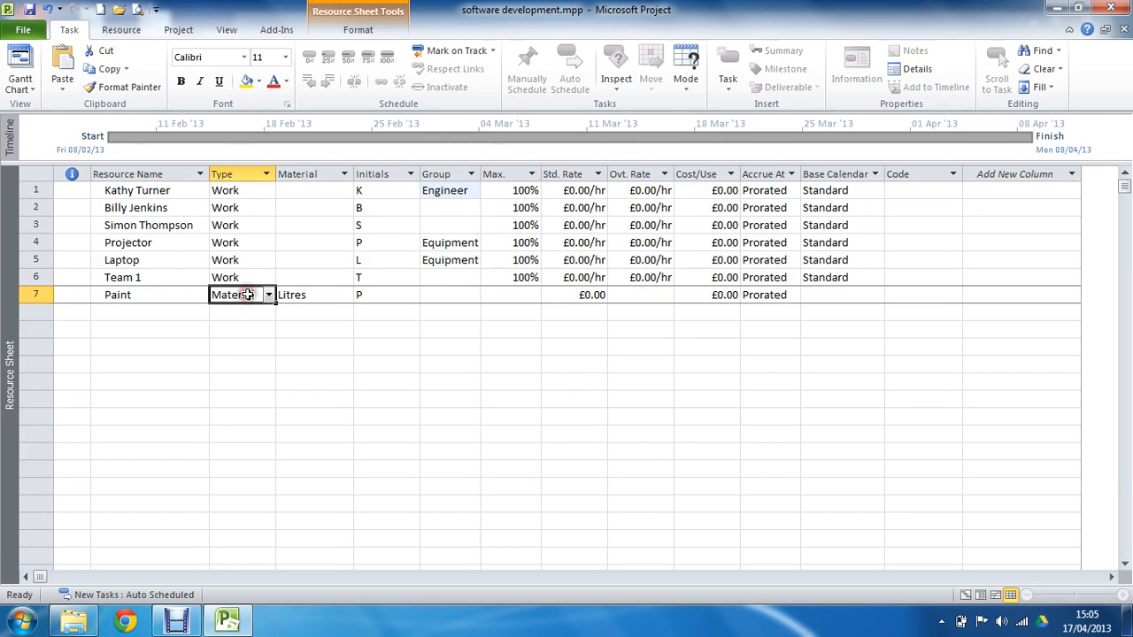
left_click(315, 294)
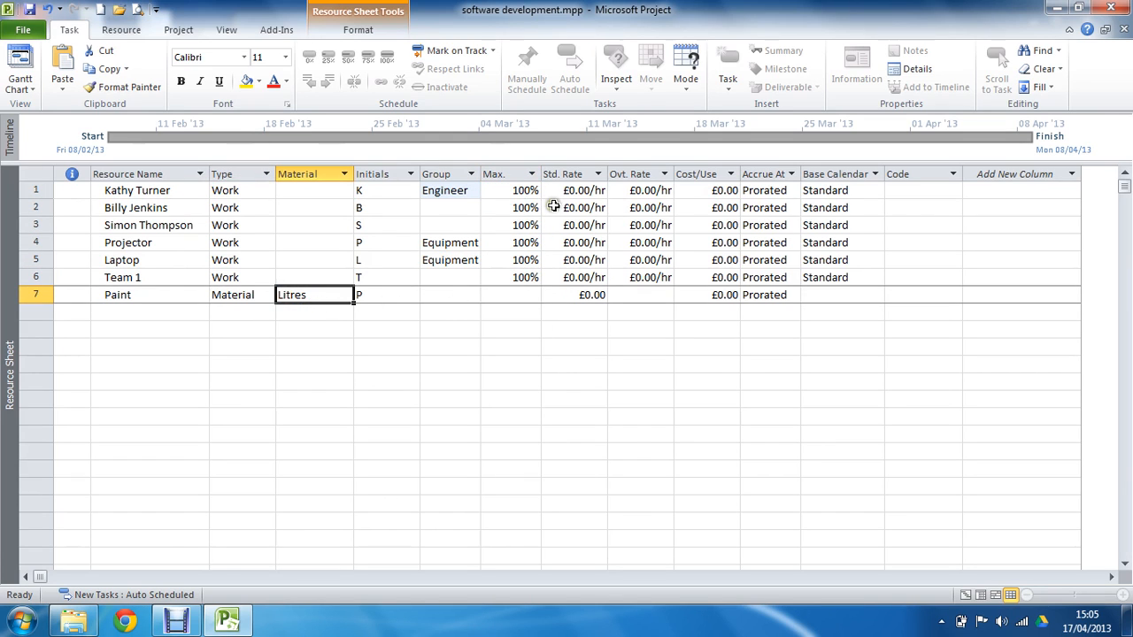
left_click(510, 191)
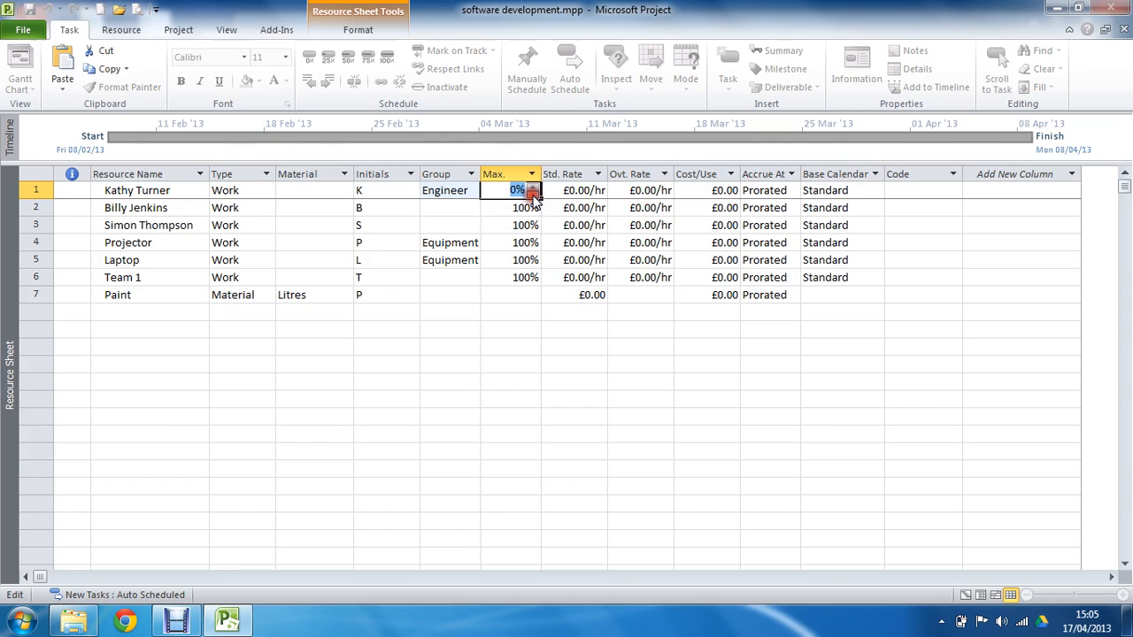
type("100%")
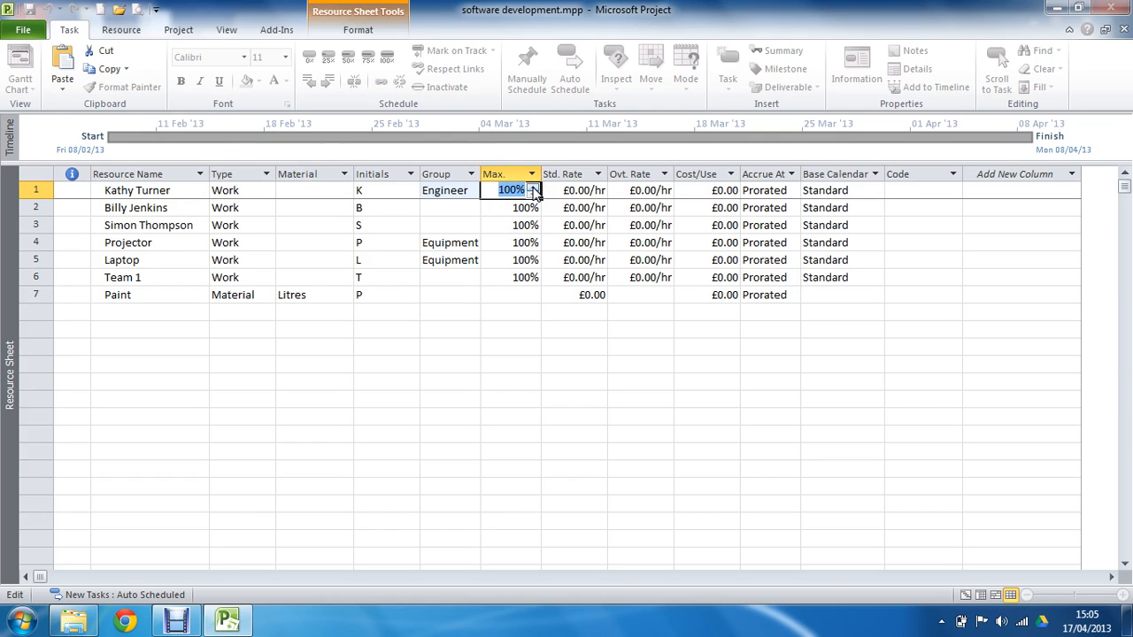
left_click(510, 207)
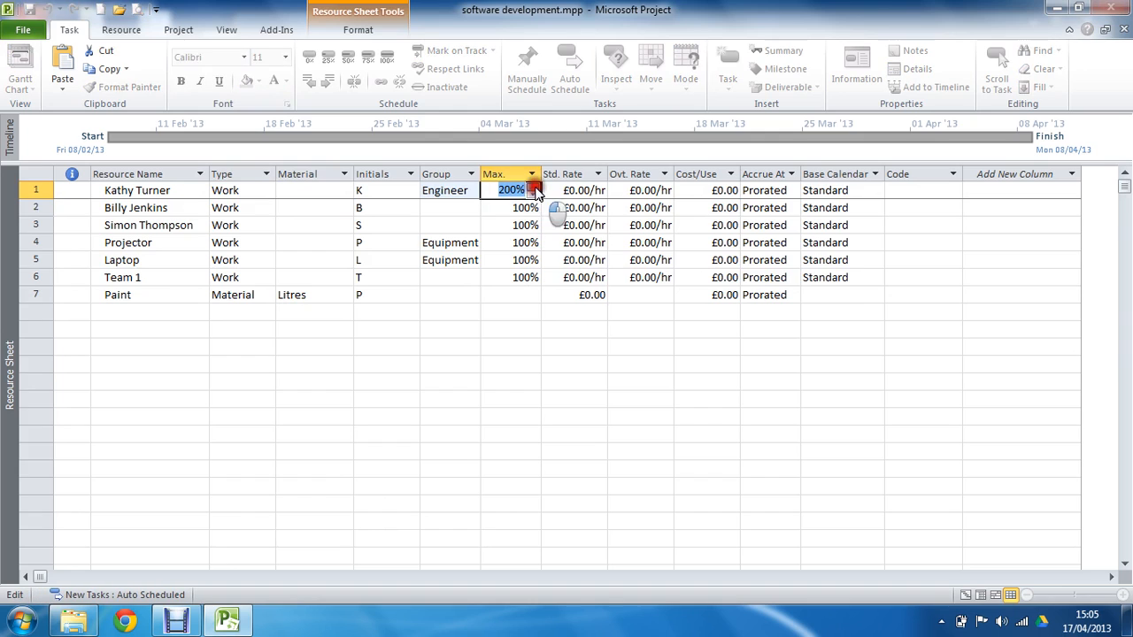
type("150%")
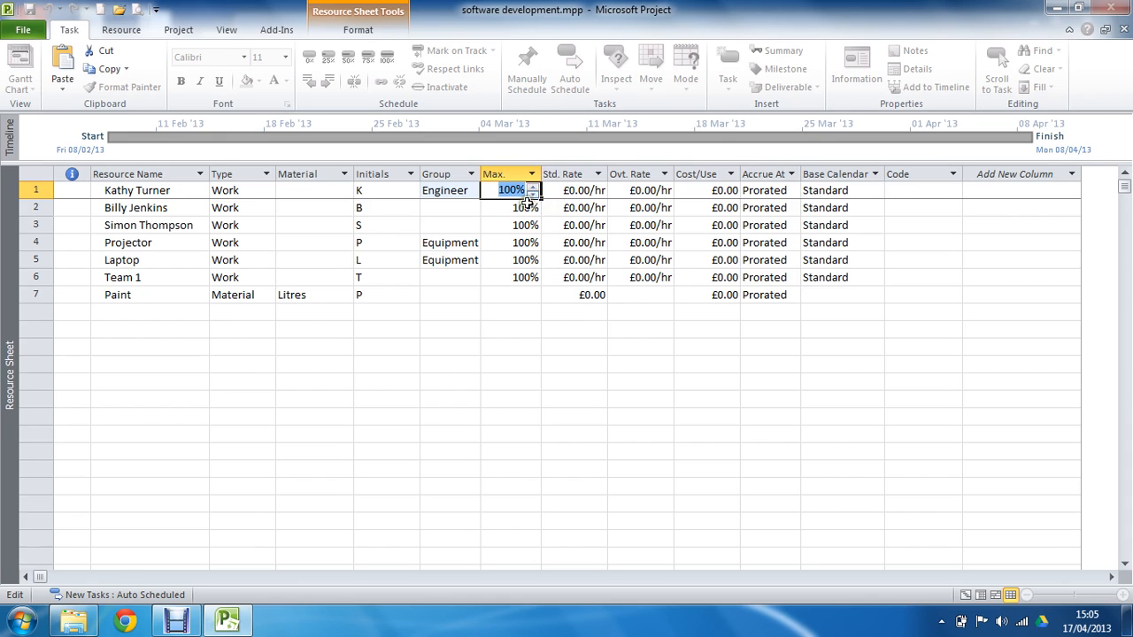
left_click(510, 207)
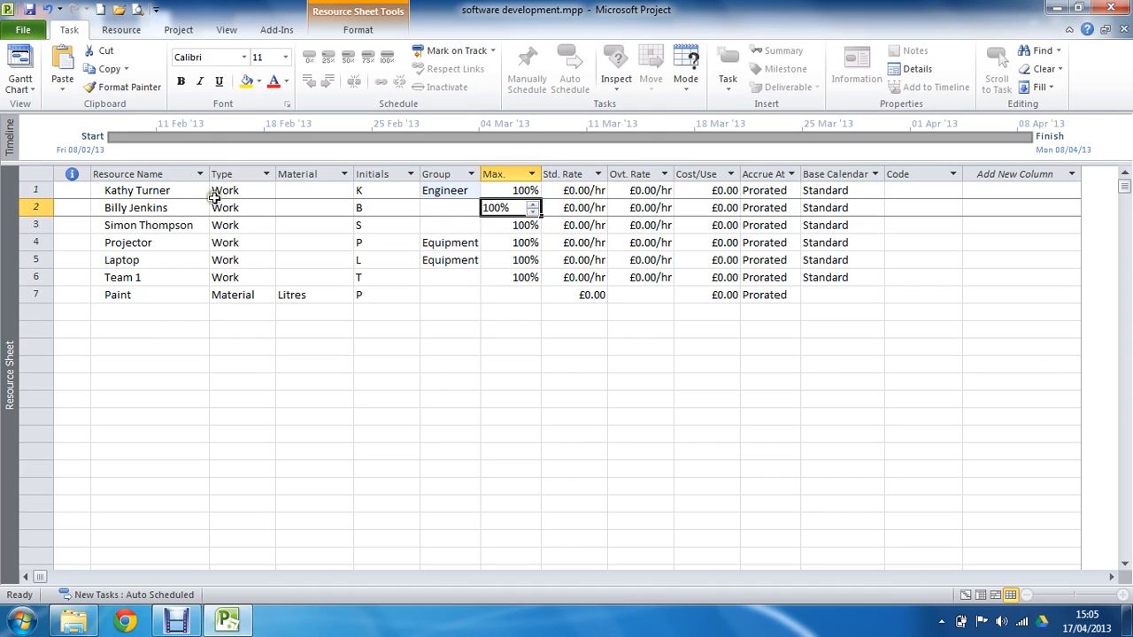
left_click(136, 190)
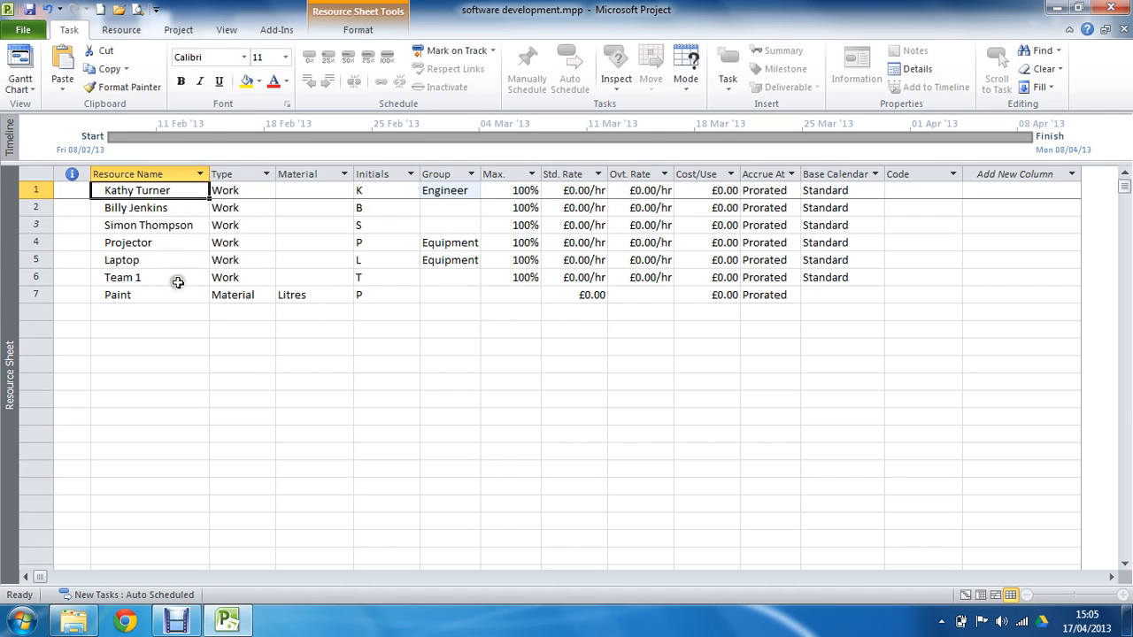
mouse_move(333, 315)
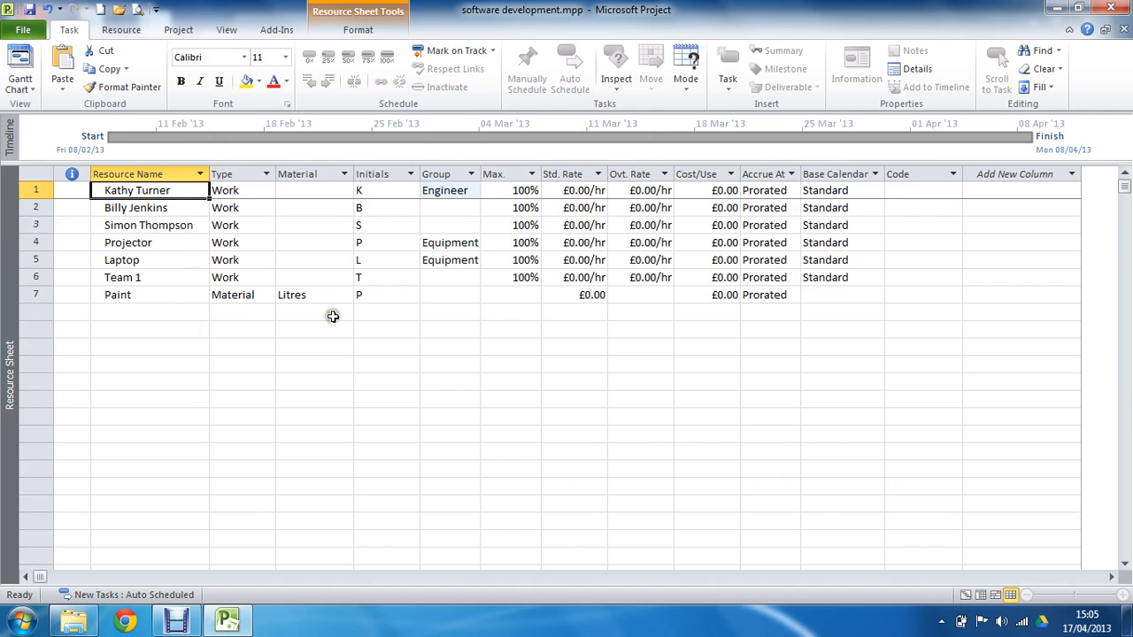
left_click(584, 191)
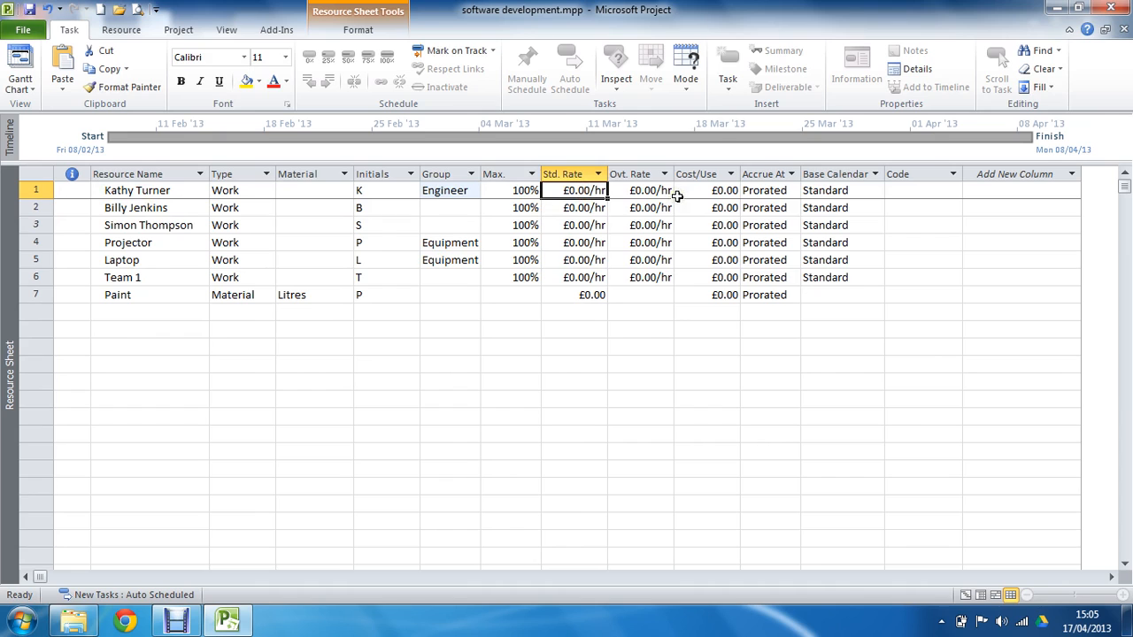
mouse_move(609, 227)
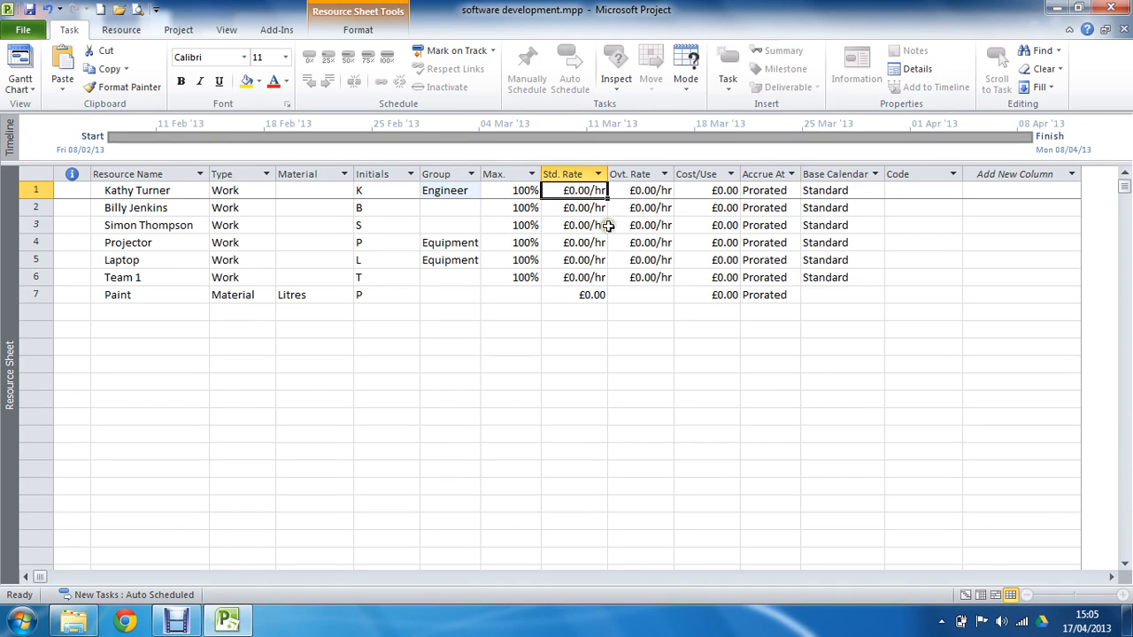
left_click(581, 207)
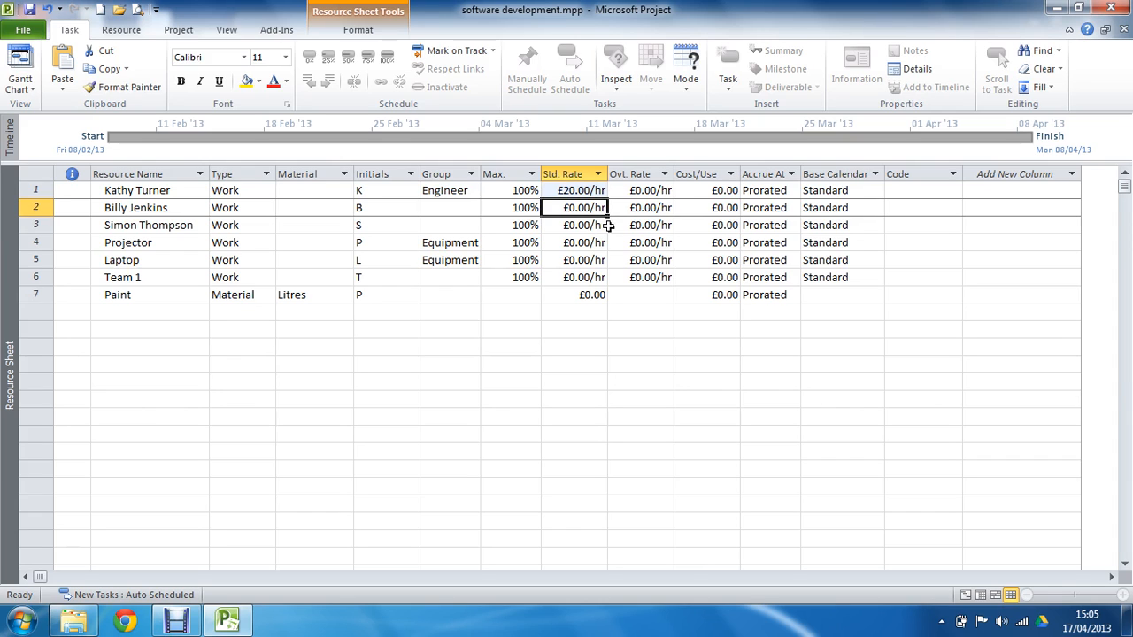
type("200")
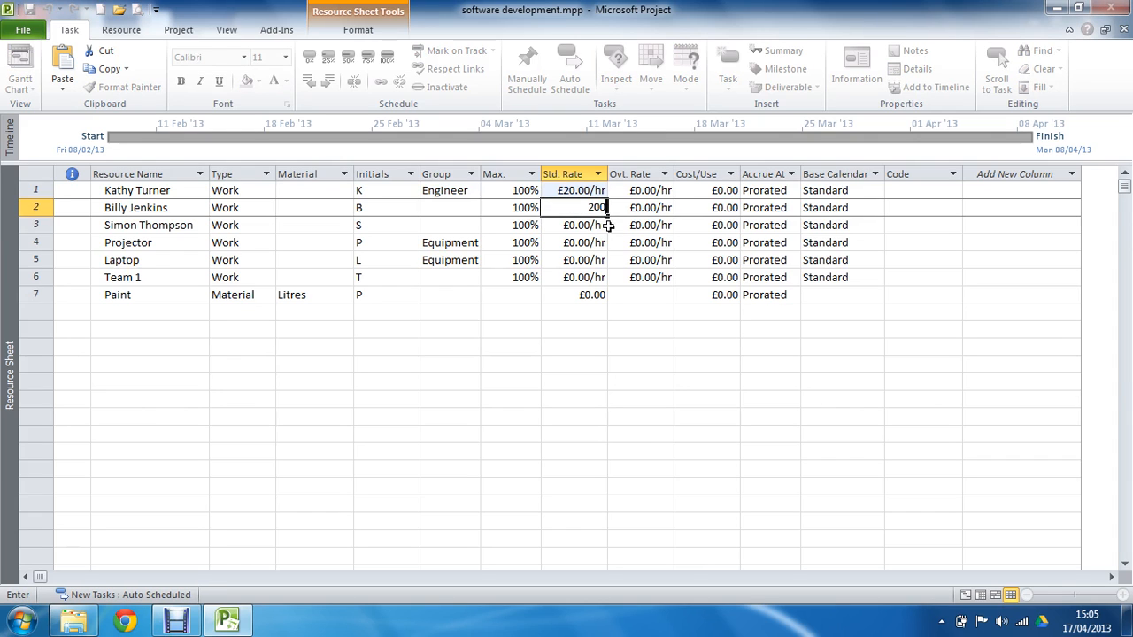
type("/d")
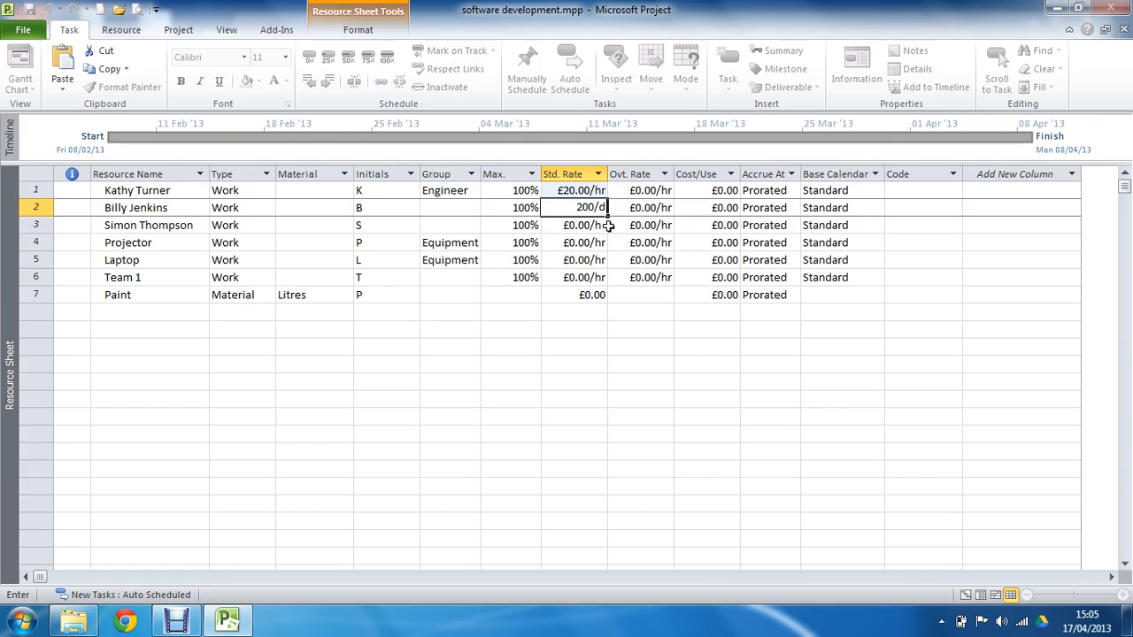
key("Return")
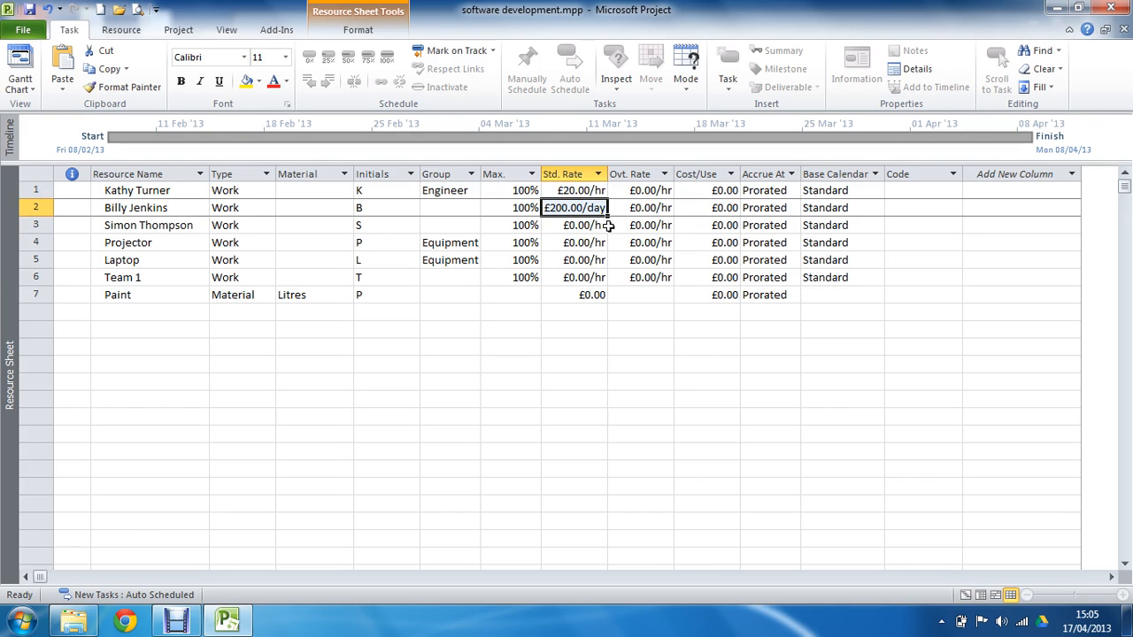
type("25000")
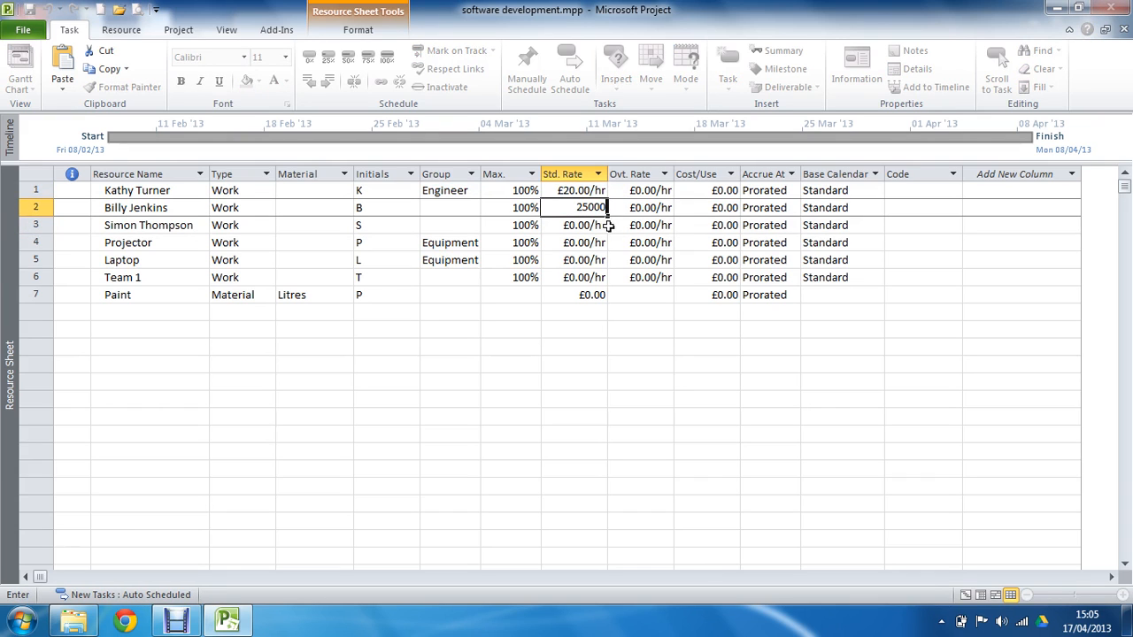
type("/y")
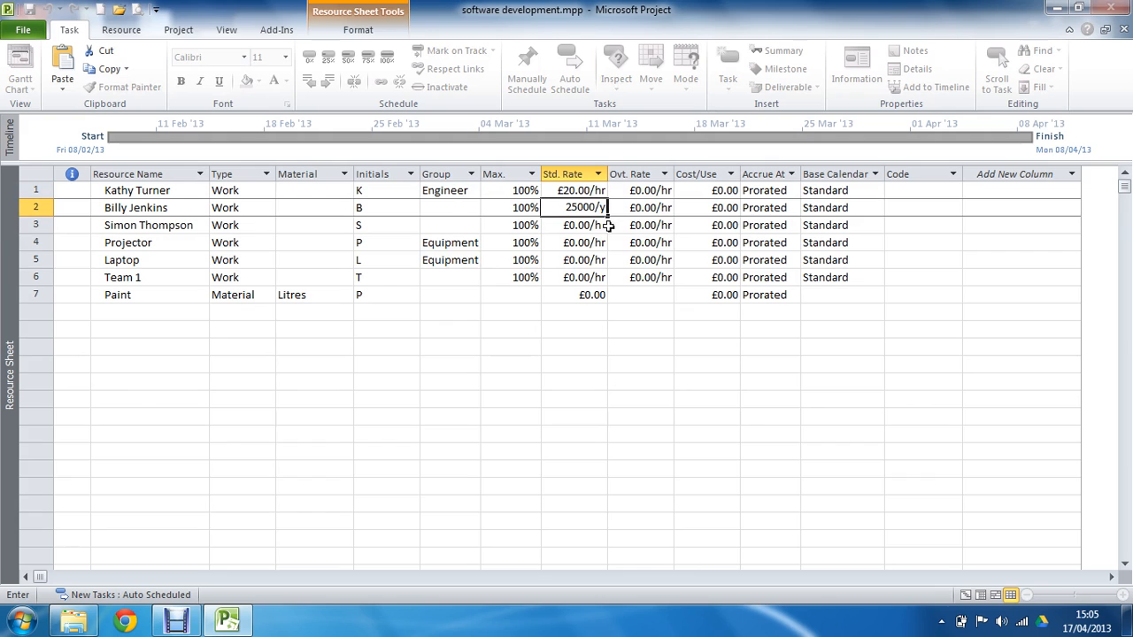
key("Return")
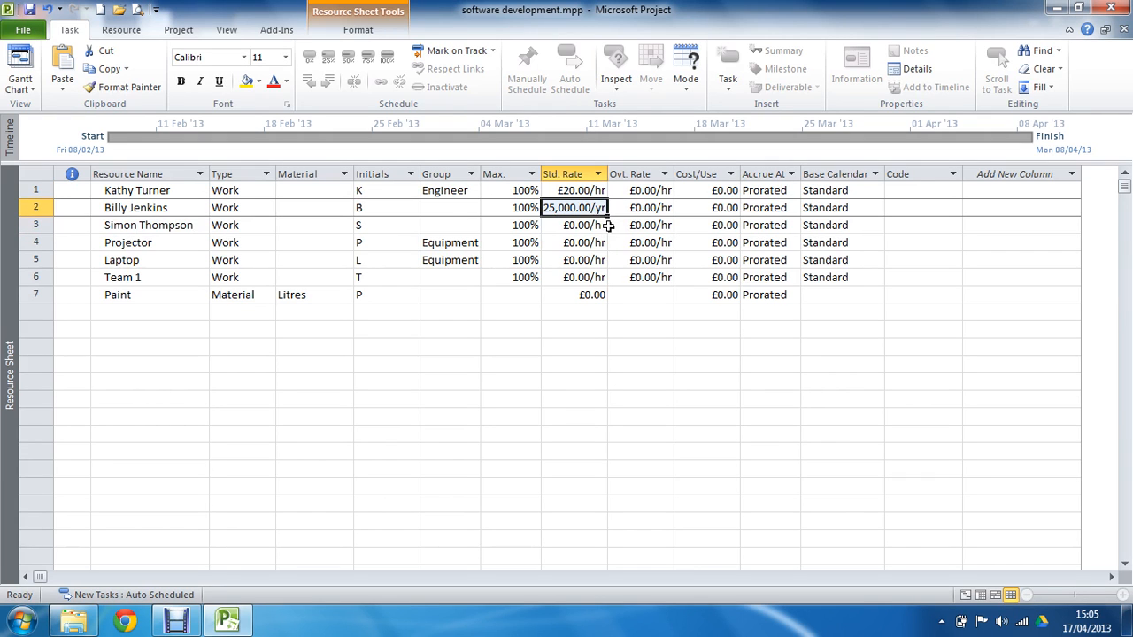
type("1000")
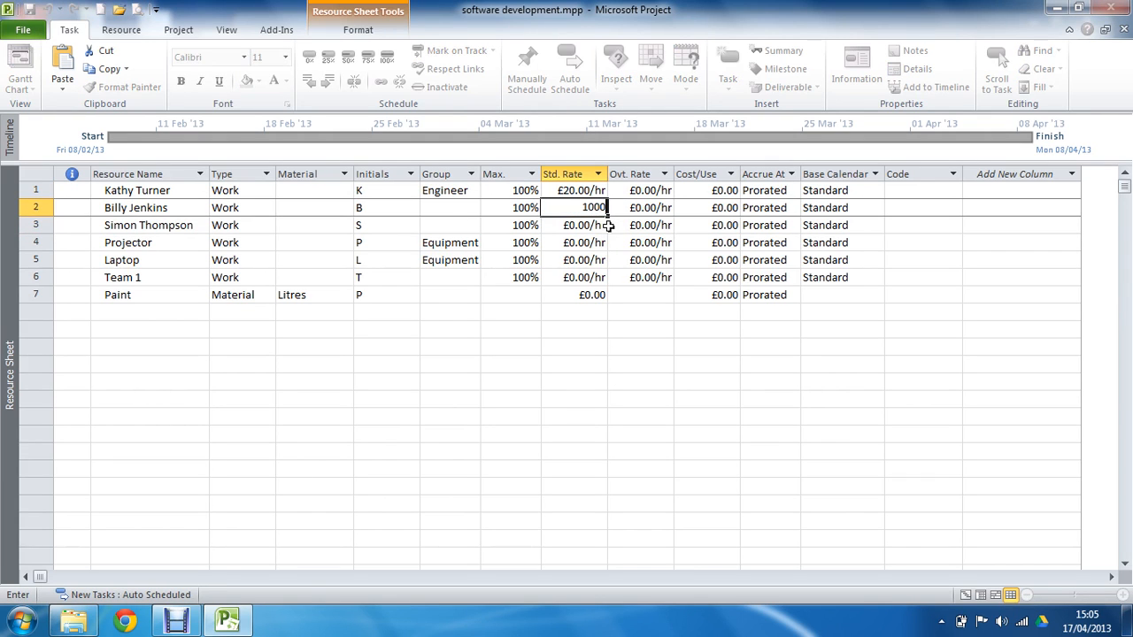
type("/")
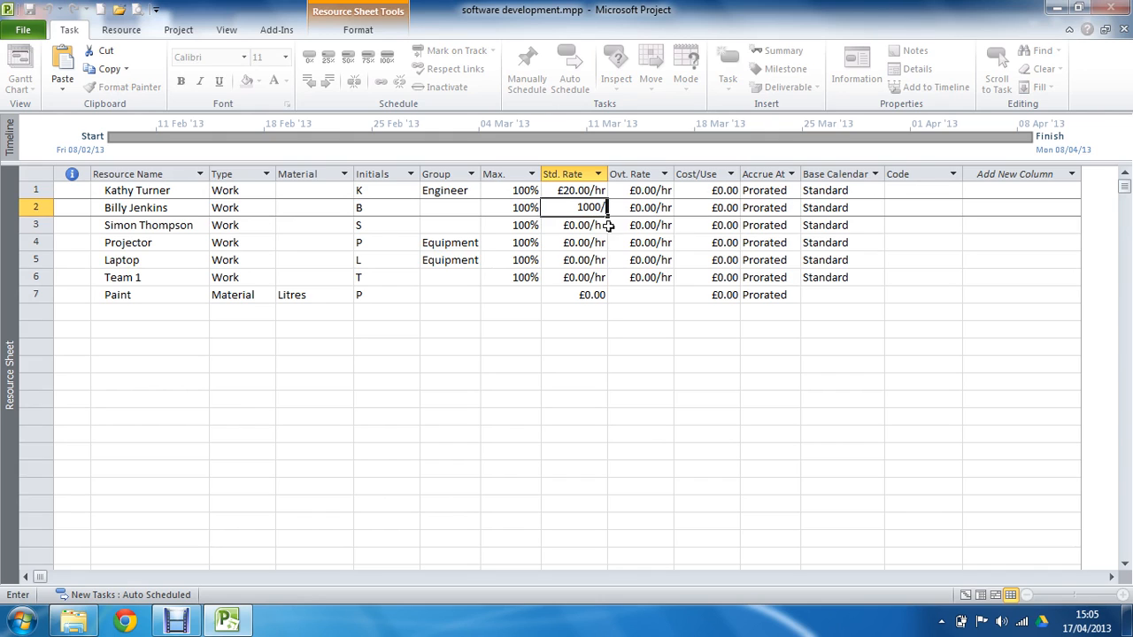
key("Return")
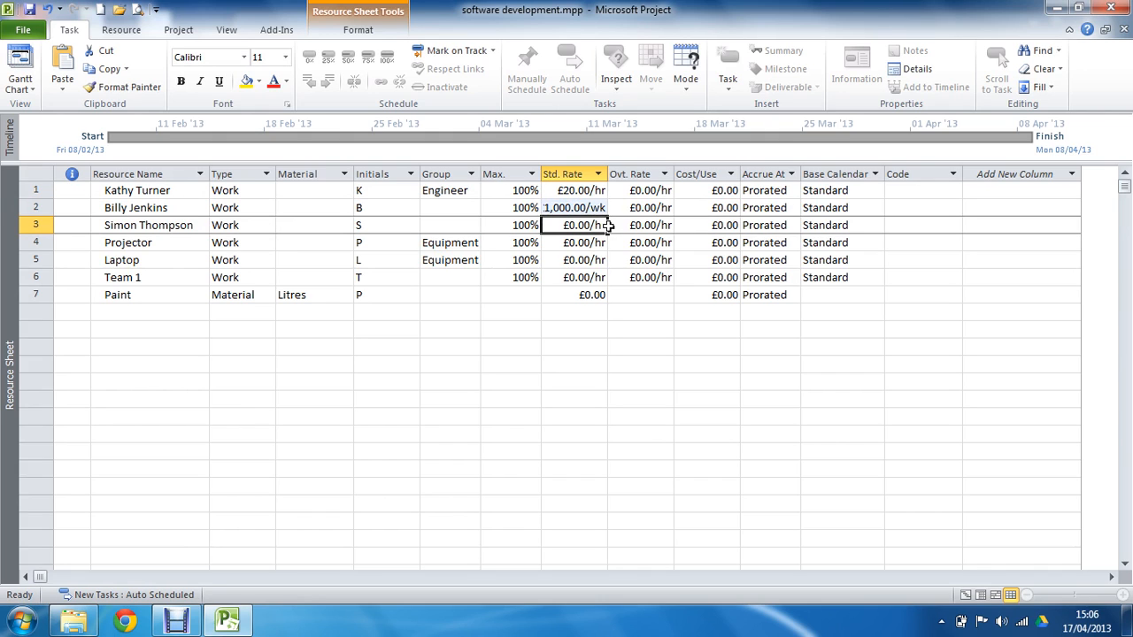
mouse_move(638, 216)
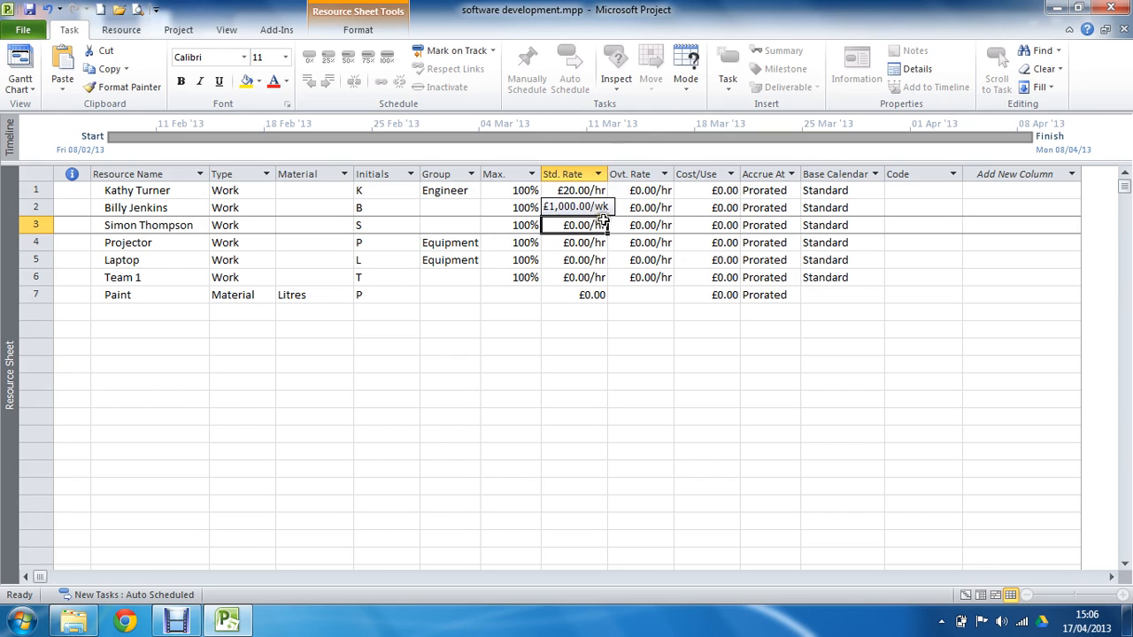
left_click(651, 207)
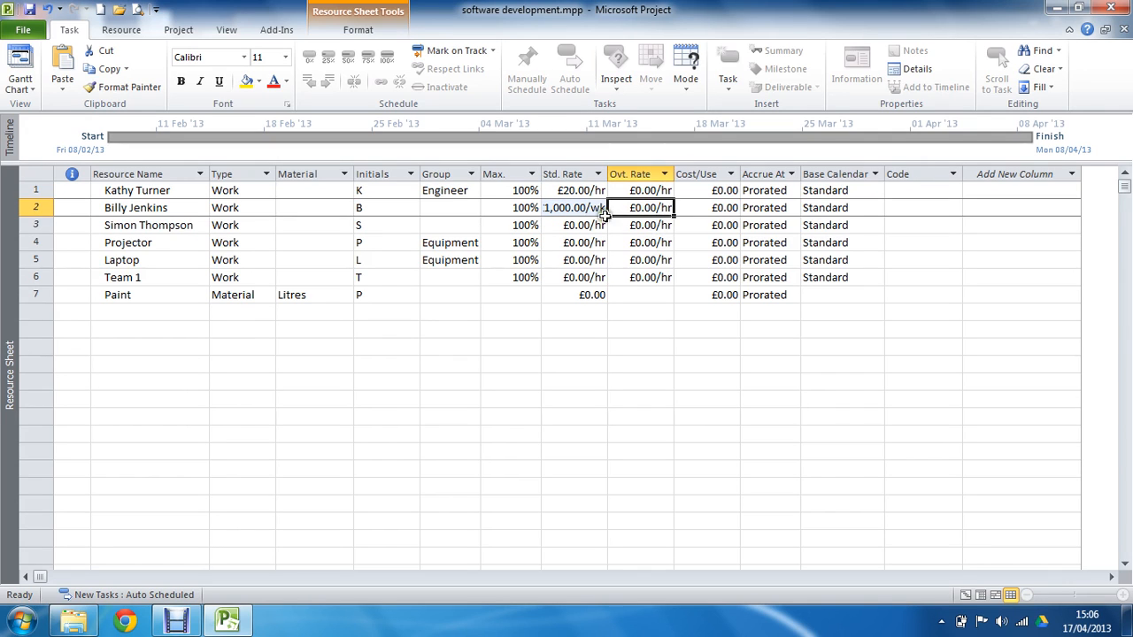
left_click(574, 207)
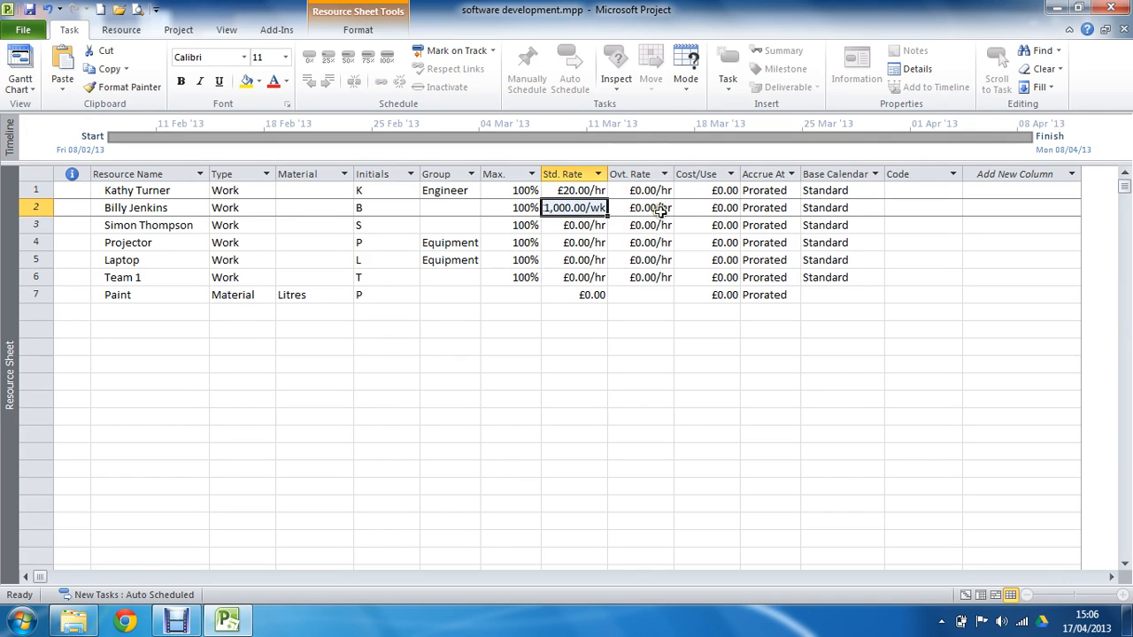
mouse_move(701, 240)
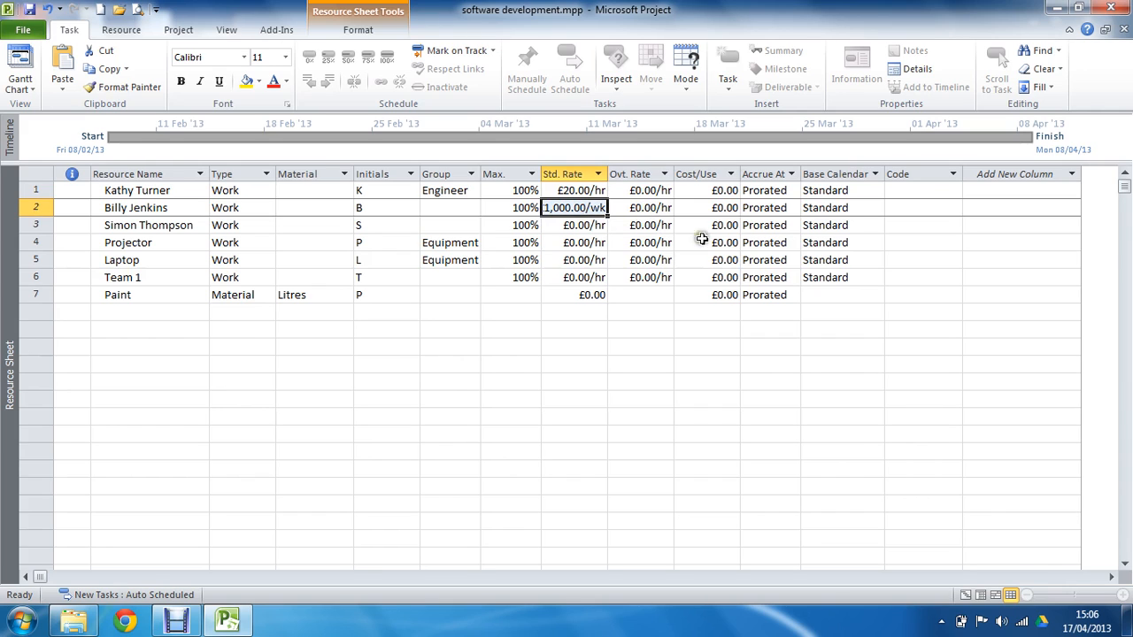
left_click(705, 207)
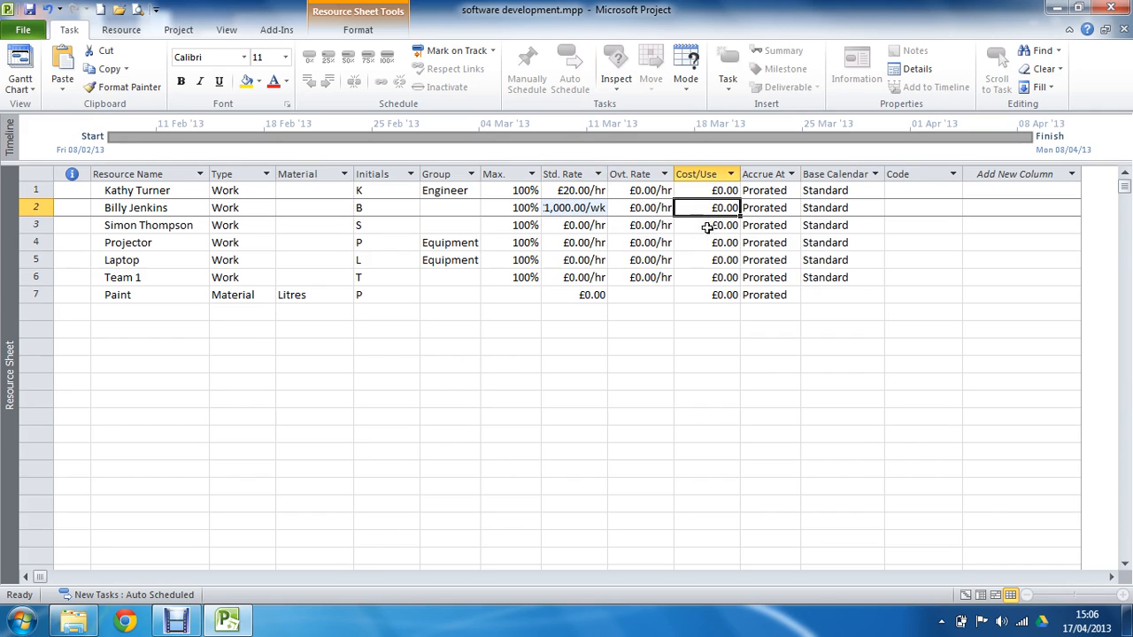
mouse_move(718, 207)
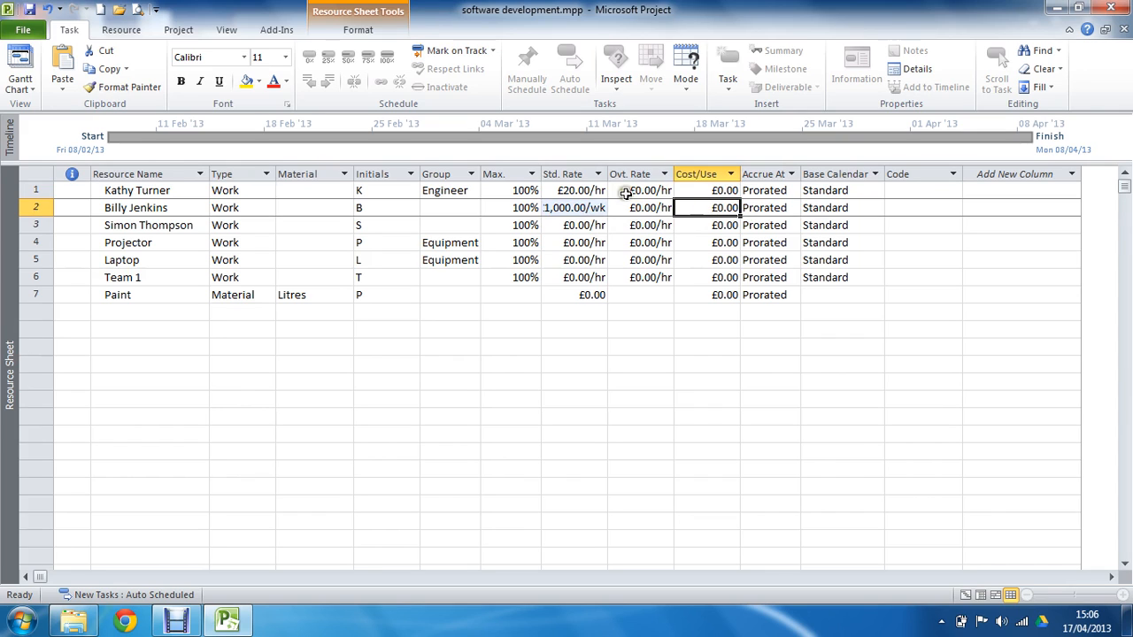
left_click(574, 207)
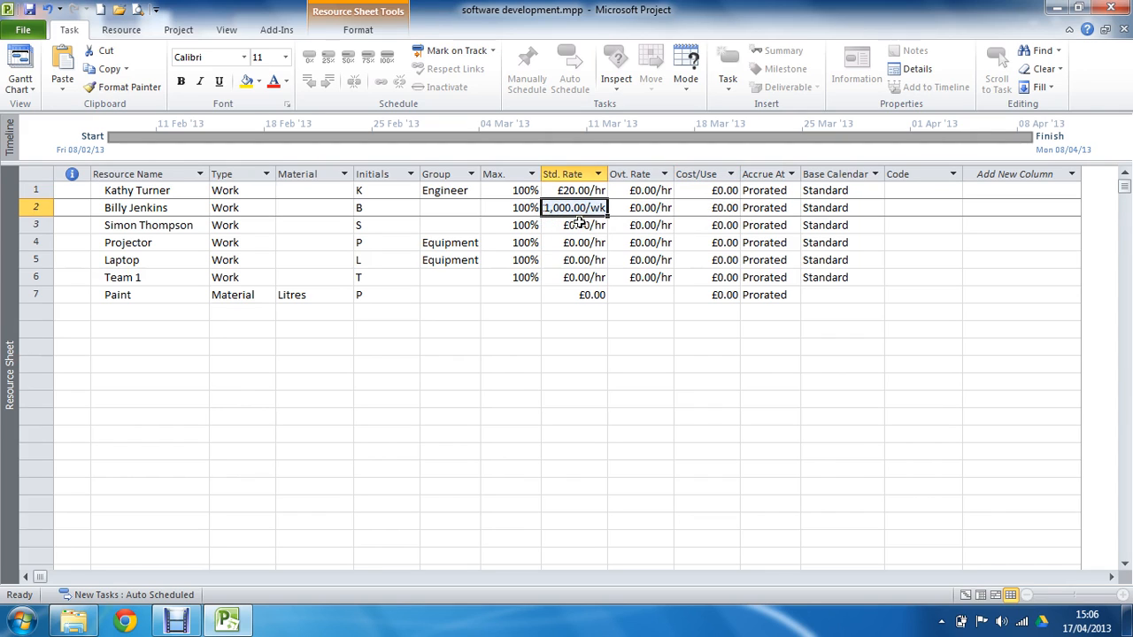
mouse_move(779, 207)
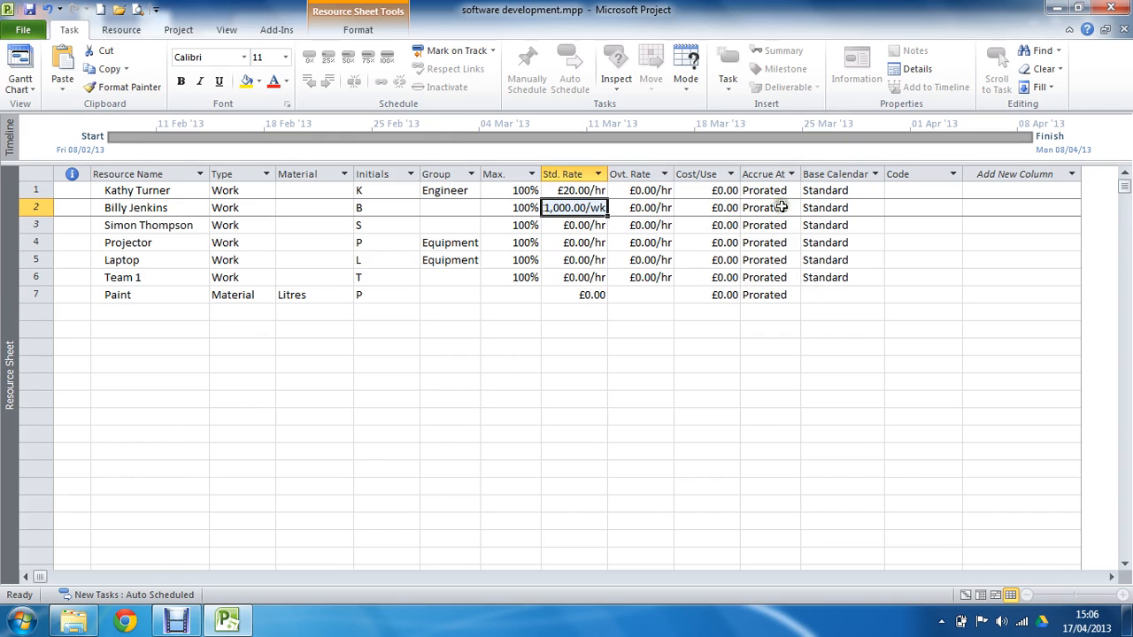
left_click(793, 207)
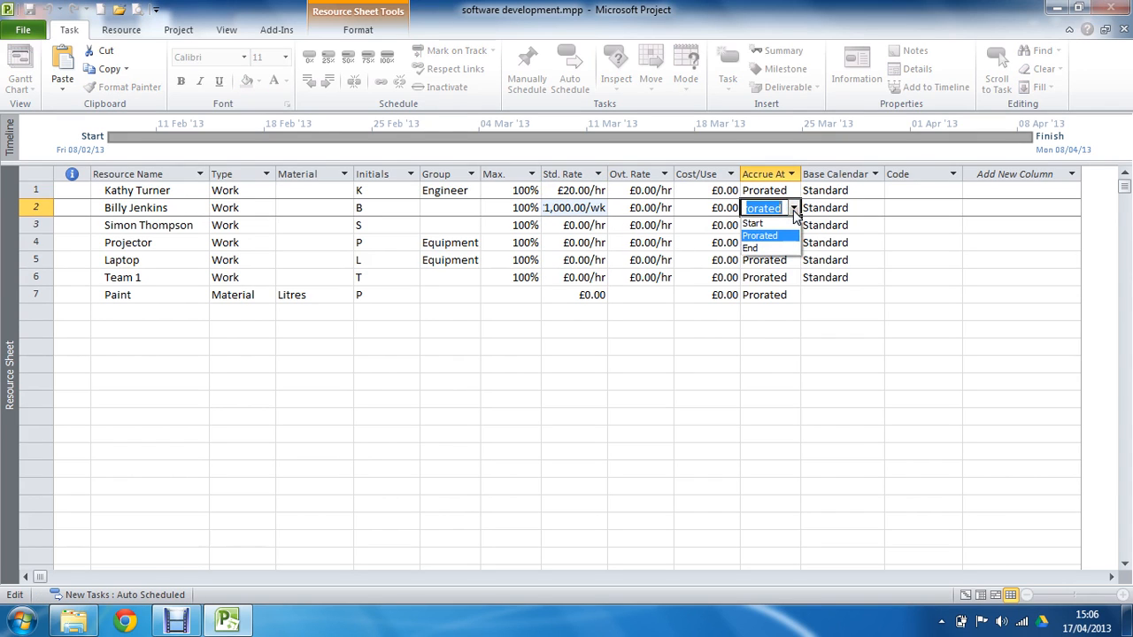
mouse_move(753, 223)
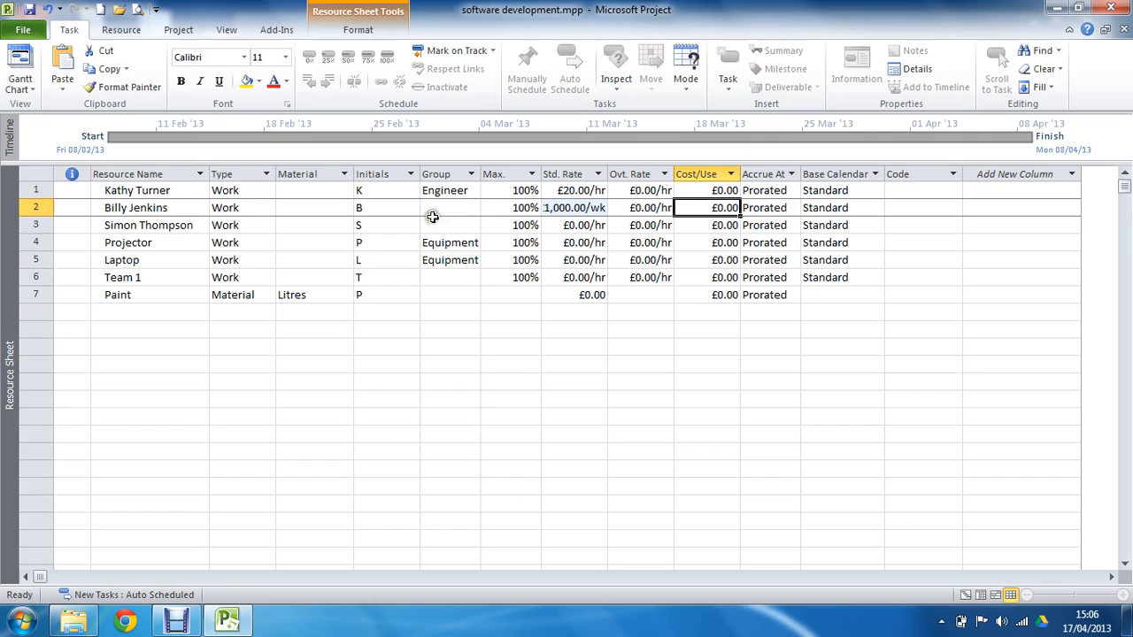
mouse_move(618, 213)
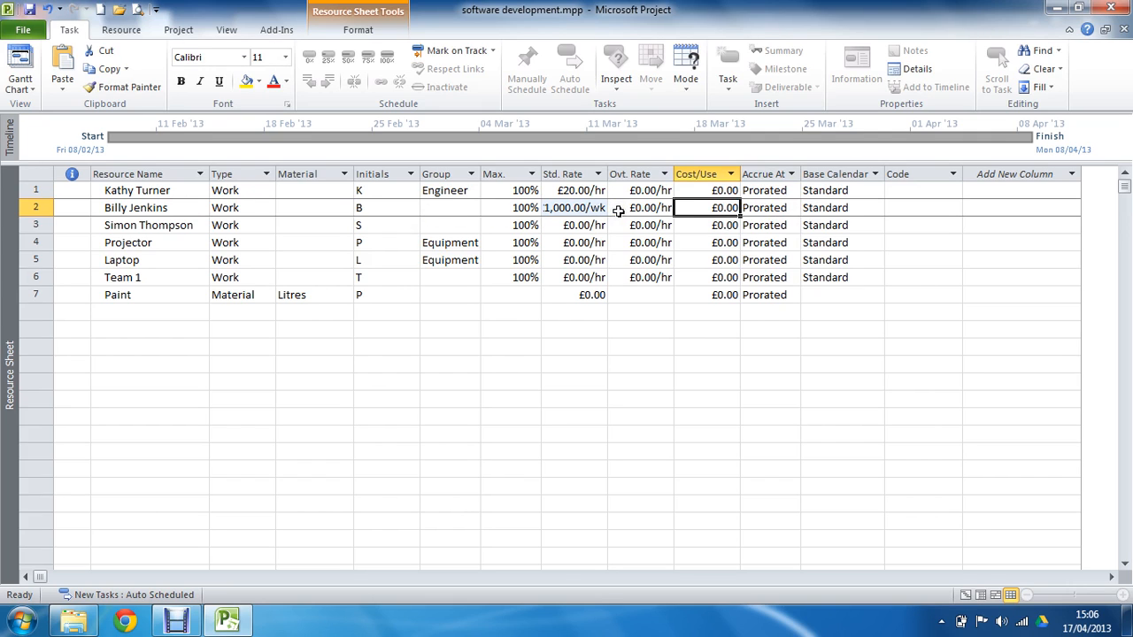
left_click(651, 207)
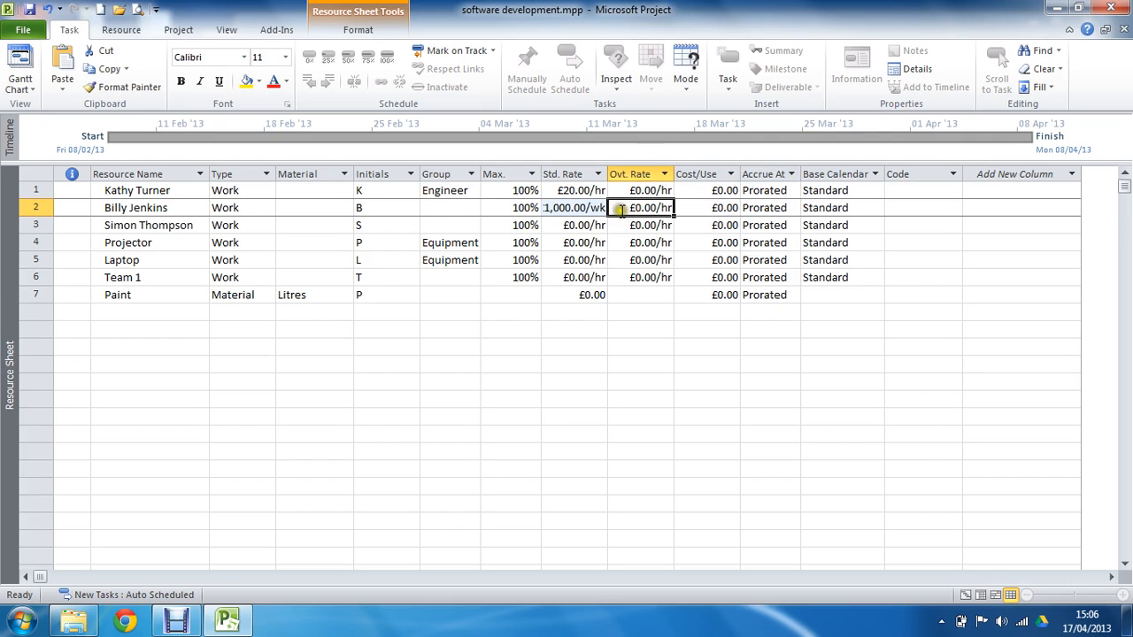
left_click(574, 207)
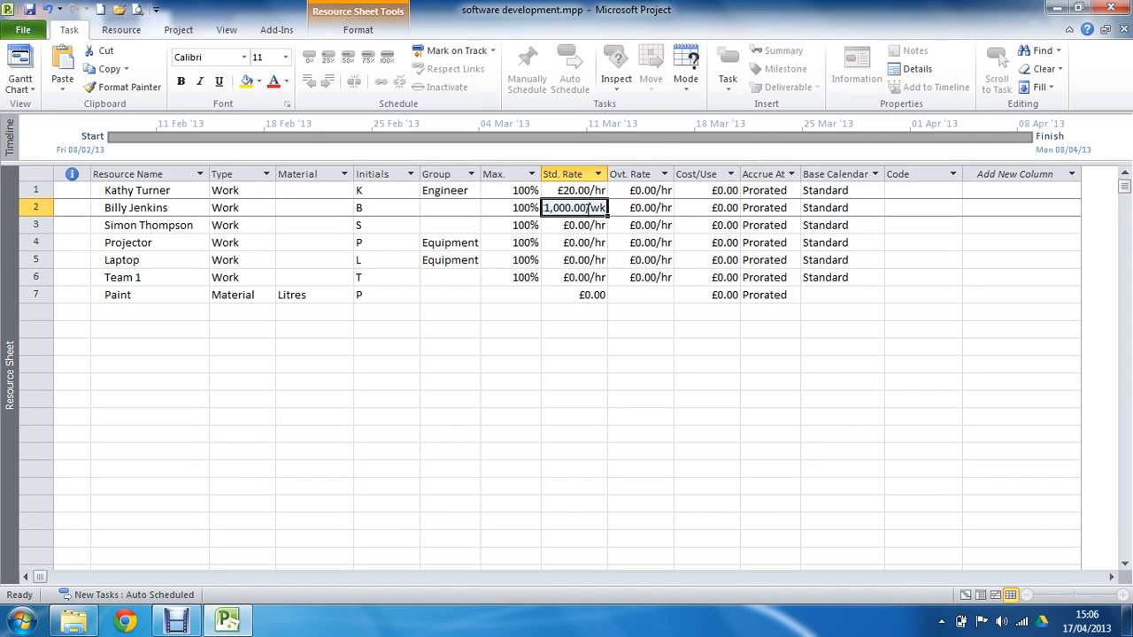
left_click(765, 207)
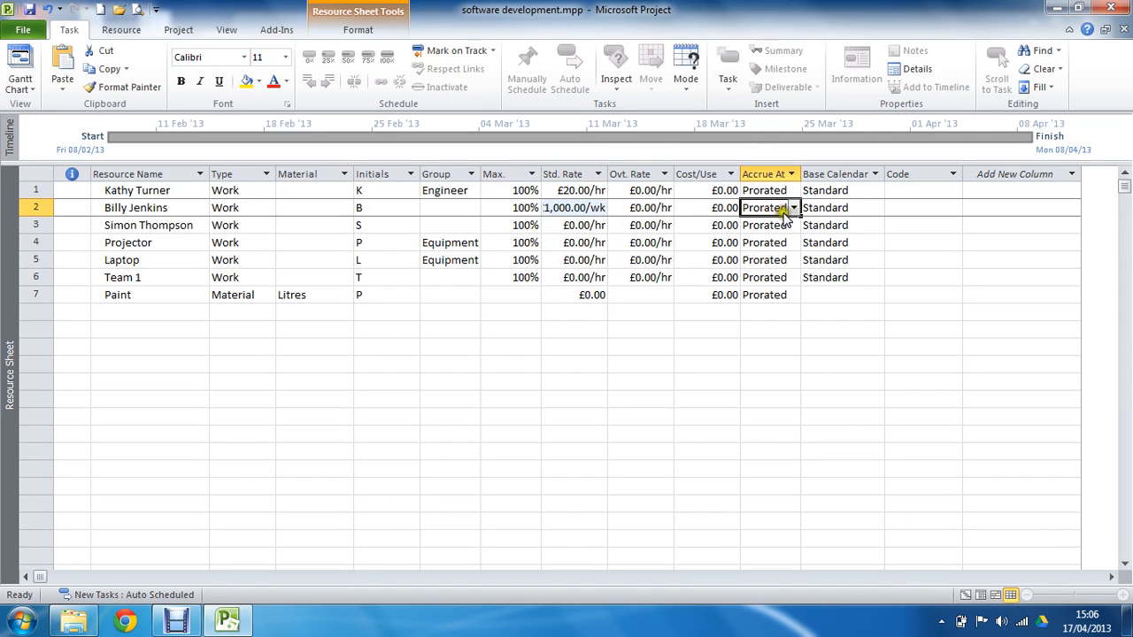
mouse_move(793, 216)
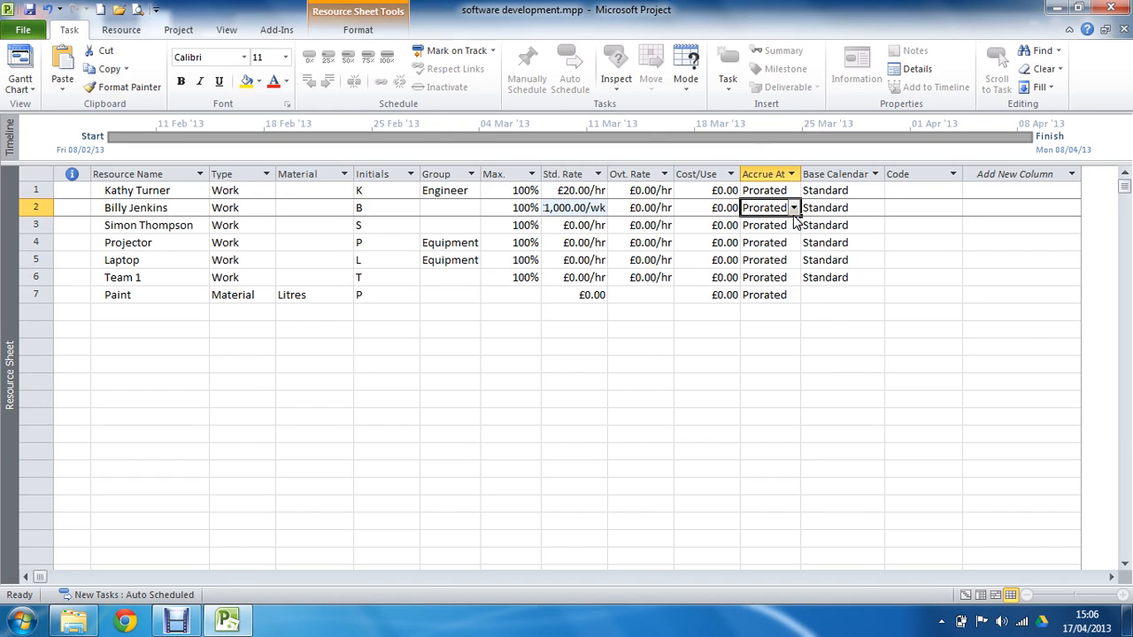
left_click(793, 207)
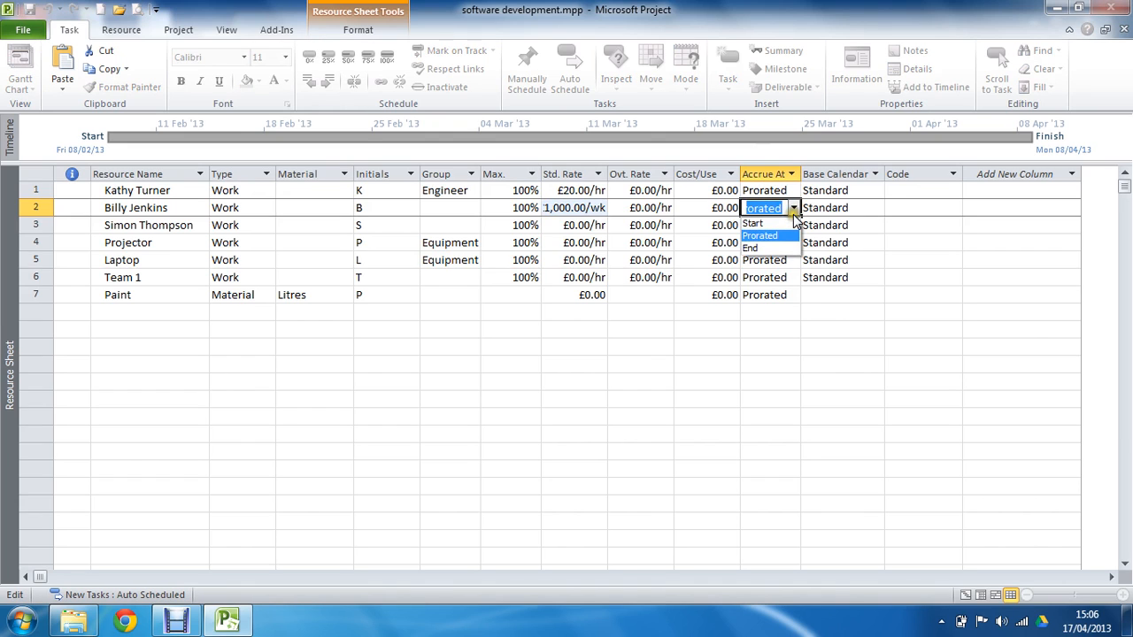
mouse_move(753, 223)
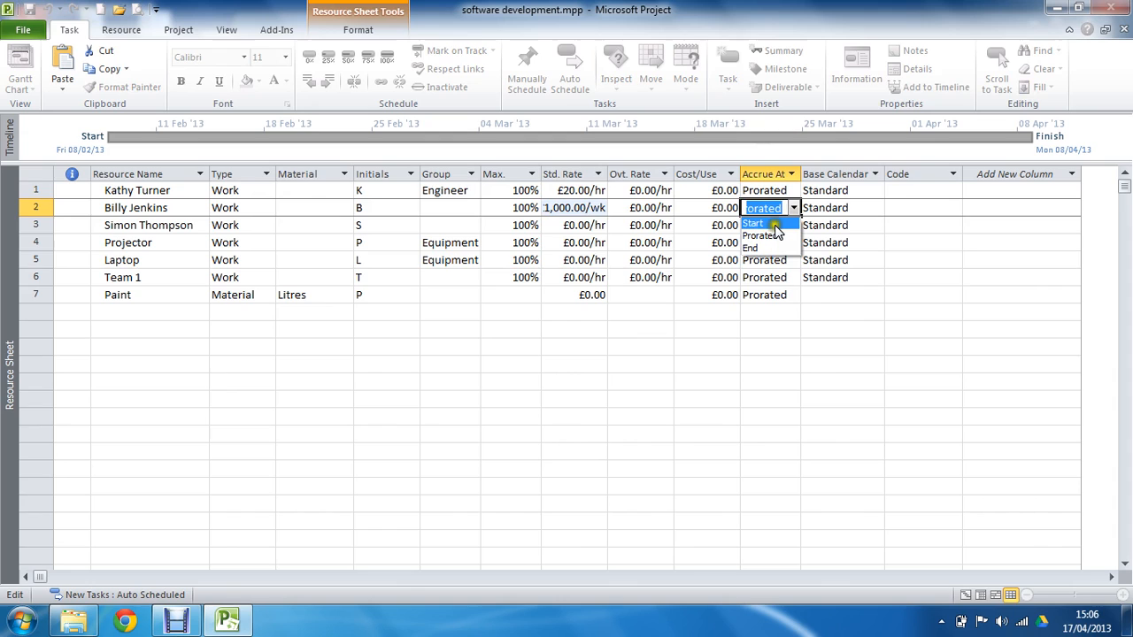
mouse_move(771, 247)
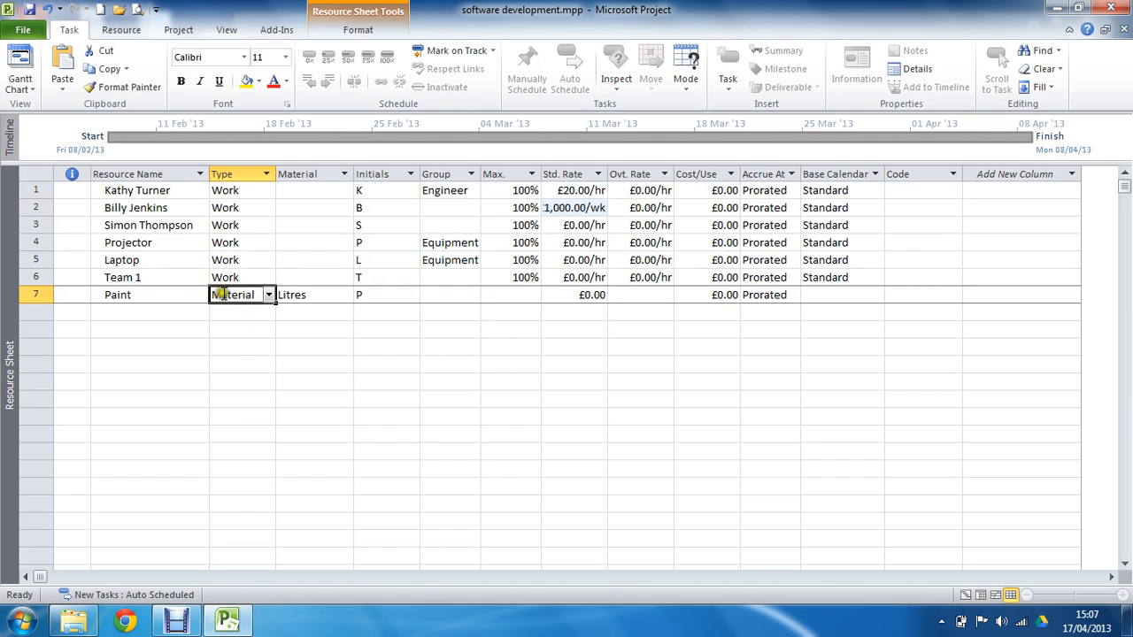
- Give Paint a £20.00 standard rate, leaving cost per use at £0.00
left_click(574, 294)
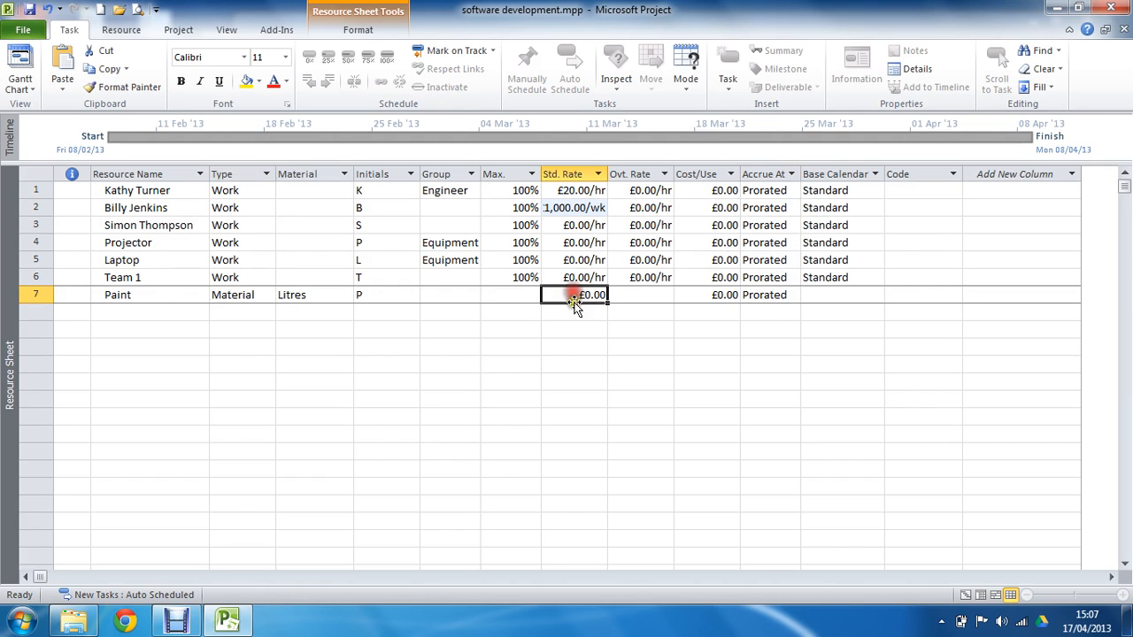
mouse_move(636, 294)
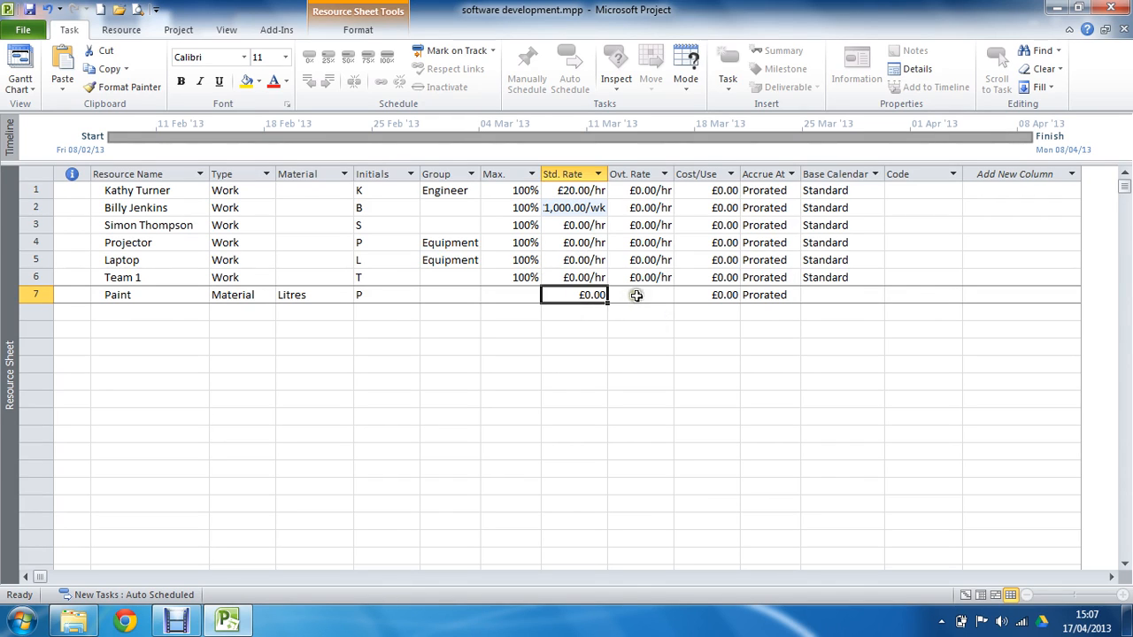
left_click(637, 293)
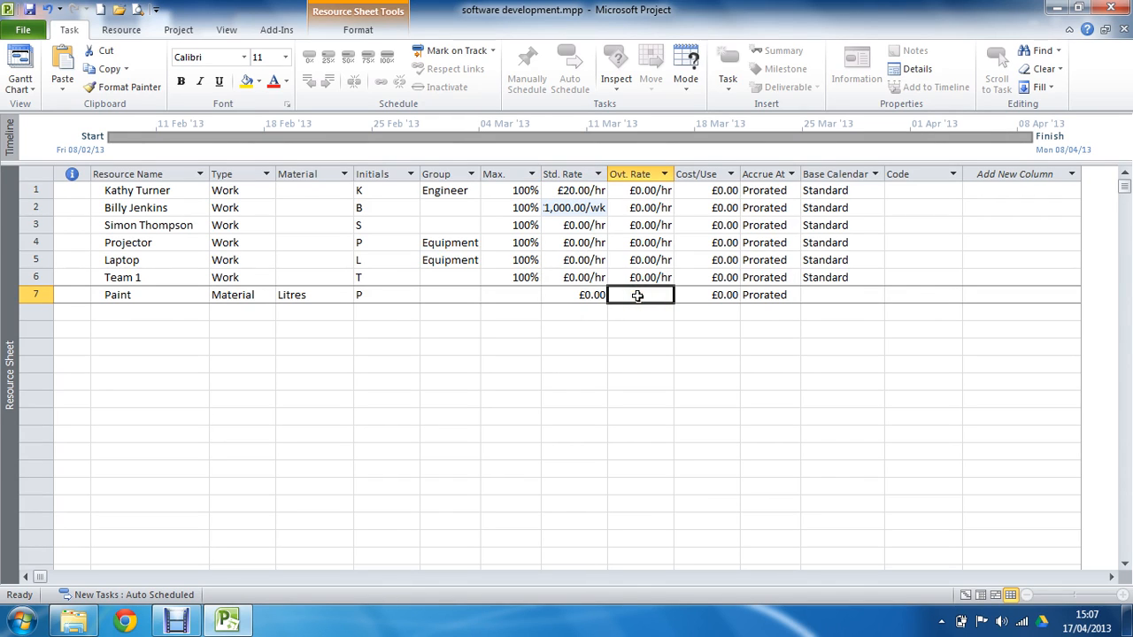
left_click(704, 293)
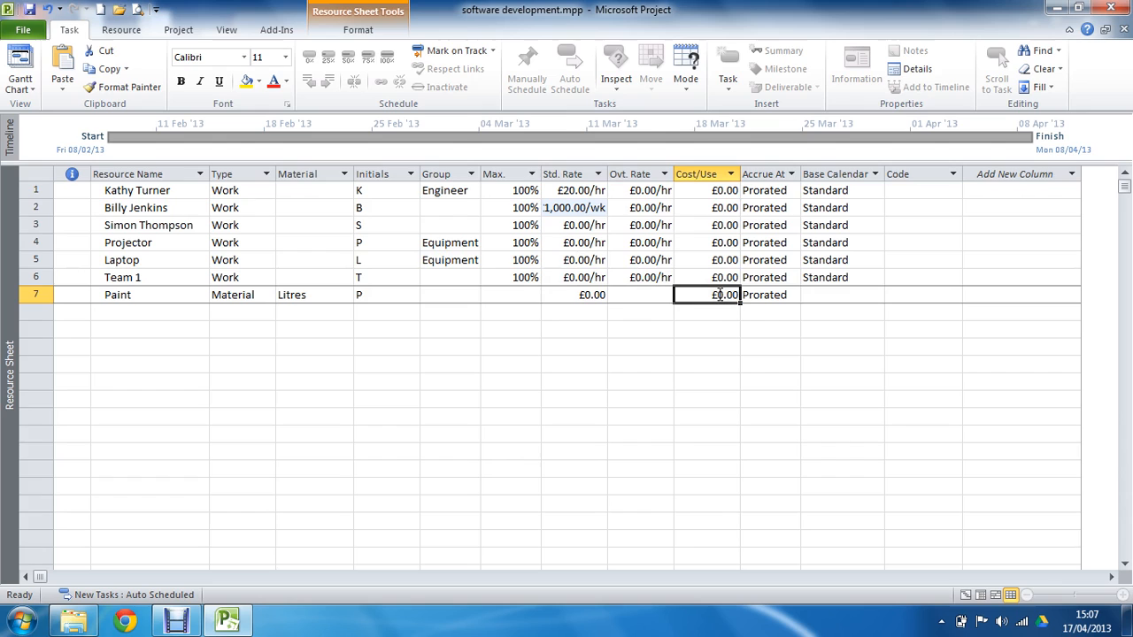
left_click(574, 294)
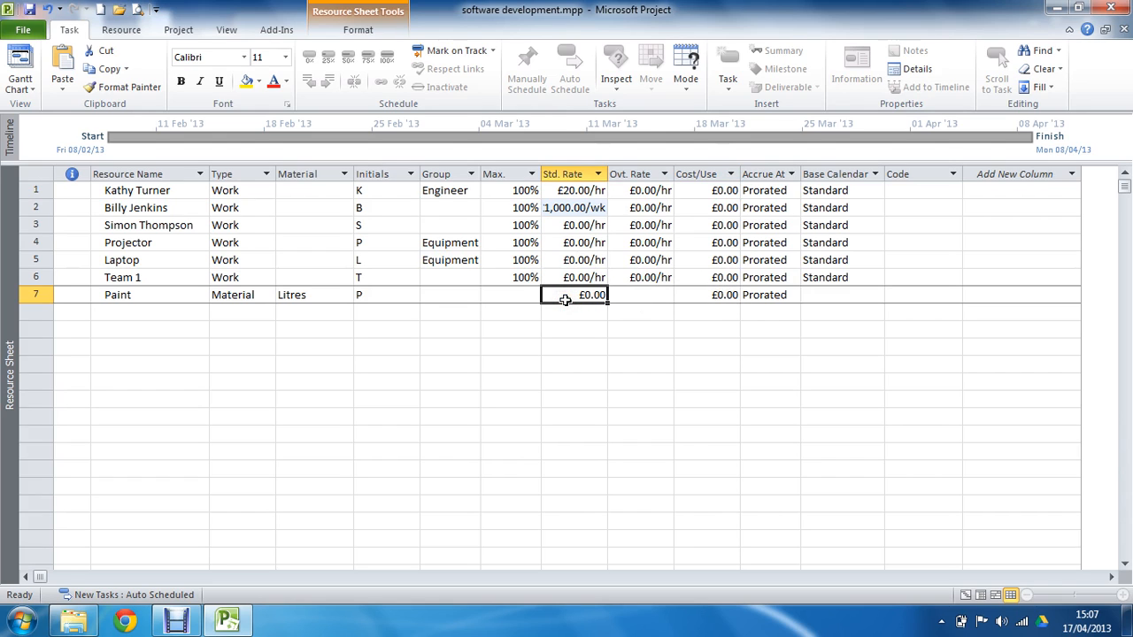
type("20")
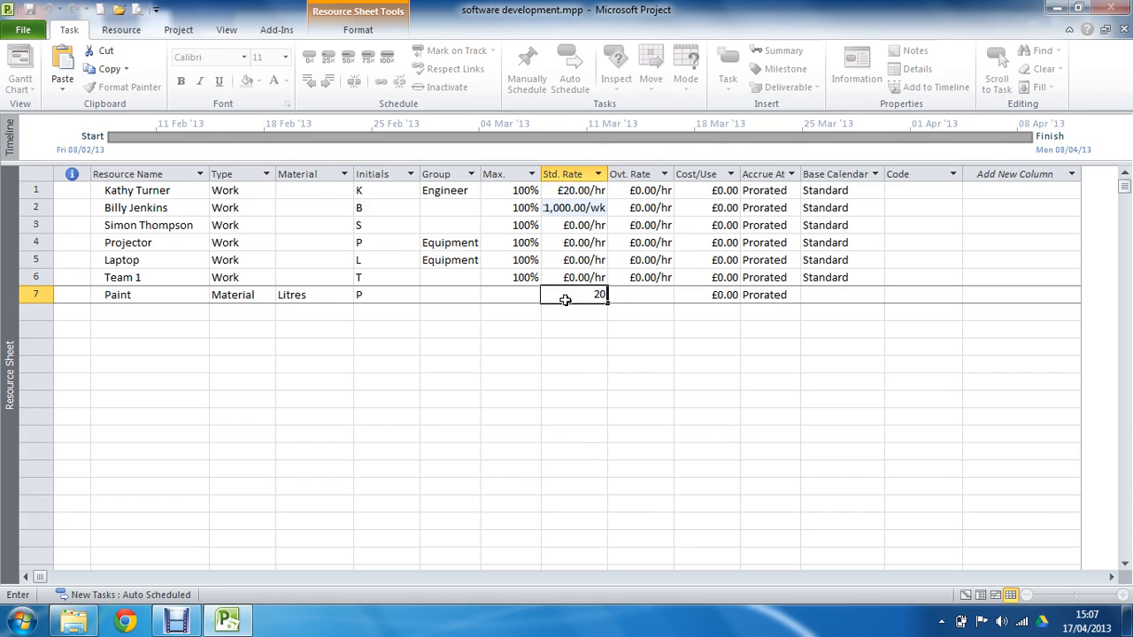
key("Return")
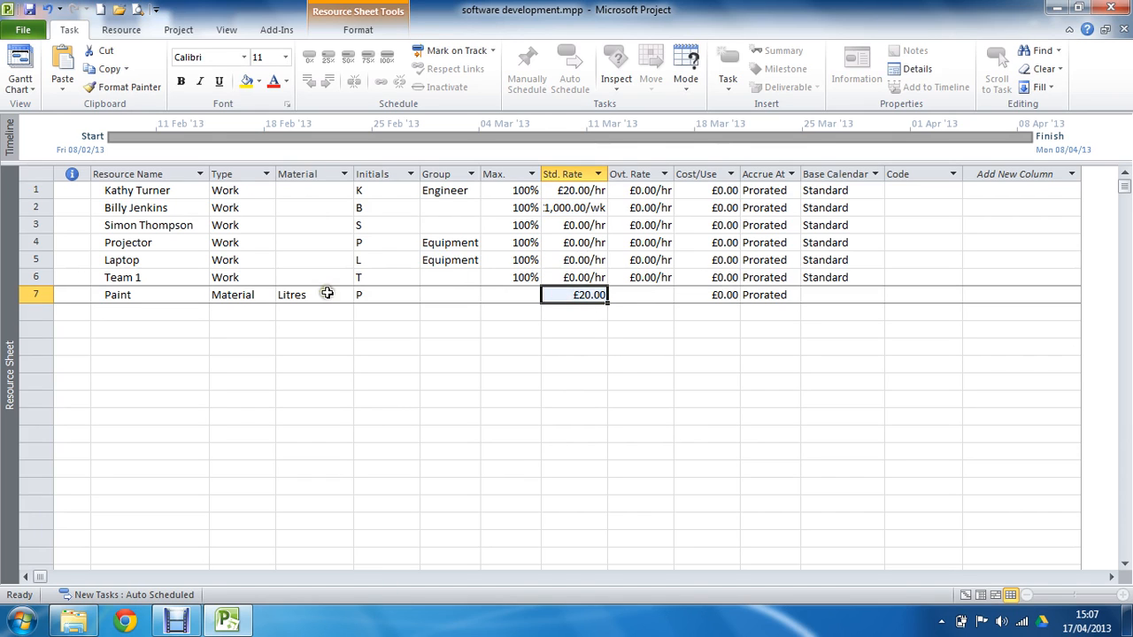
mouse_move(335, 272)
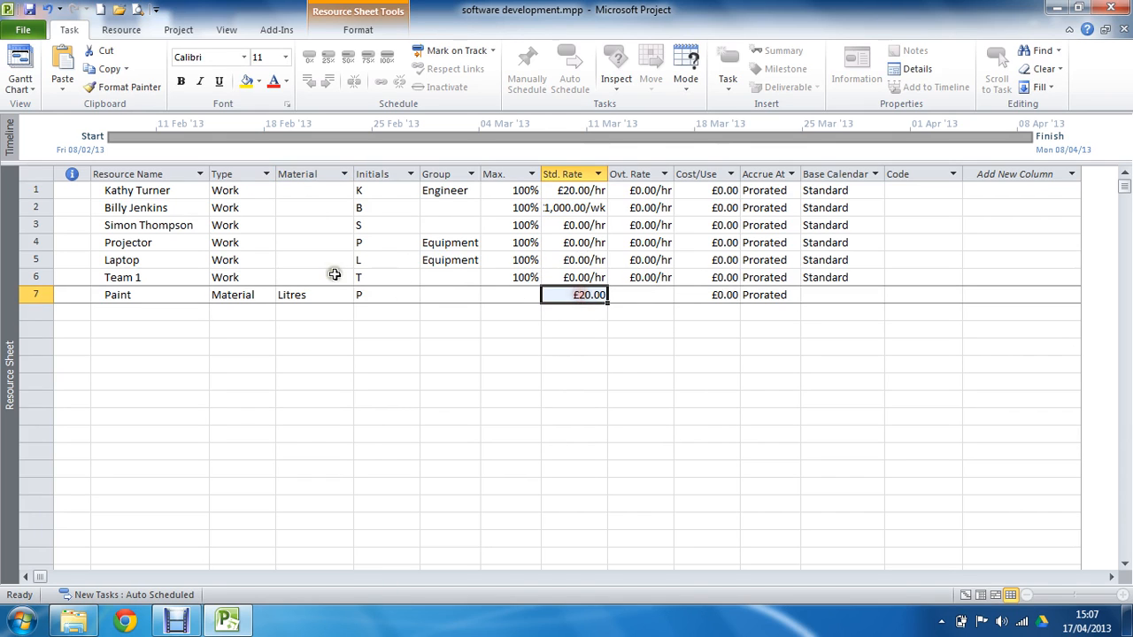
left_click(315, 293)
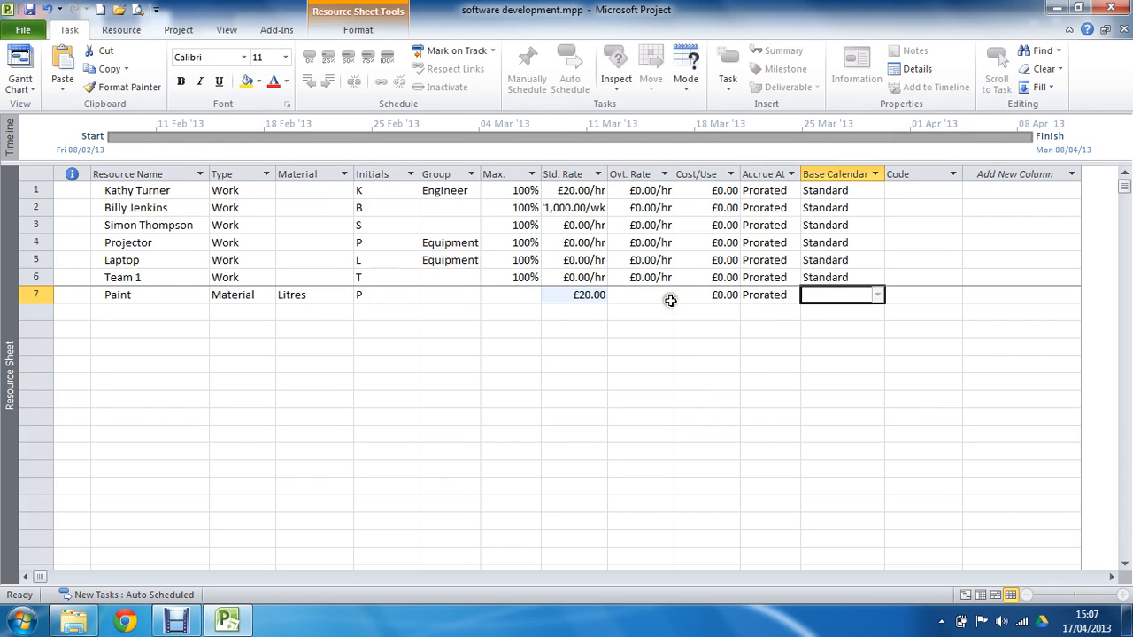
- Add a new resource in row 8 and correct its name to Travel
left_click(149, 312)
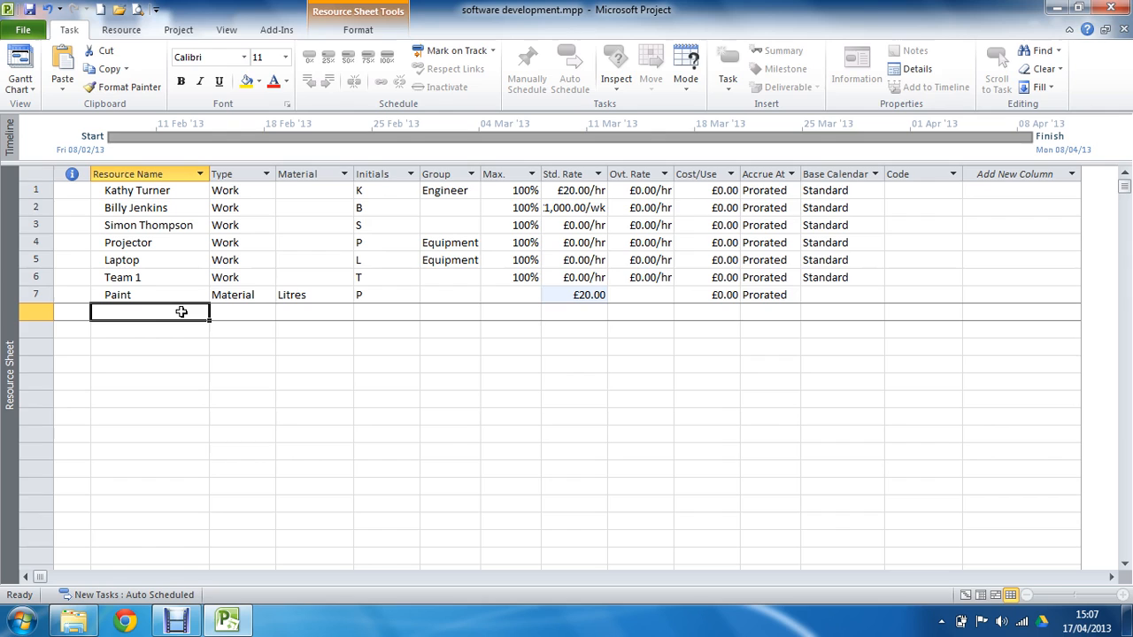
type("Trvel")
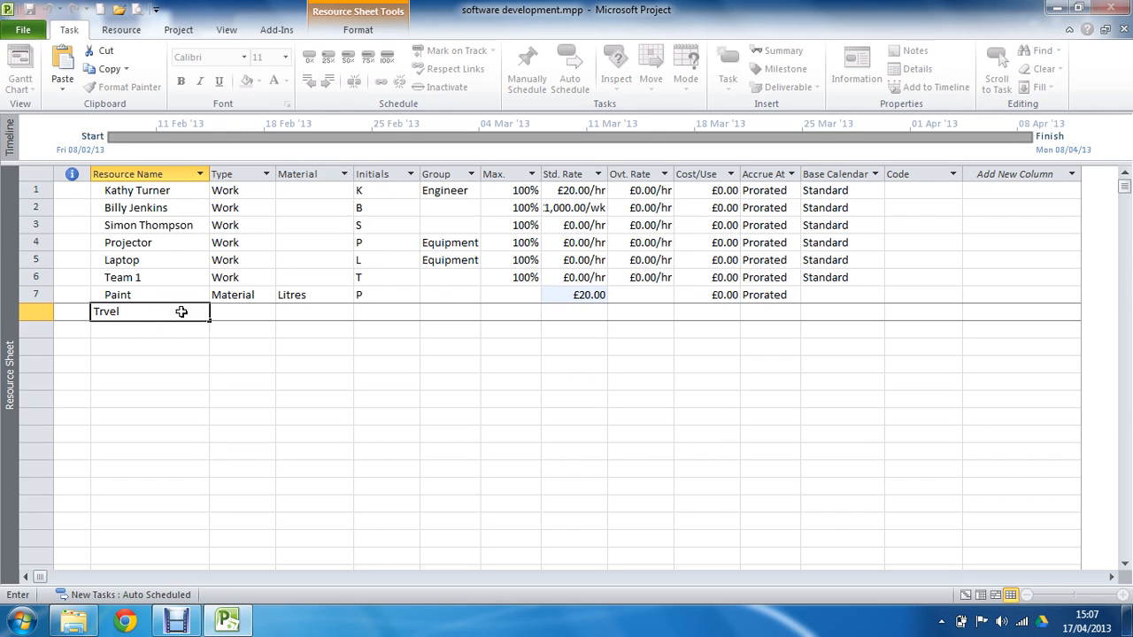
key("Return")
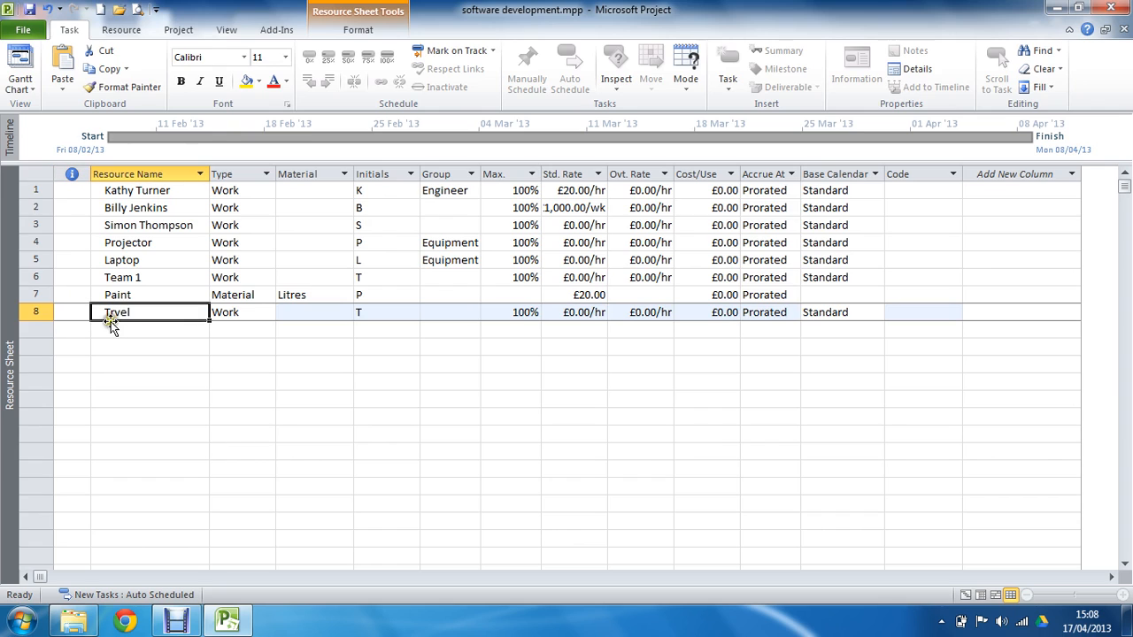
double_click(117, 312)
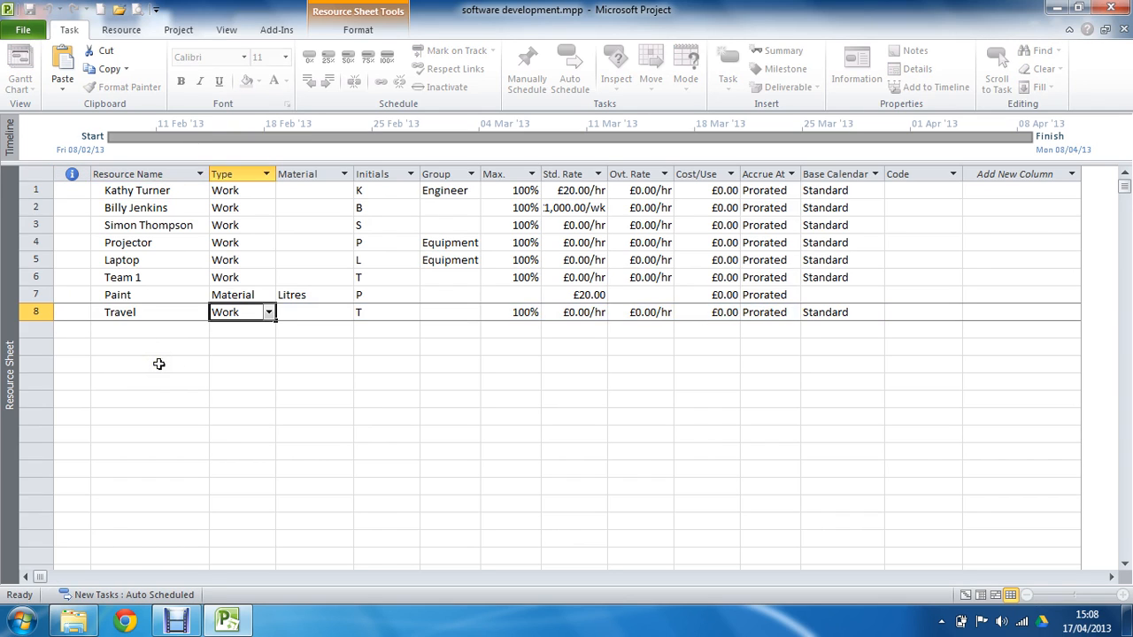
- Set Travel's resource type to Cost
left_click(269, 312)
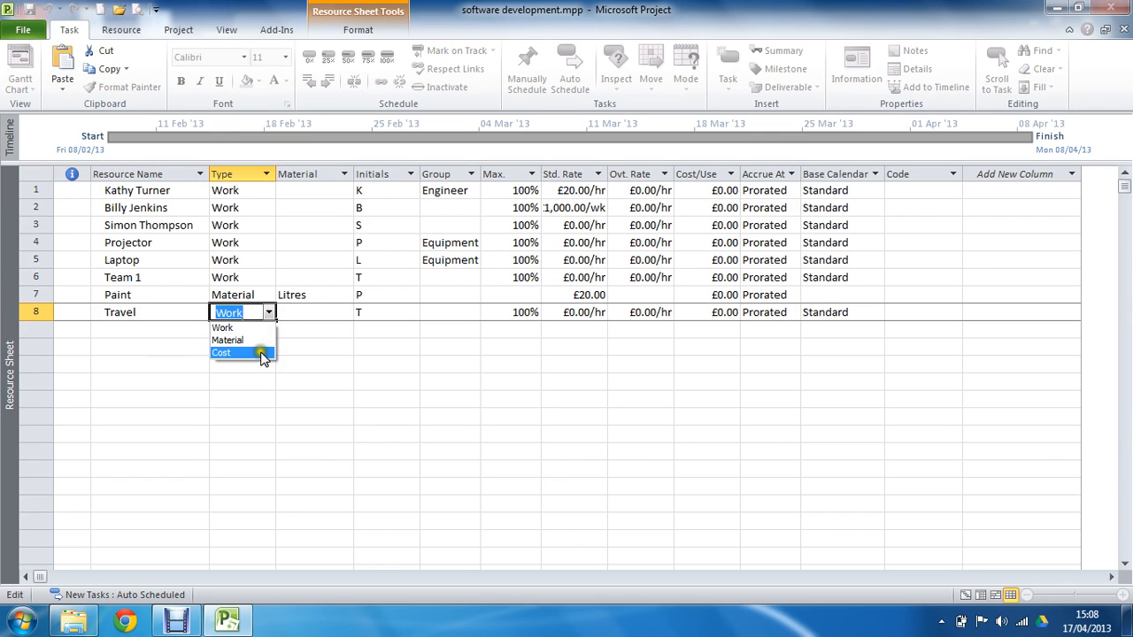
left_click(221, 352)
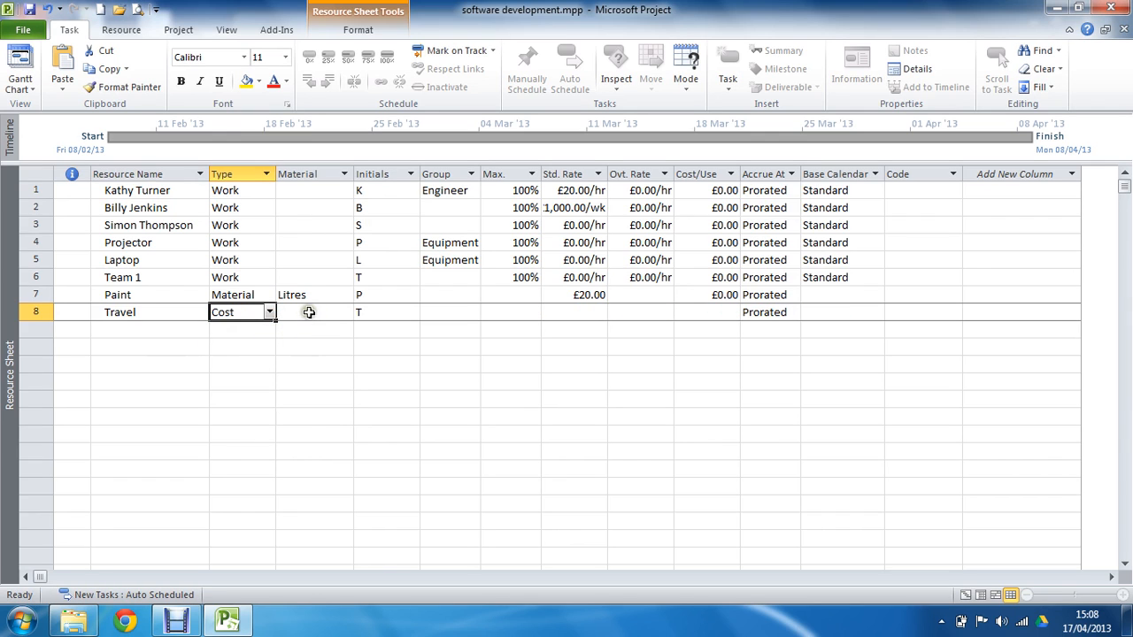
left_click(315, 311)
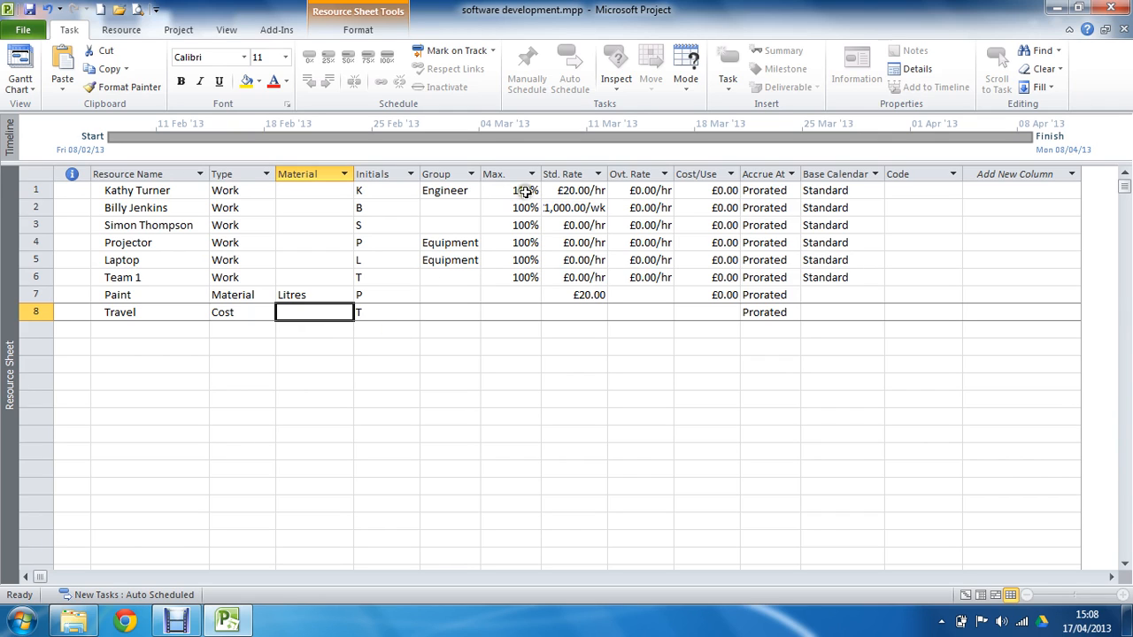
left_click(878, 207)
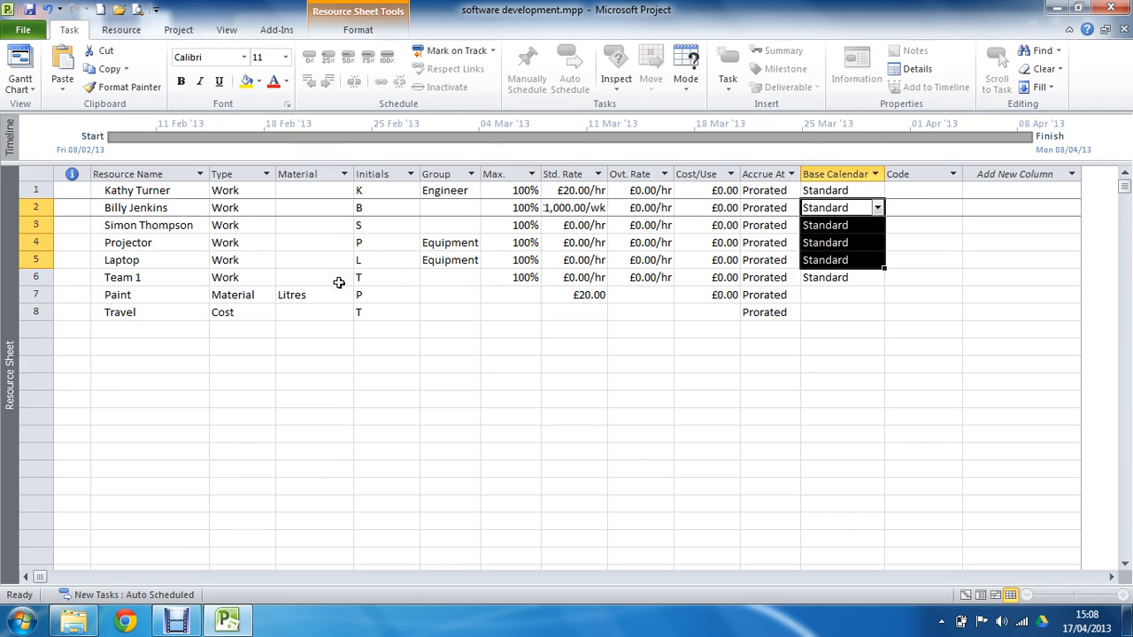
mouse_move(333, 294)
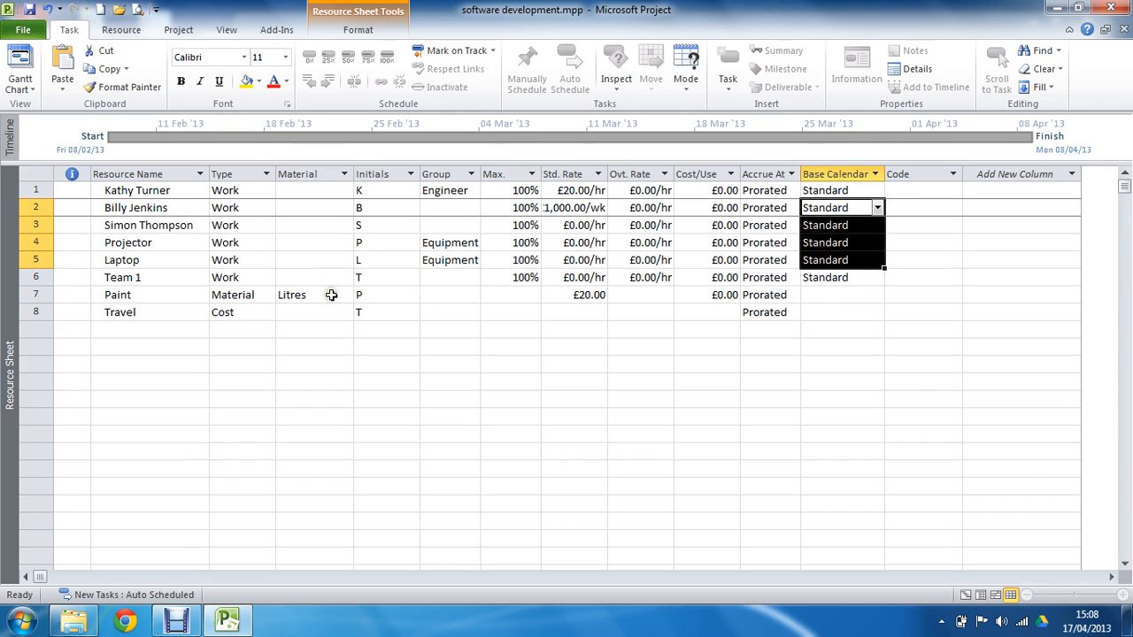
left_click(315, 294)
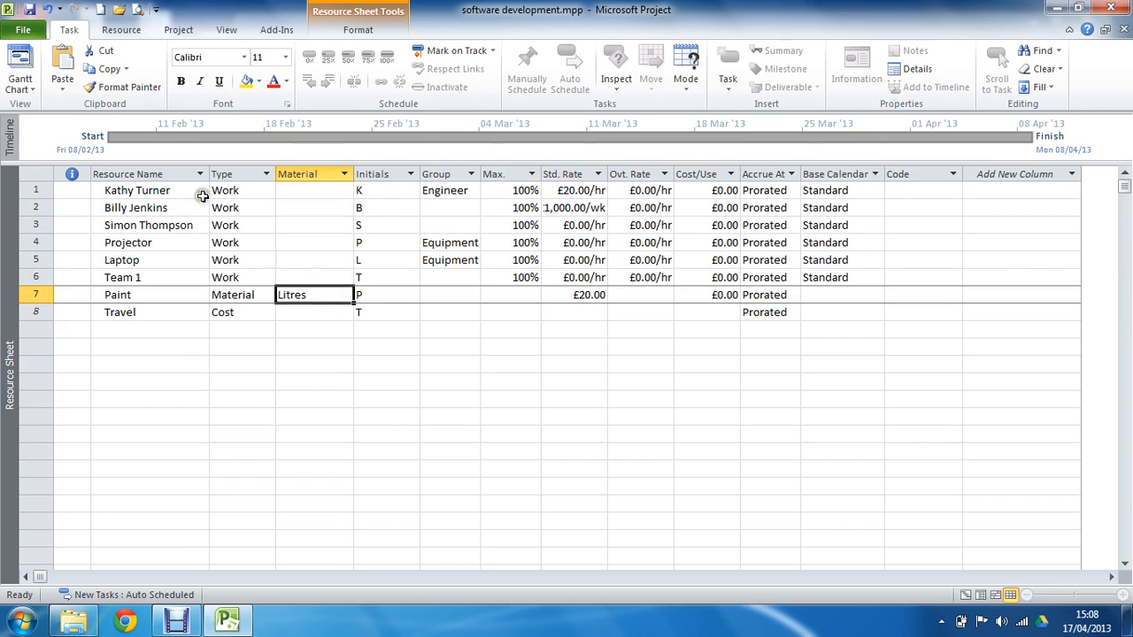
left_click(136, 191)
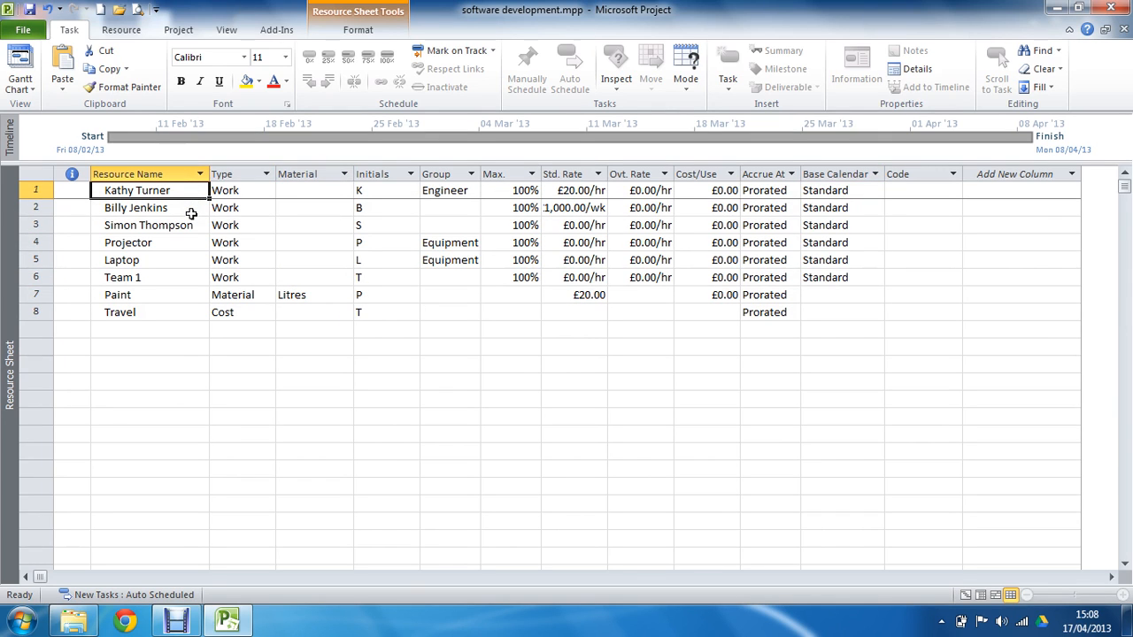